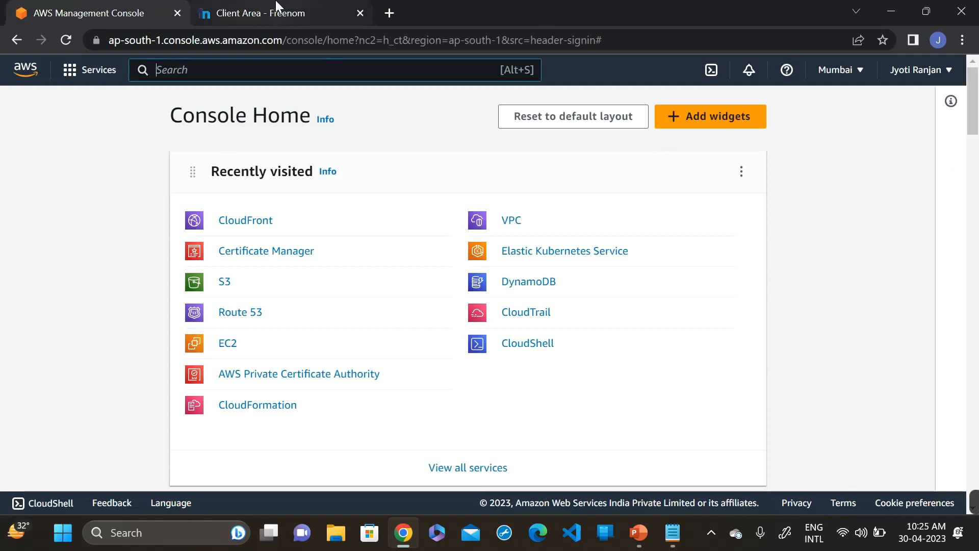
# - Check the Freenom domains page, then return to the AWS Console home
pyautogui.click(284, 13)
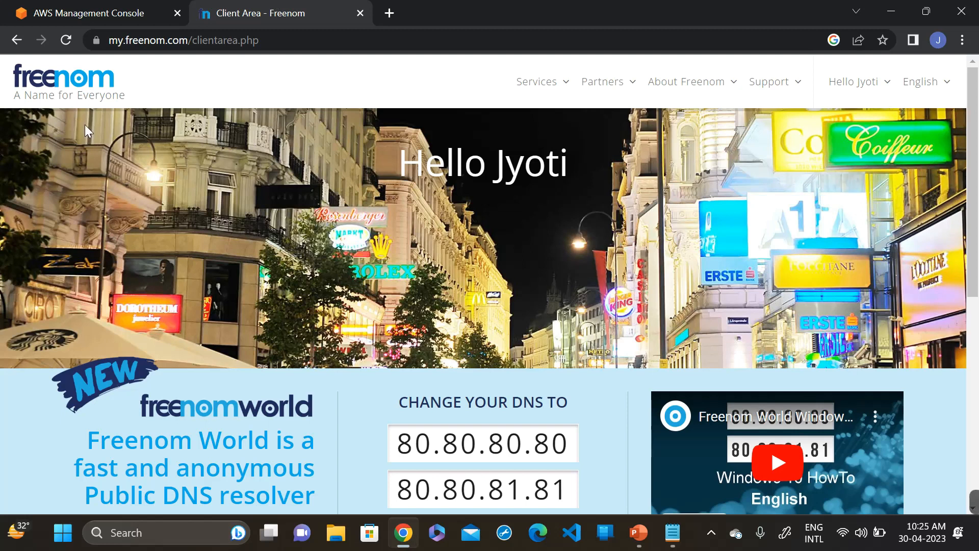
pyautogui.moveTo(235, 88)
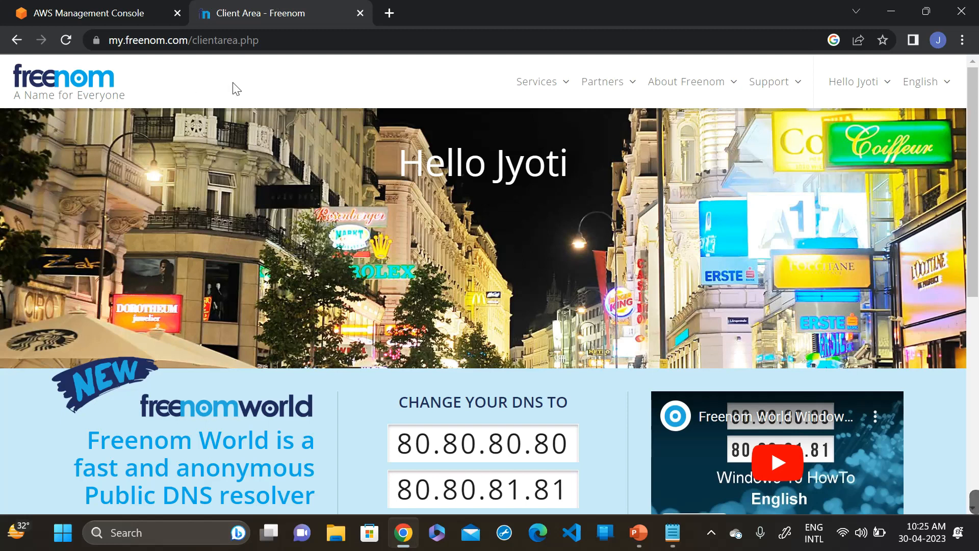
pyautogui.moveTo(797, 106)
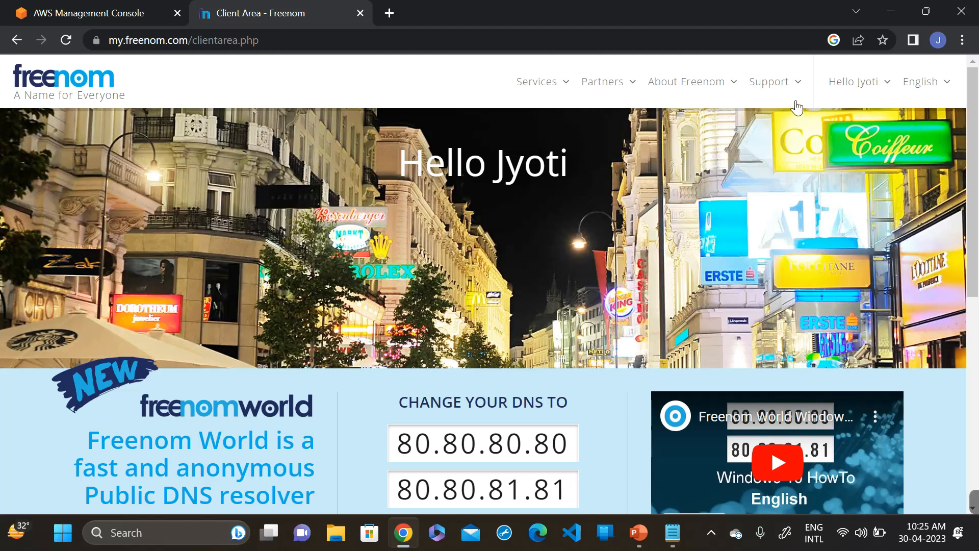
pyautogui.click(686, 81)
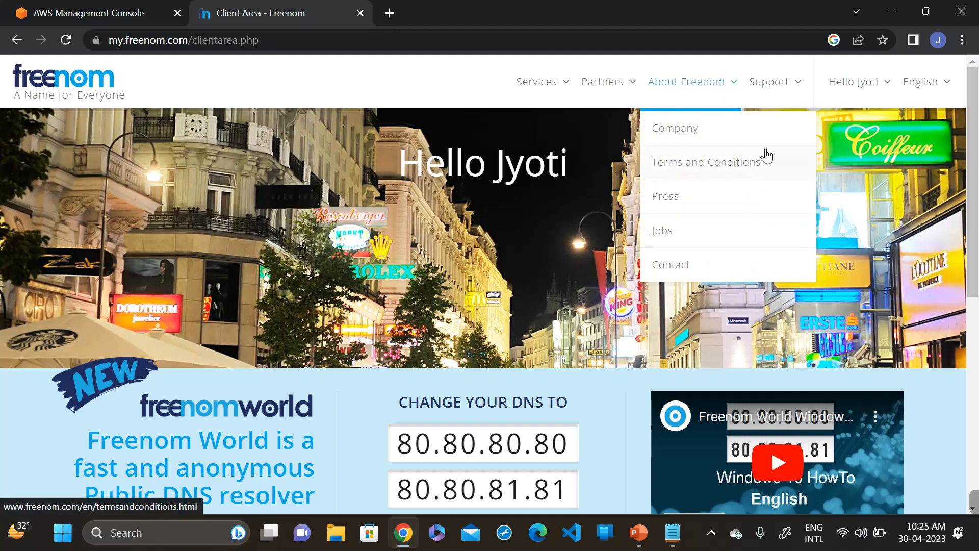
pyautogui.moveTo(641, 95)
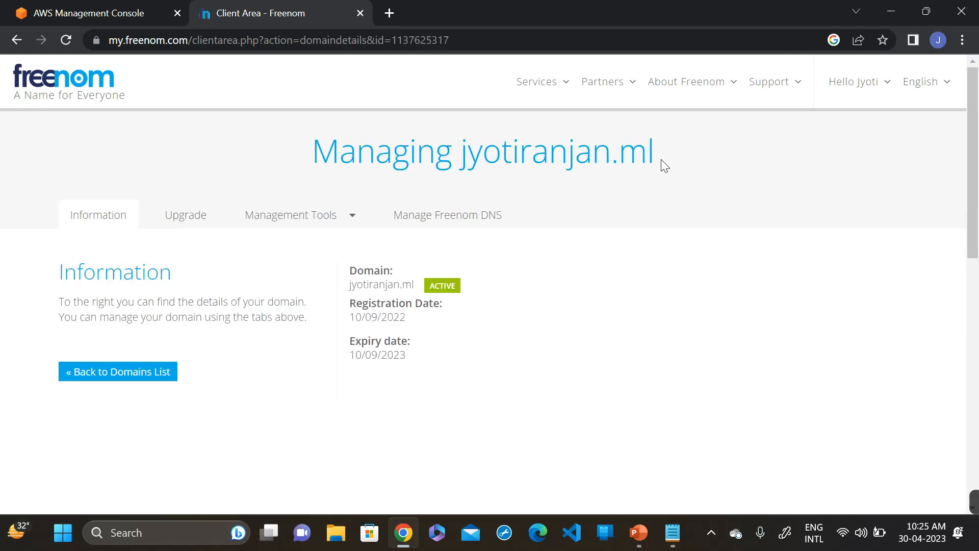
pyautogui.click(82, 13)
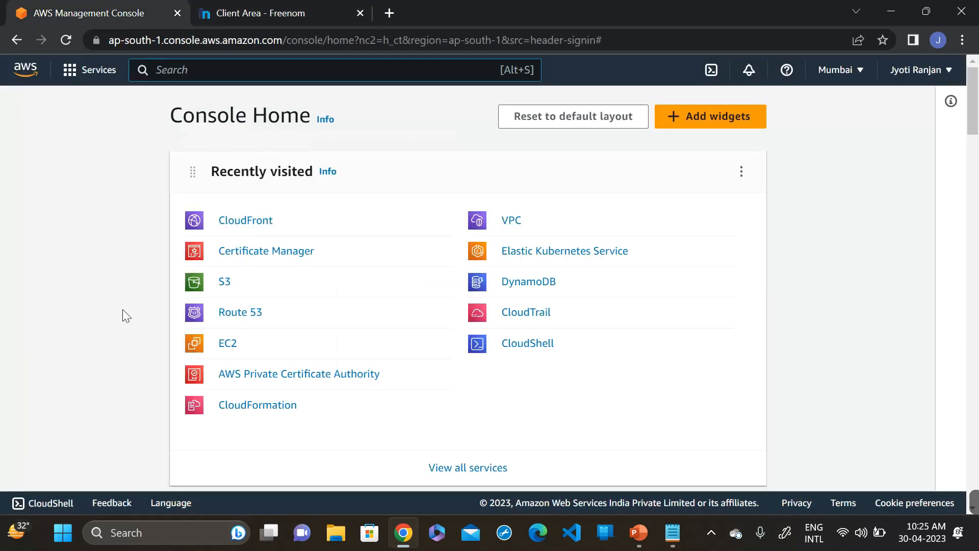
pyautogui.moveTo(228, 291)
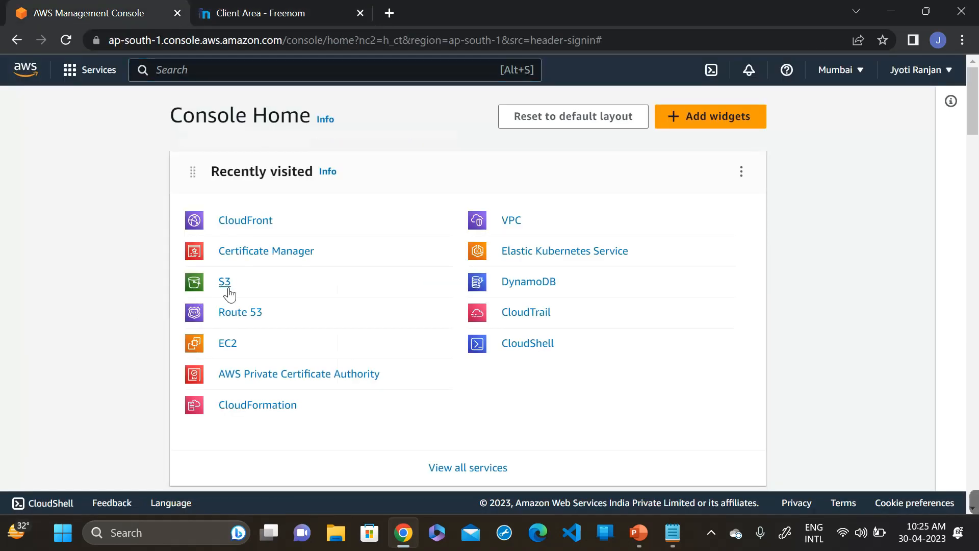
# - Open S3 from Recently visited and begin creating a new bucket
pyautogui.click(224, 281)
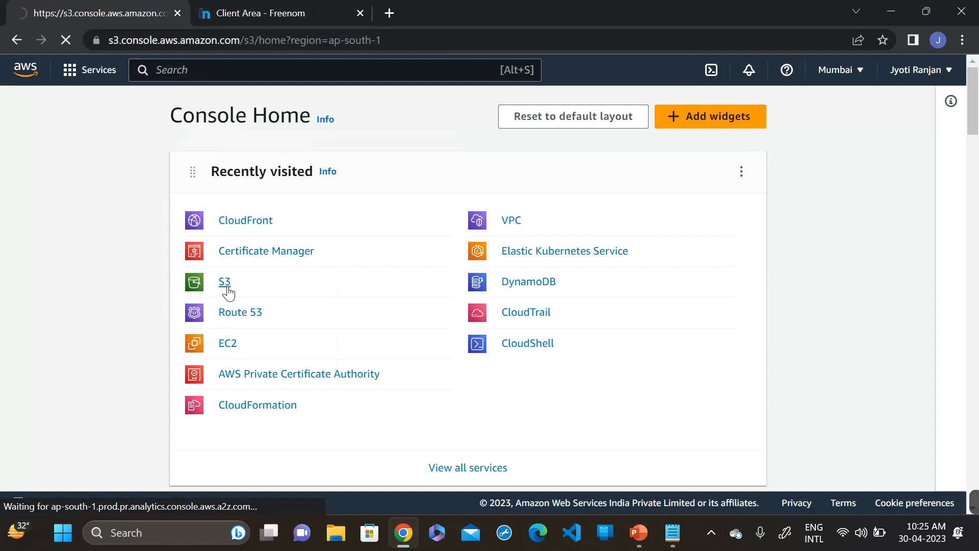
pyautogui.click(225, 282)
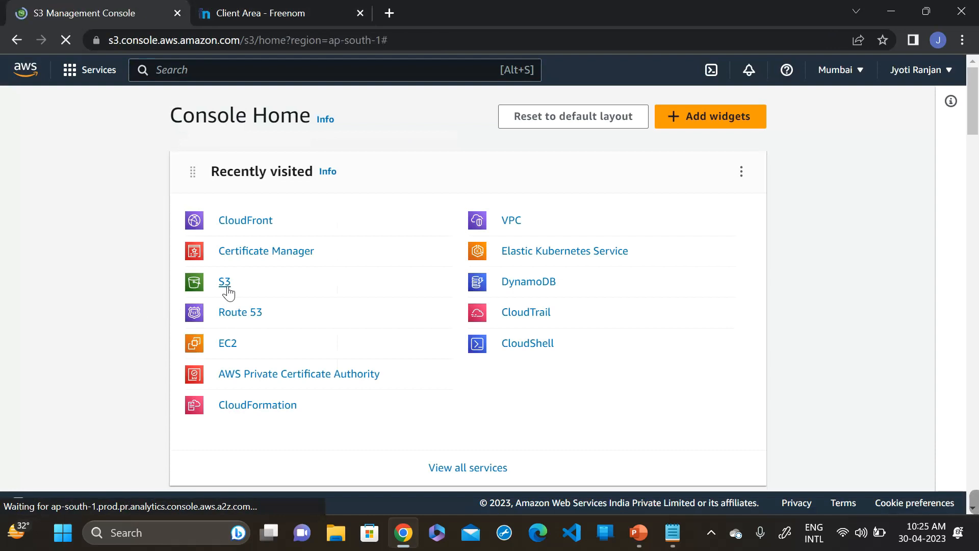
pyautogui.click(224, 282)
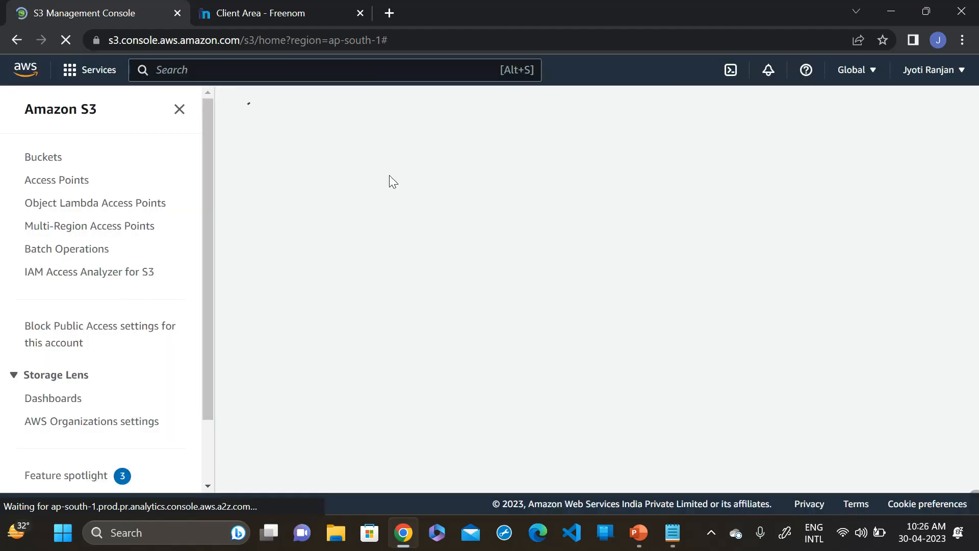
pyautogui.click(44, 157)
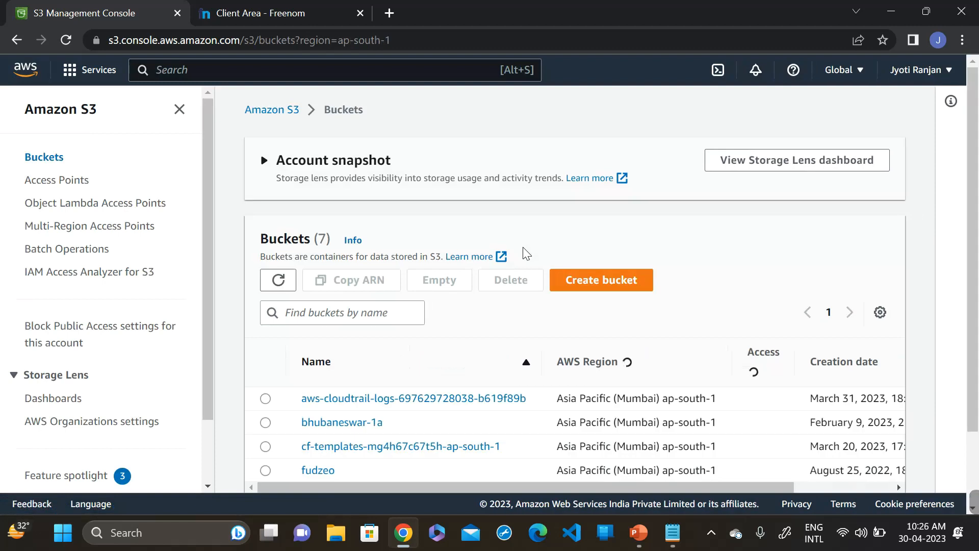
pyautogui.click(601, 280)
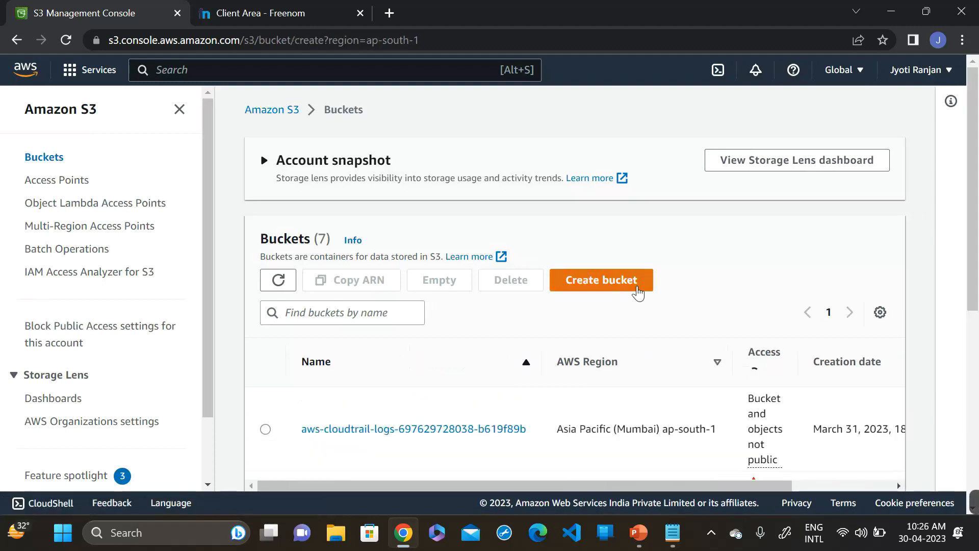
# - Name the new bucket jyotiranjan.ml and enable ACLs
pyautogui.click(601, 280)
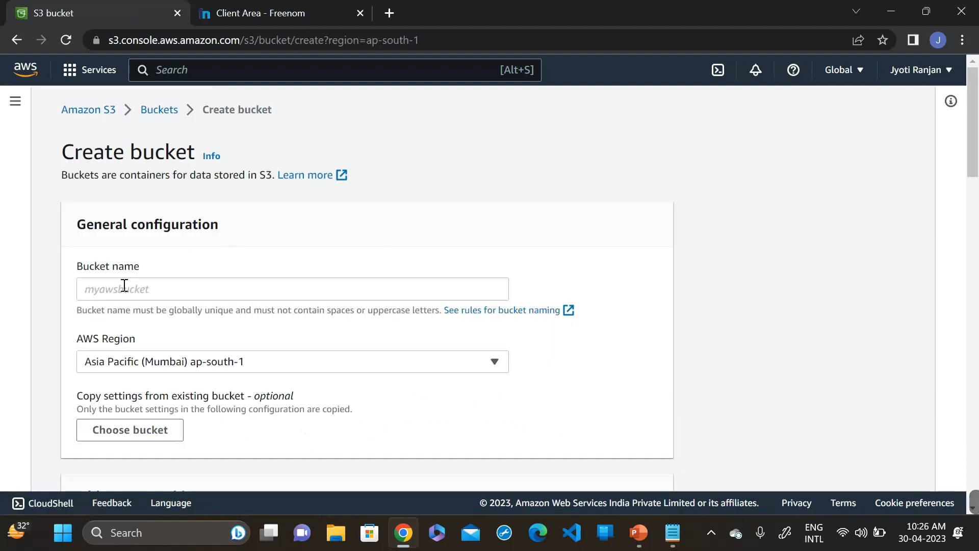
pyautogui.write('jyotiranjan.ml')
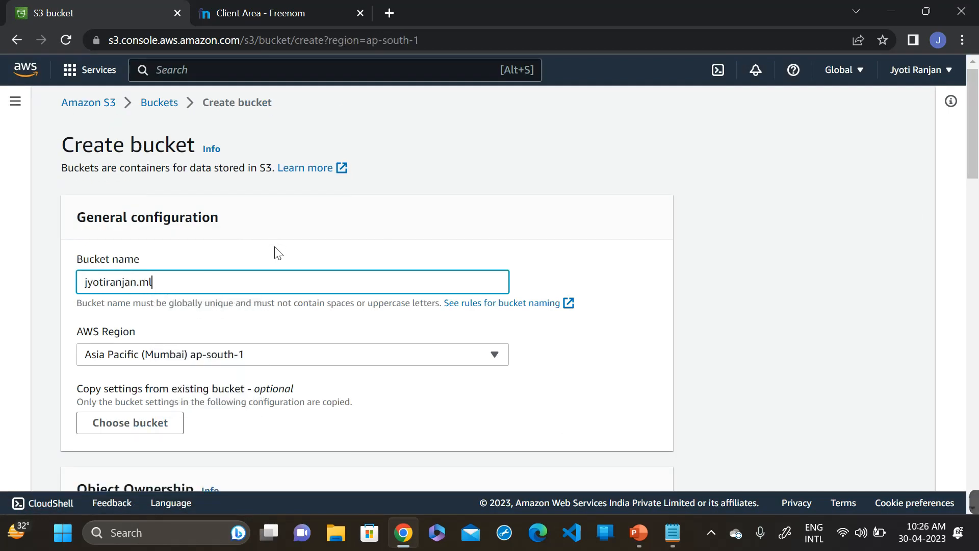
pyautogui.scroll(-3)
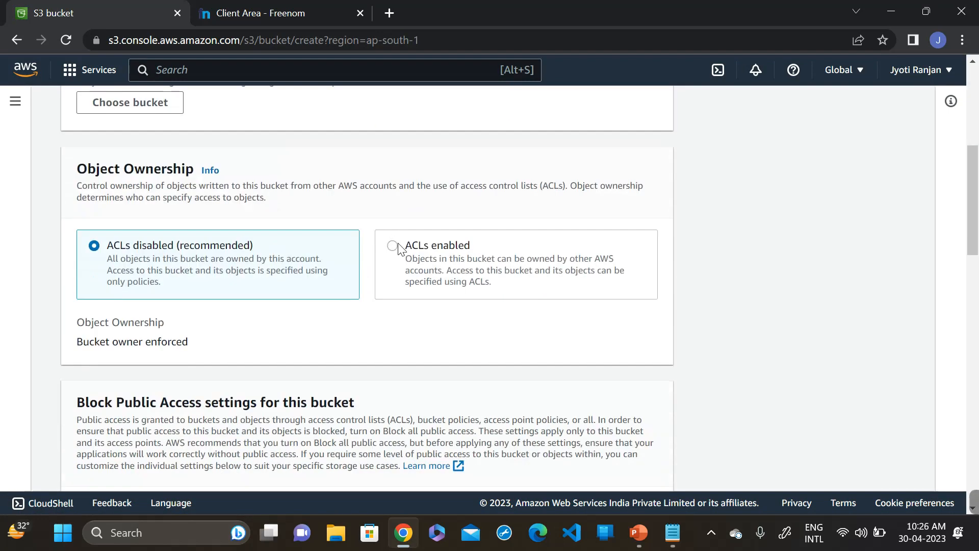
pyautogui.click(392, 245)
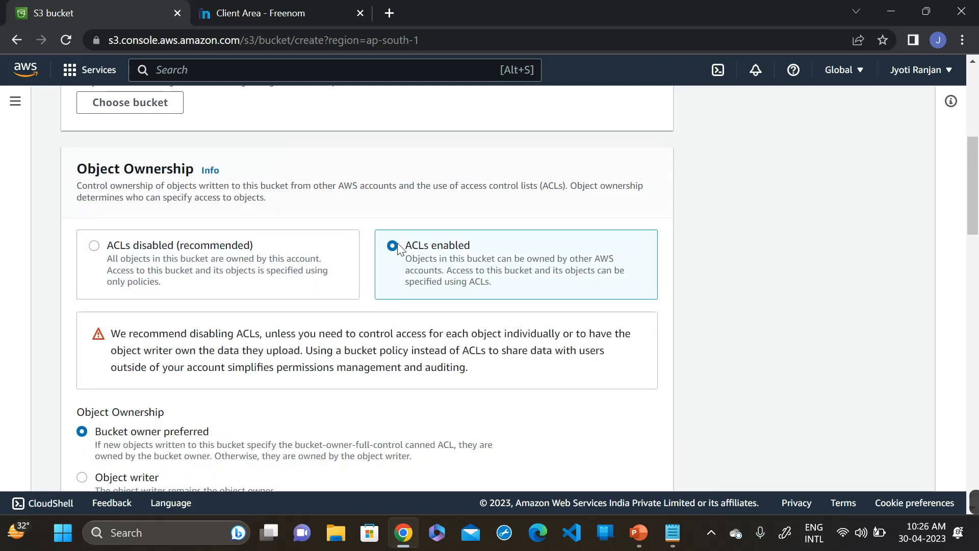
# - Turn off Block all public access and create the bucket
pyautogui.scroll(-3)
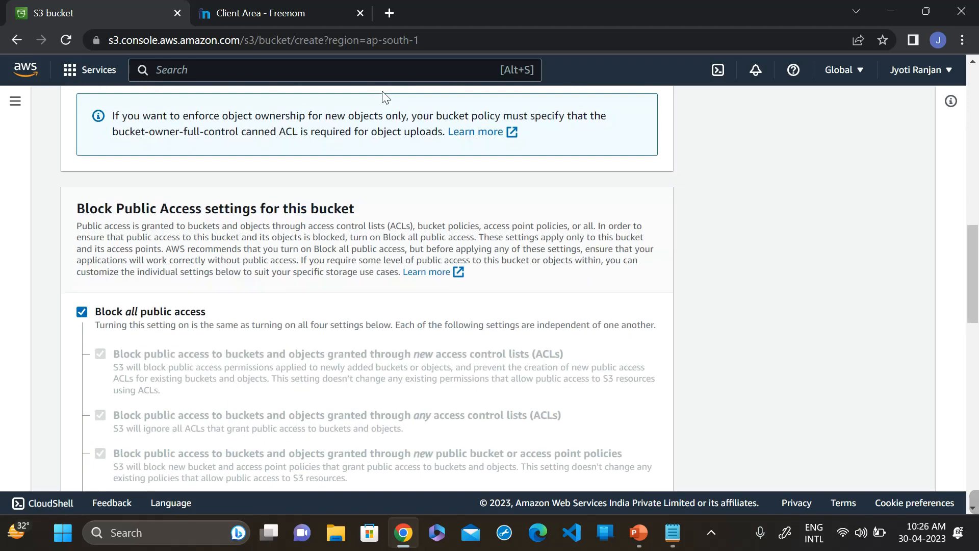
pyautogui.scroll(-3)
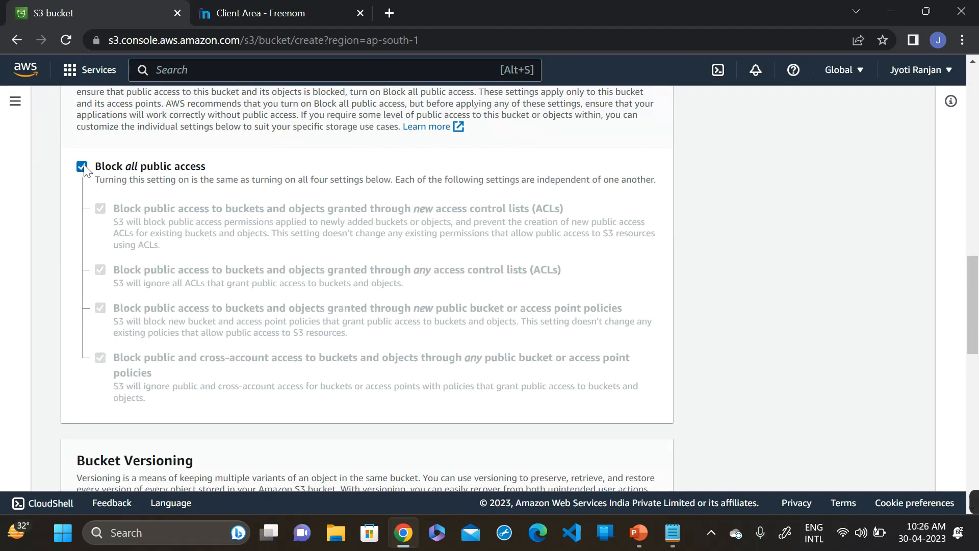
pyautogui.click(81, 166)
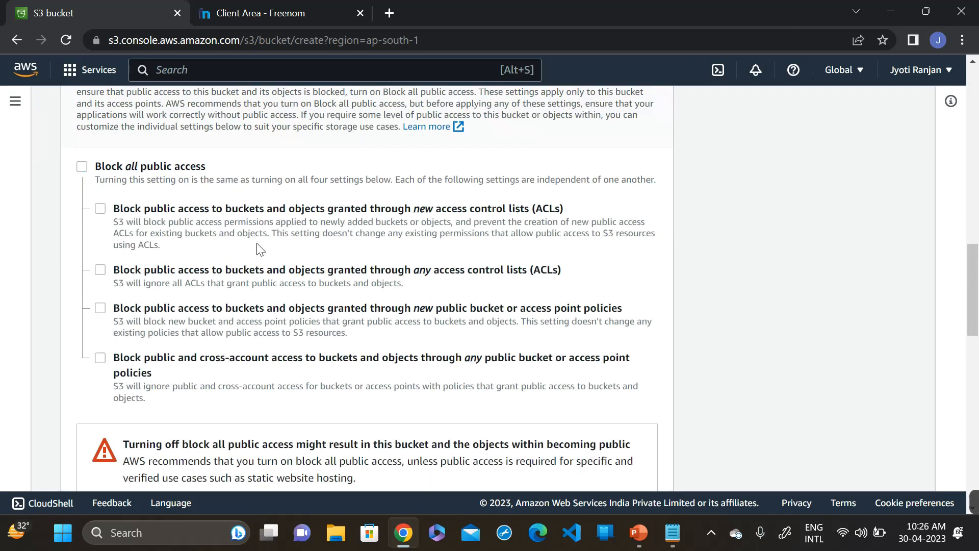
pyautogui.scroll(-3)
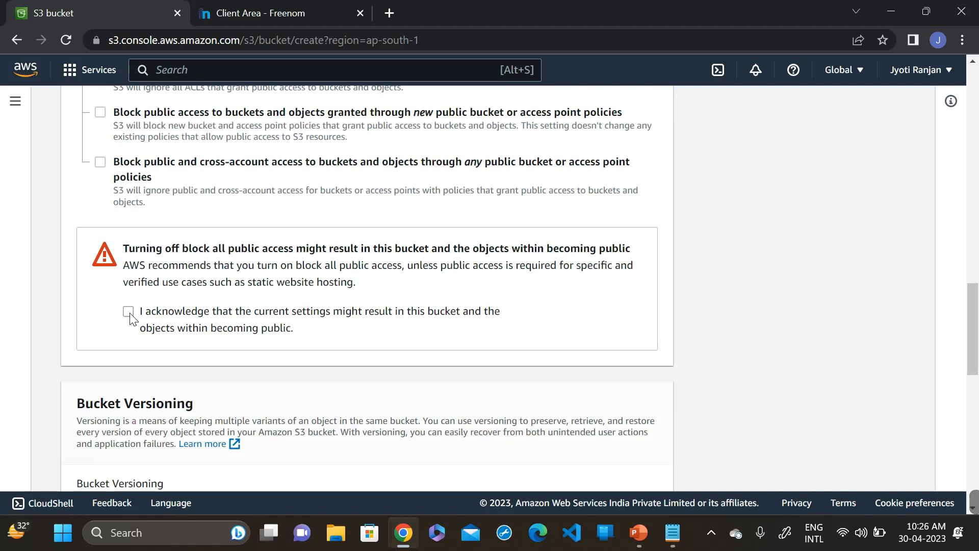
pyautogui.scroll(-3)
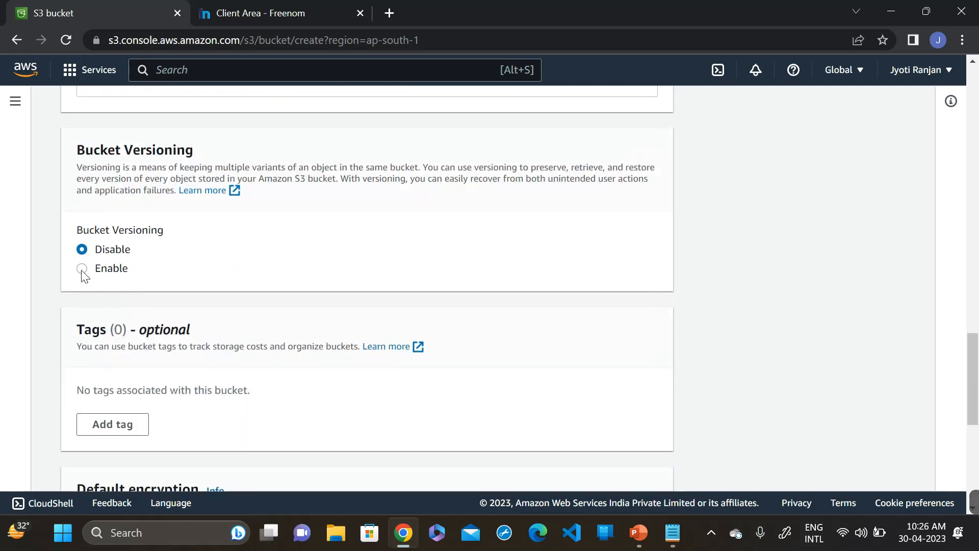
pyautogui.scroll(-3)
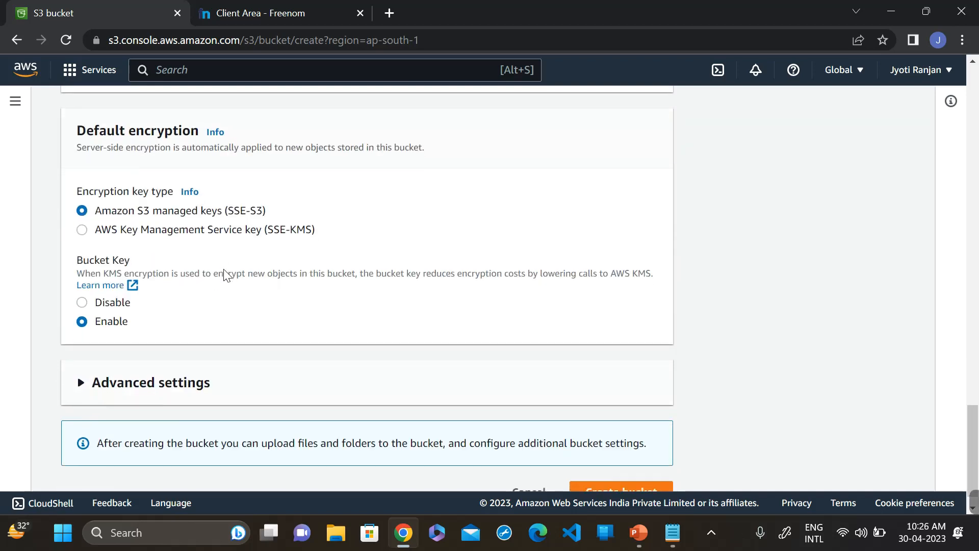
pyautogui.click(614, 467)
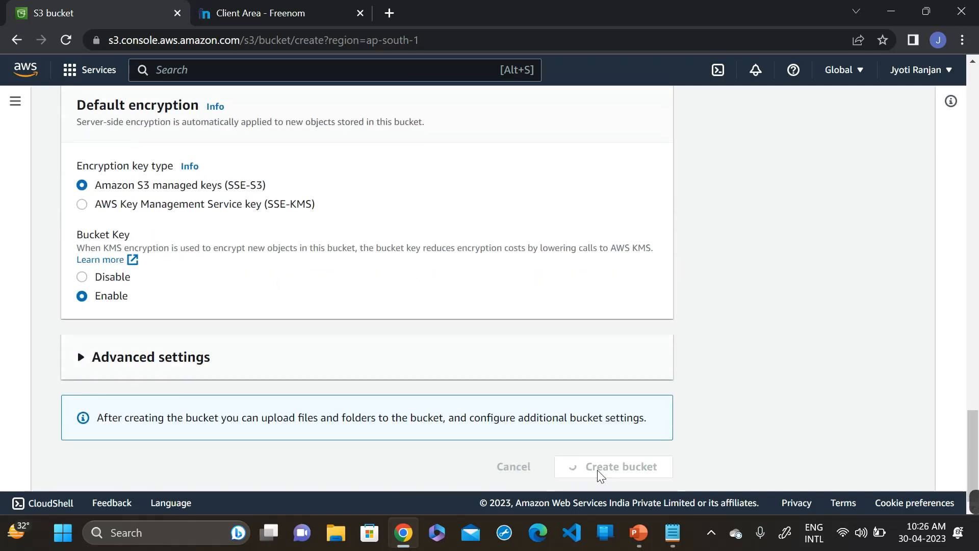
pyautogui.click(614, 466)
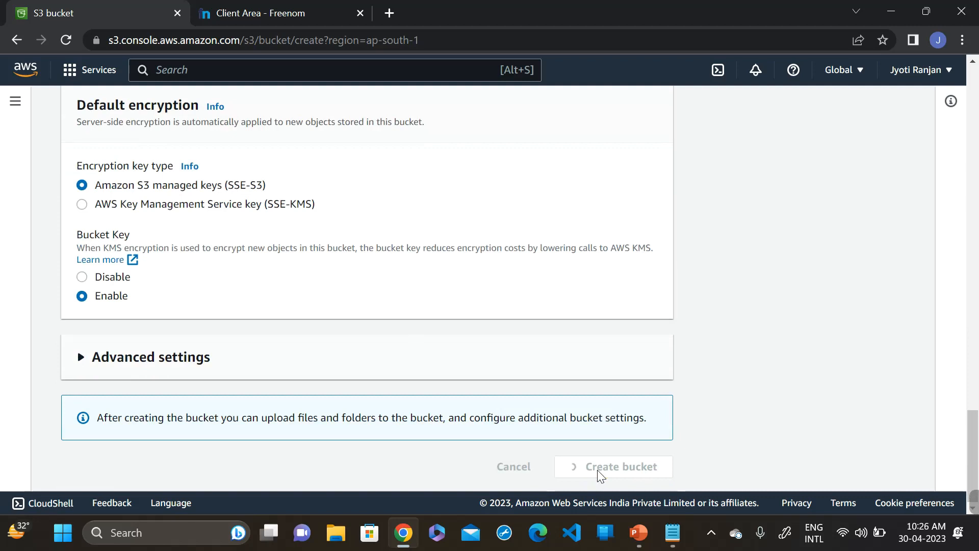
pyautogui.click(614, 466)
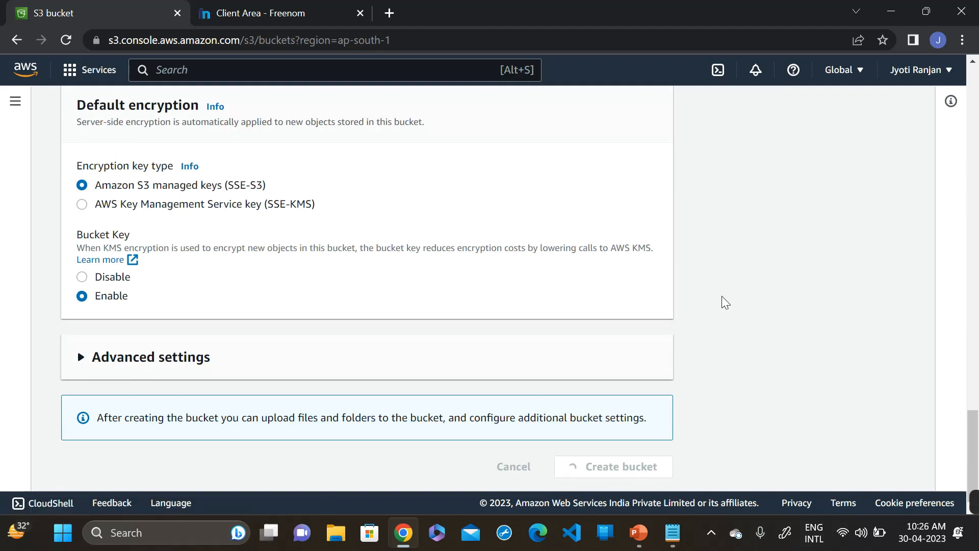
pyautogui.click(614, 467)
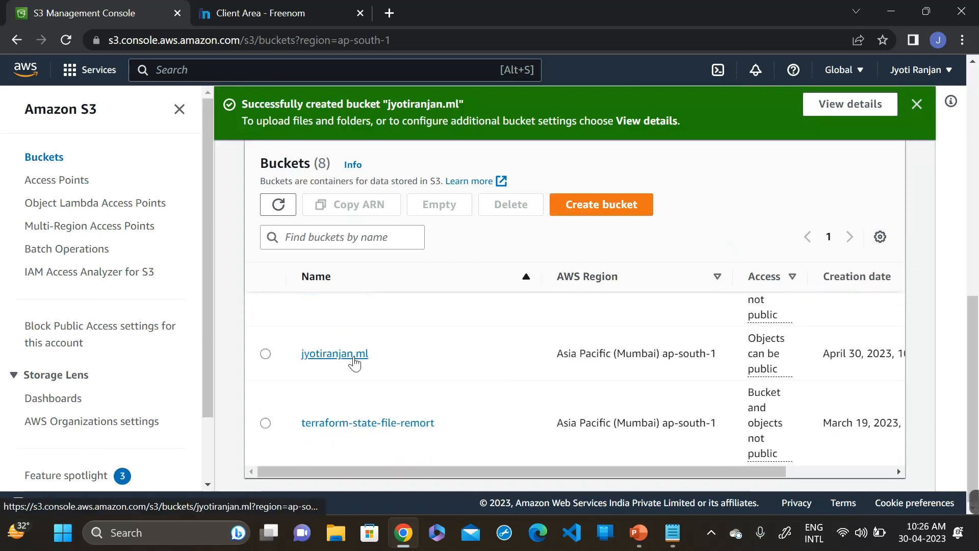
# - Open the jyotiranjan.ml bucket and bring up its Upload page
pyautogui.click(334, 353)
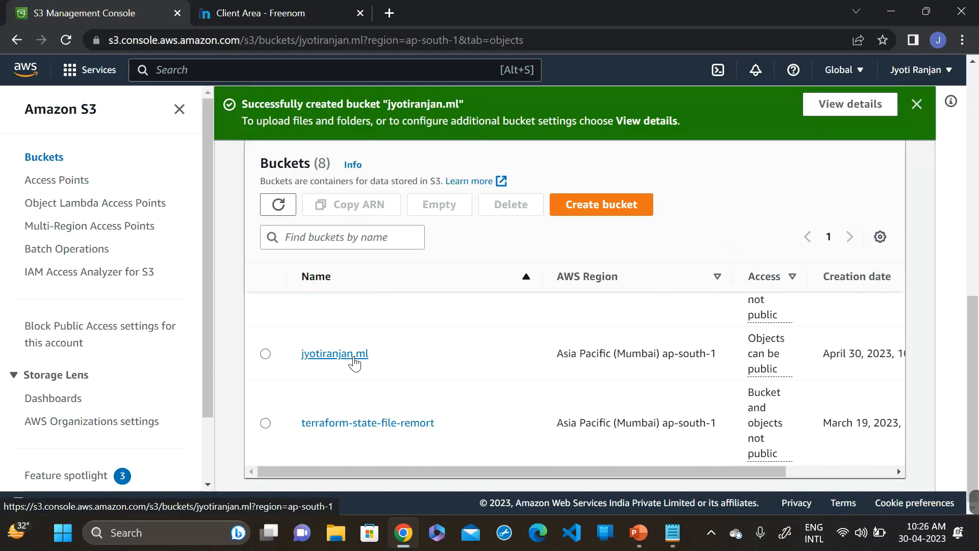
pyautogui.click(334, 354)
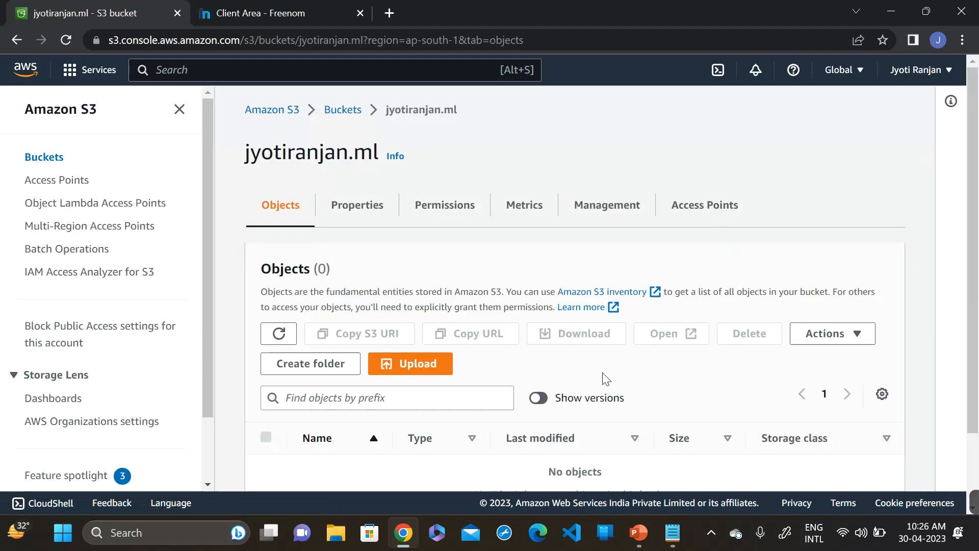
pyautogui.scroll(-3)
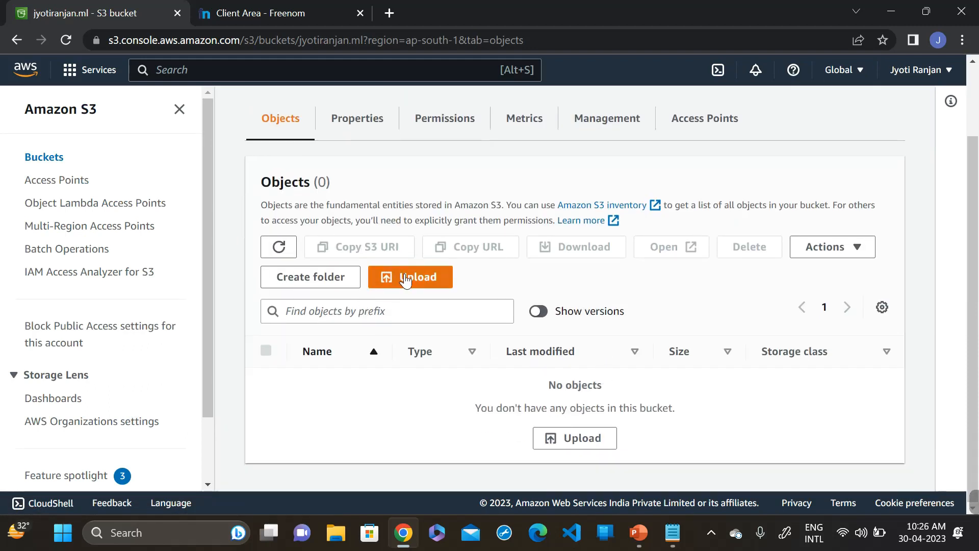
pyautogui.click(410, 276)
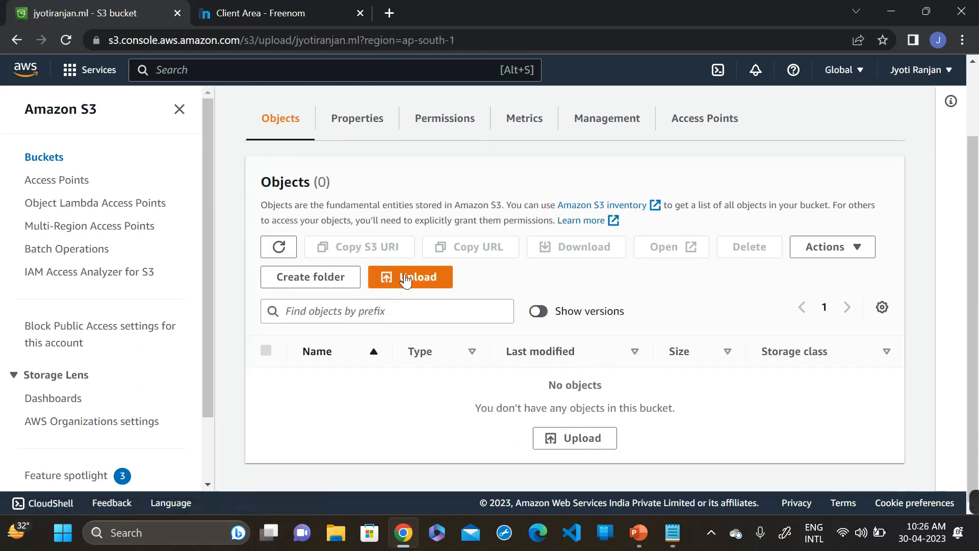
pyautogui.moveTo(404, 261)
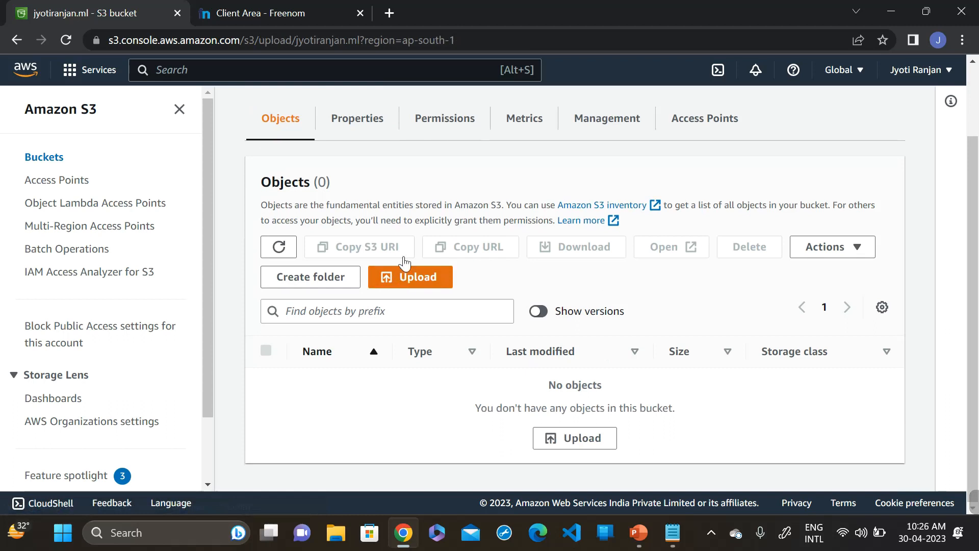
pyautogui.click(410, 276)
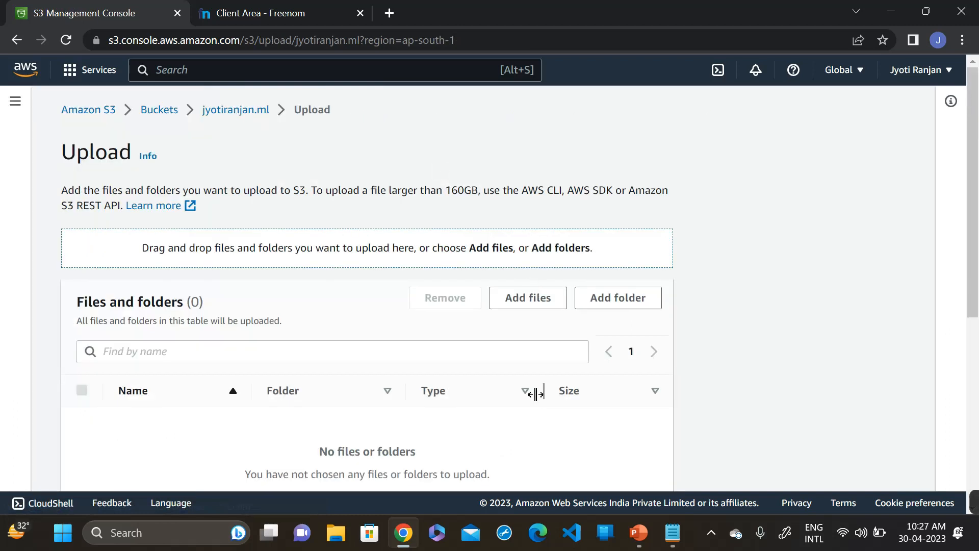
# - Add index.html from Desktop > Power Cloud and start the upload
pyautogui.scroll(-3)
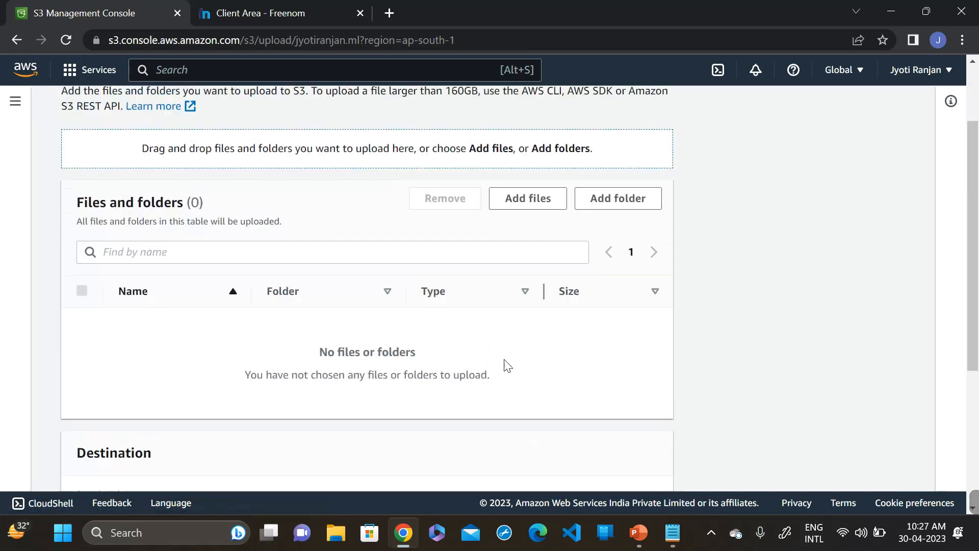
pyautogui.moveTo(539, 218)
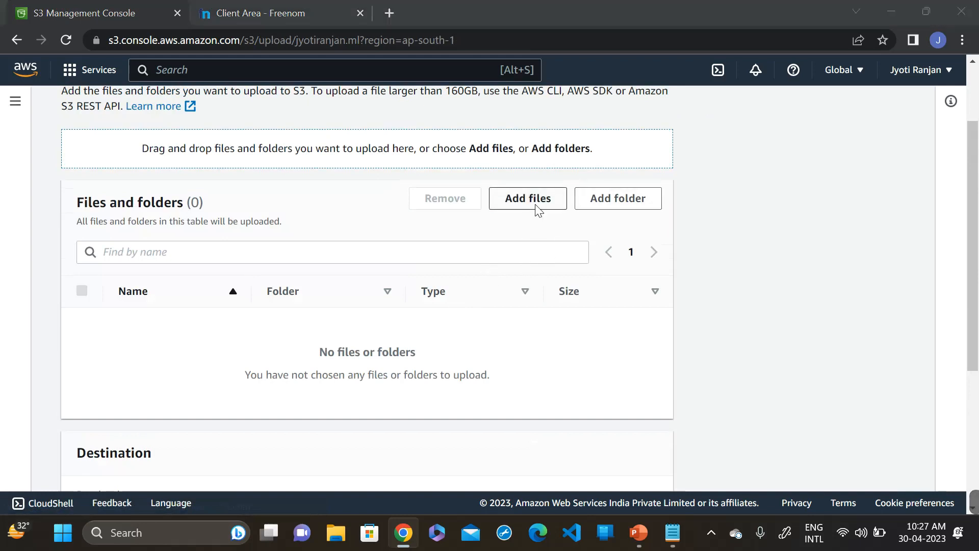
pyautogui.click(527, 198)
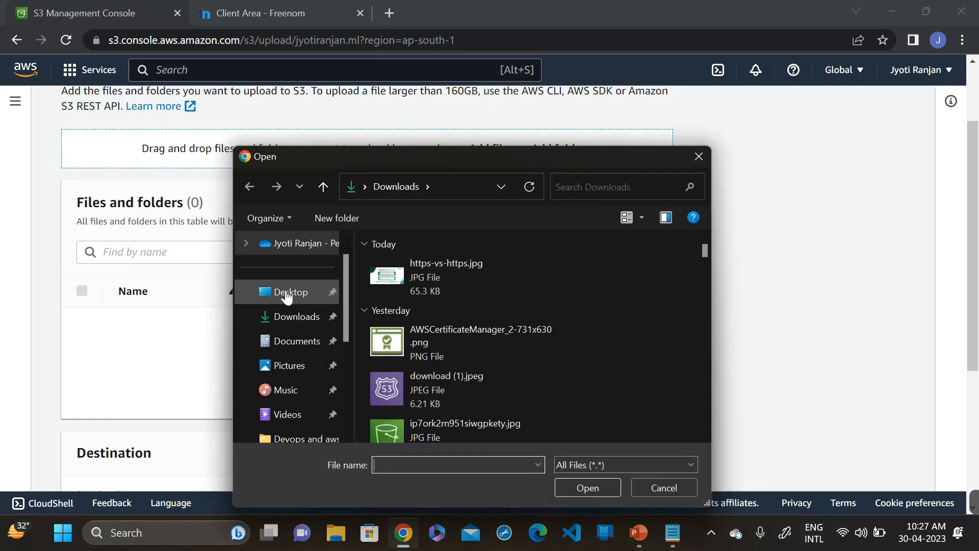
pyautogui.click(290, 292)
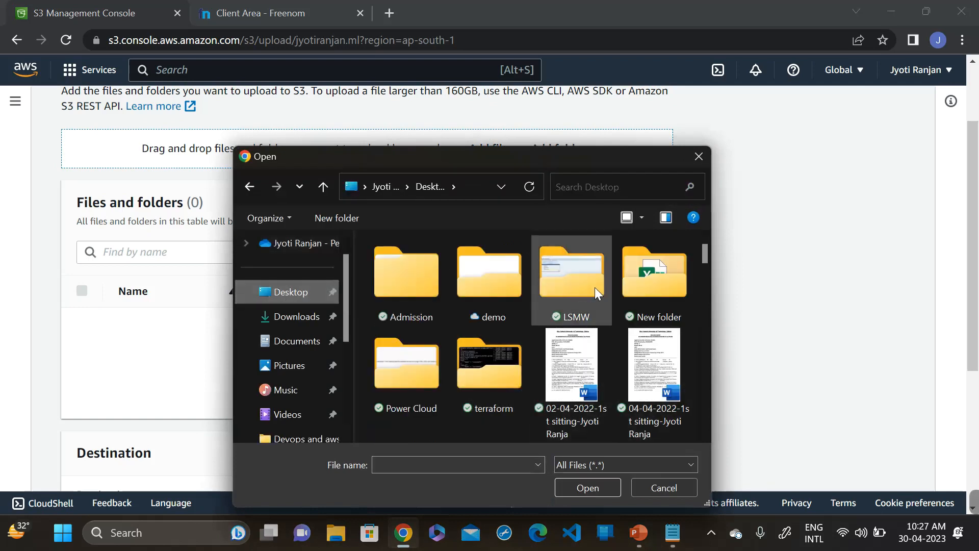
pyautogui.doubleClick(406, 364)
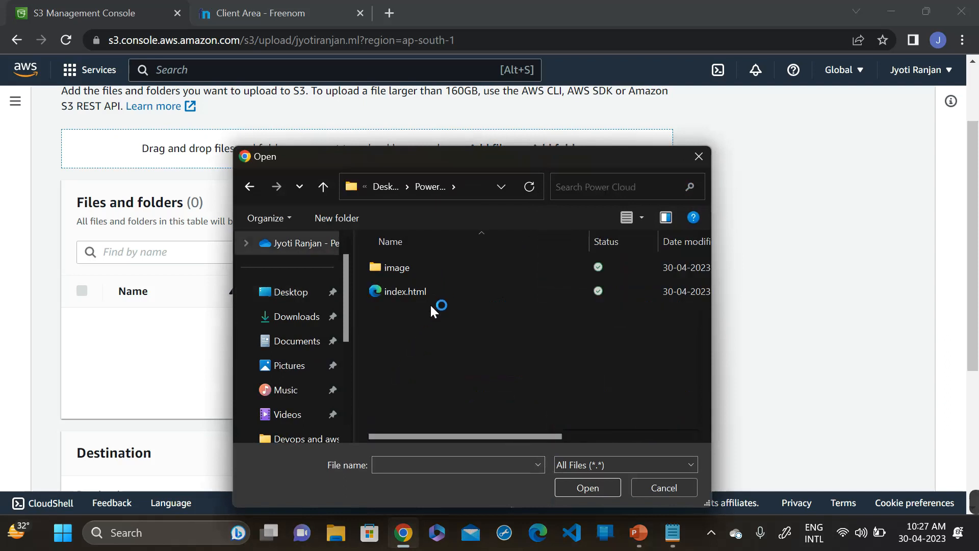
pyautogui.doubleClick(405, 291)
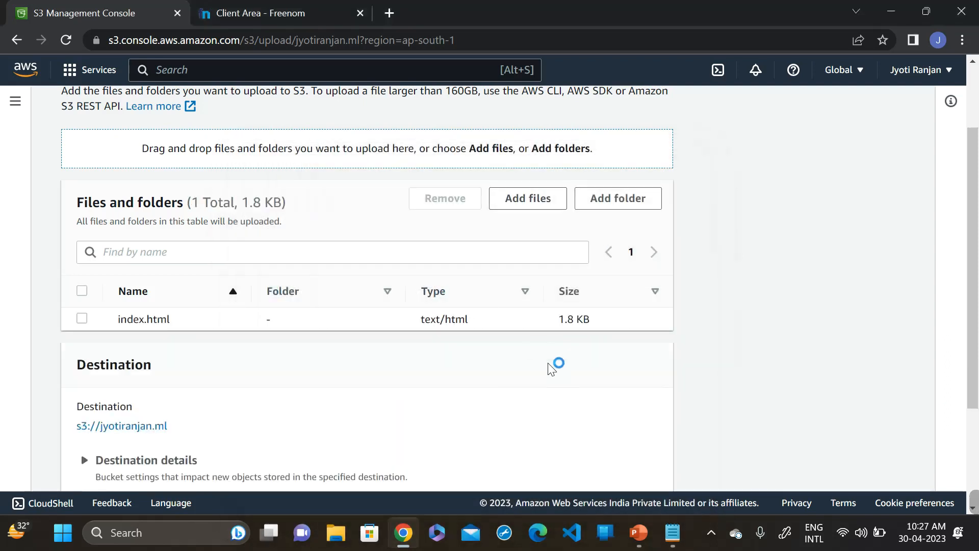
pyautogui.scroll(-3)
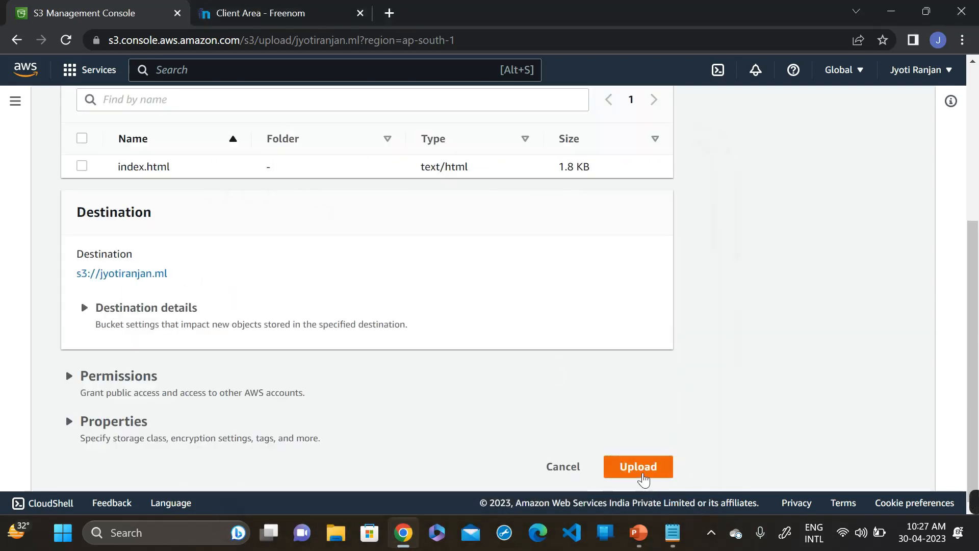
pyautogui.click(637, 466)
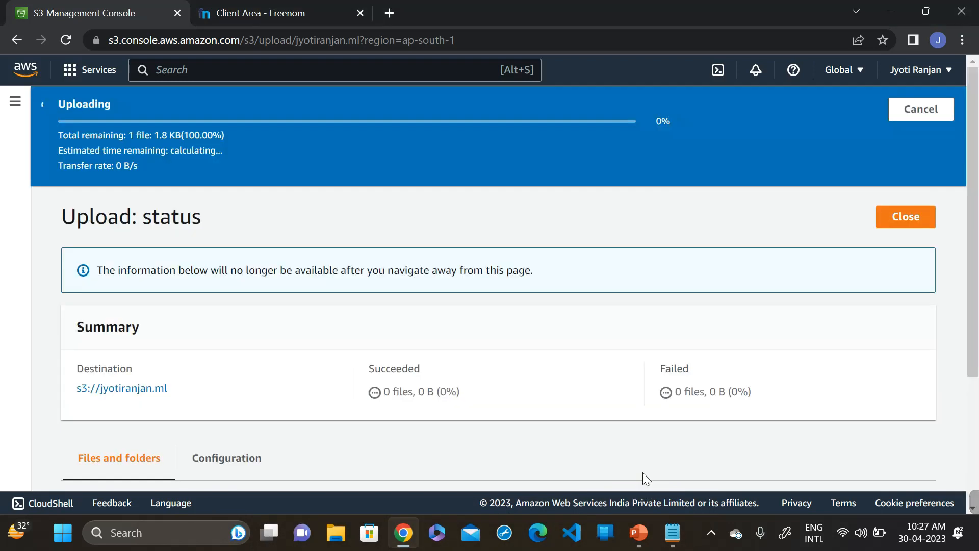
pyautogui.moveTo(639, 457)
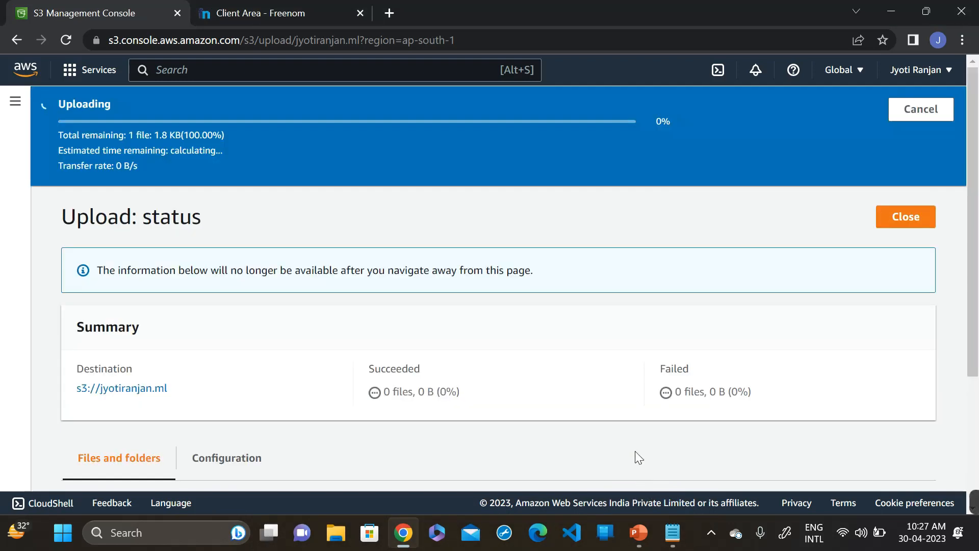
pyautogui.moveTo(626, 369)
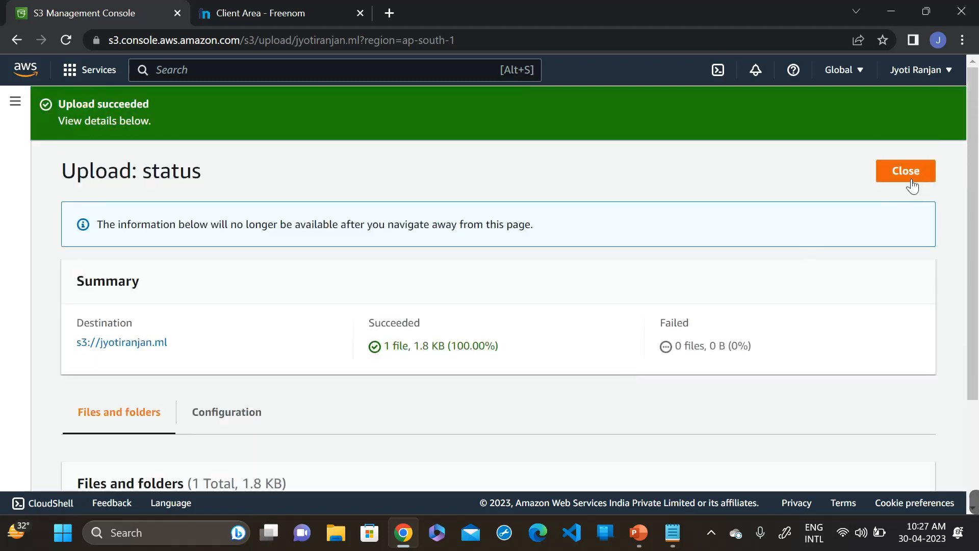
# - Upload the image folder holding power cloud logo.png, confirming the browser prompt
pyautogui.click(906, 170)
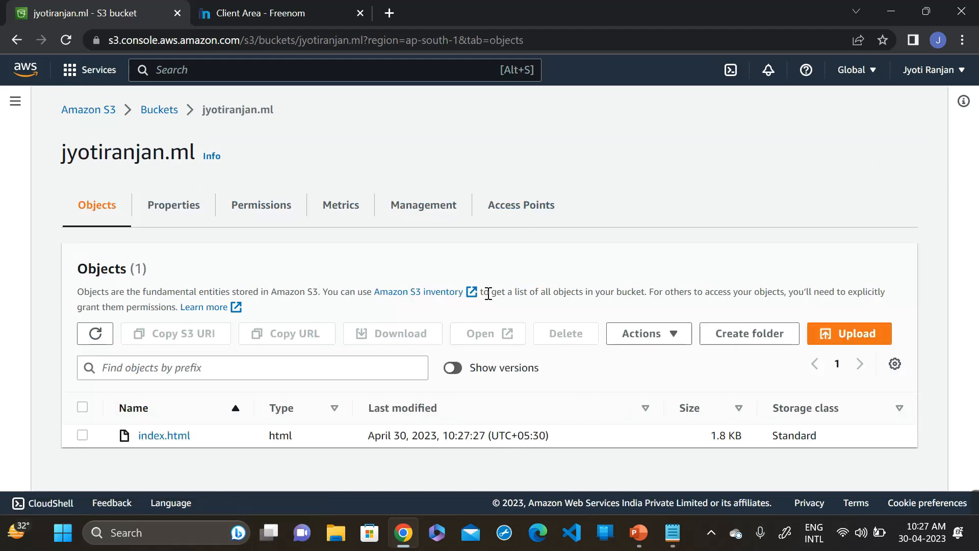
pyautogui.moveTo(870, 353)
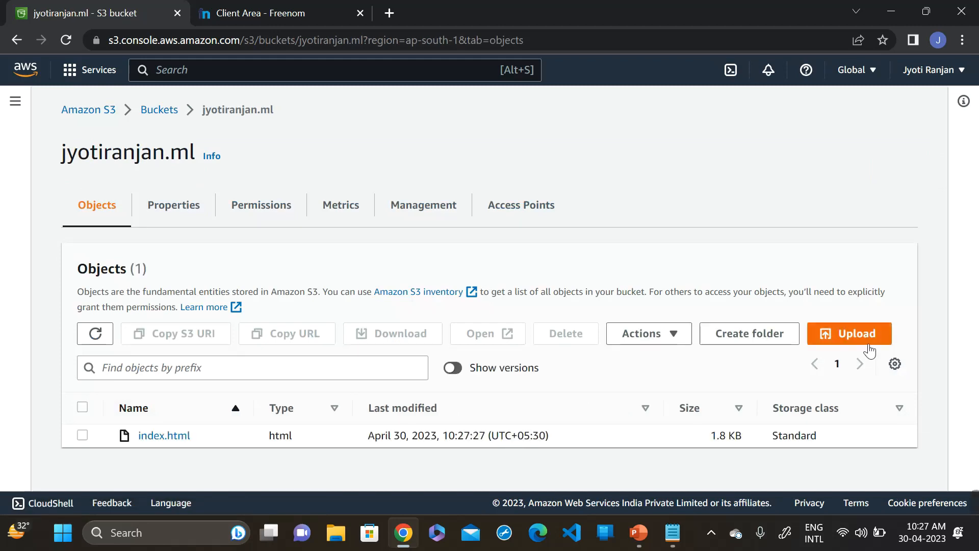
pyautogui.click(850, 333)
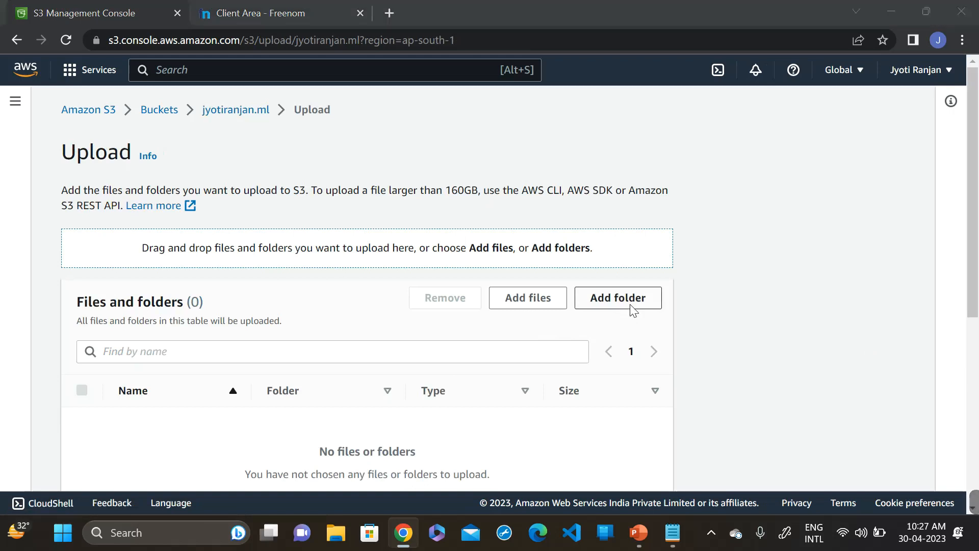
pyautogui.click(617, 298)
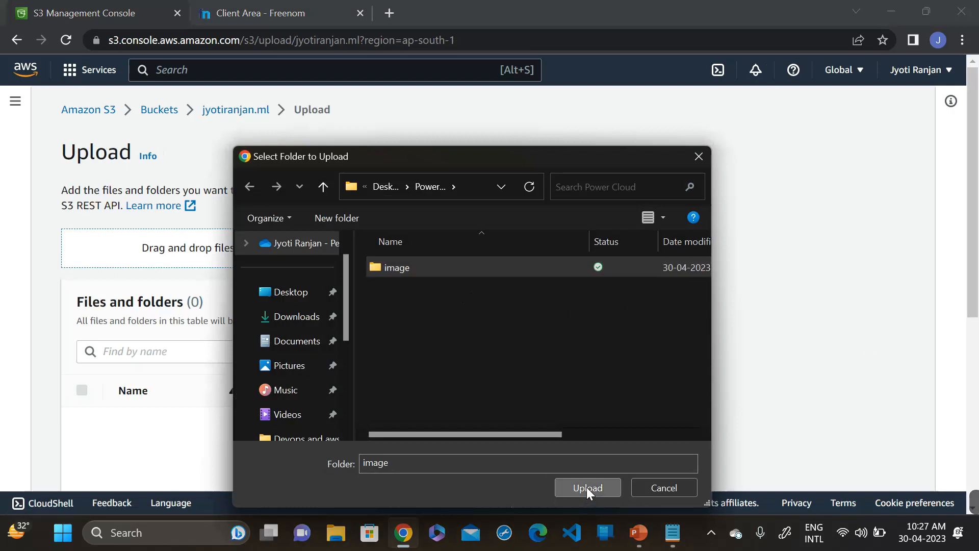
pyautogui.click(587, 488)
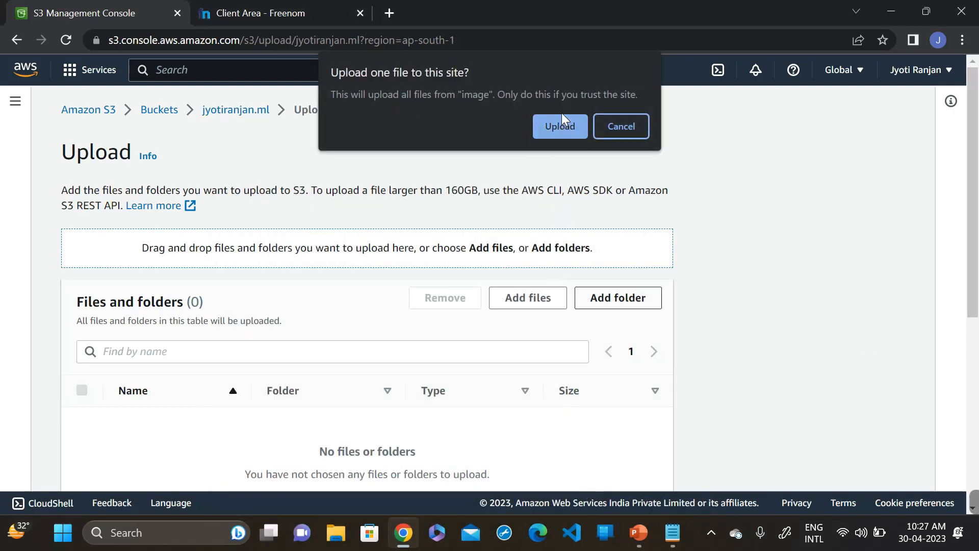
pyautogui.click(560, 127)
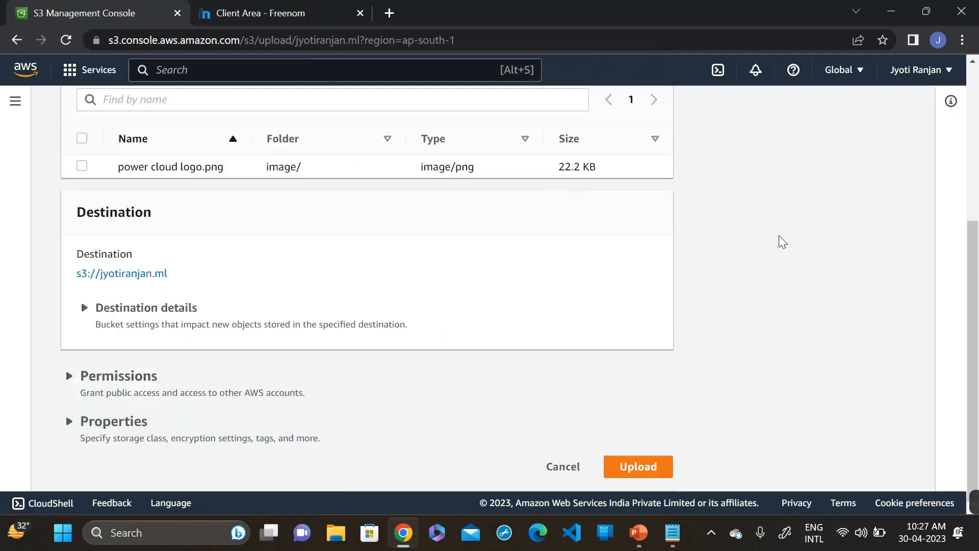
pyautogui.click(638, 466)
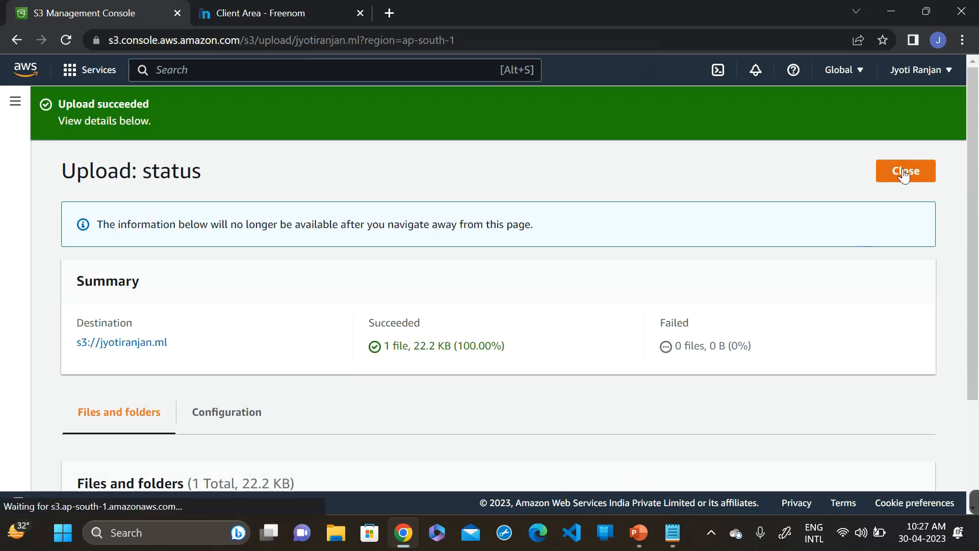
pyautogui.click(906, 171)
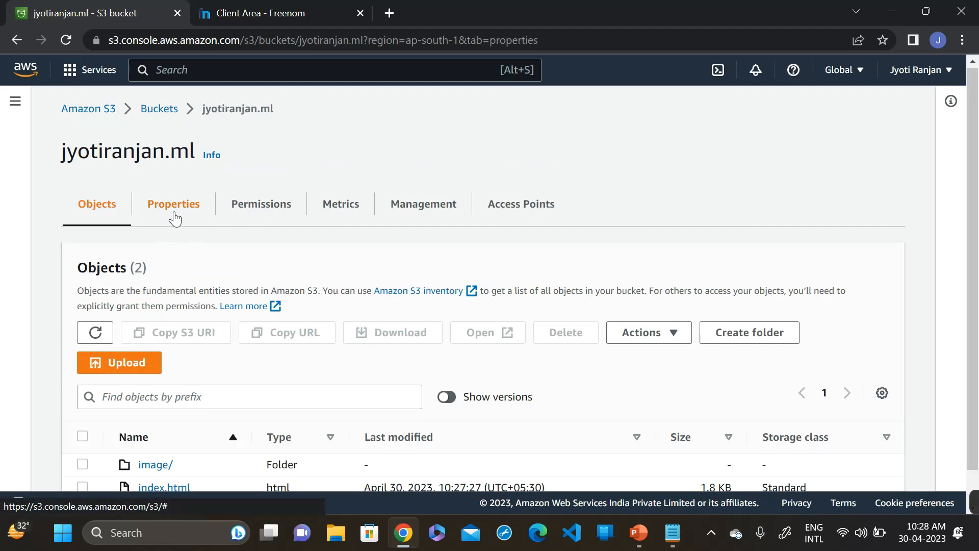
# - Enable static website hosting with index.html as the index document
pyautogui.click(173, 204)
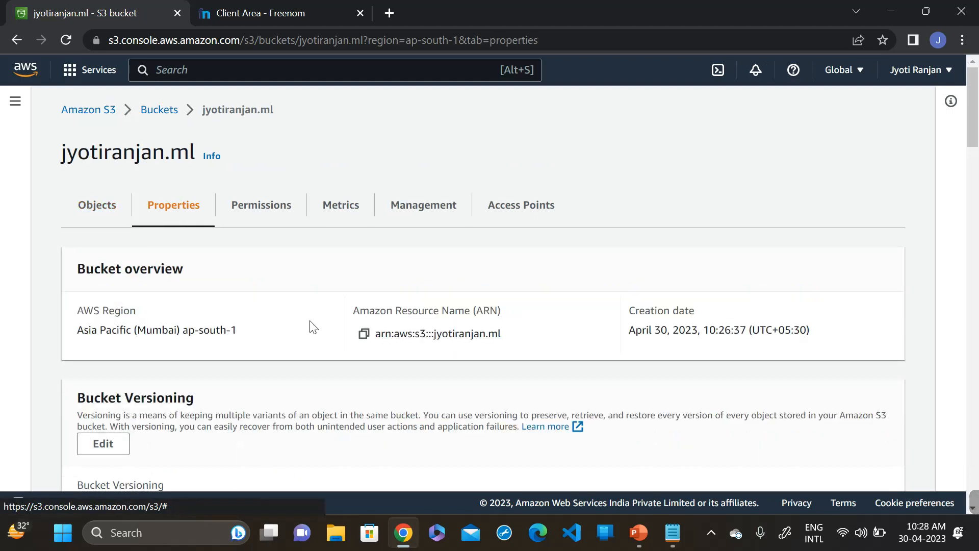
pyautogui.scroll(-3)
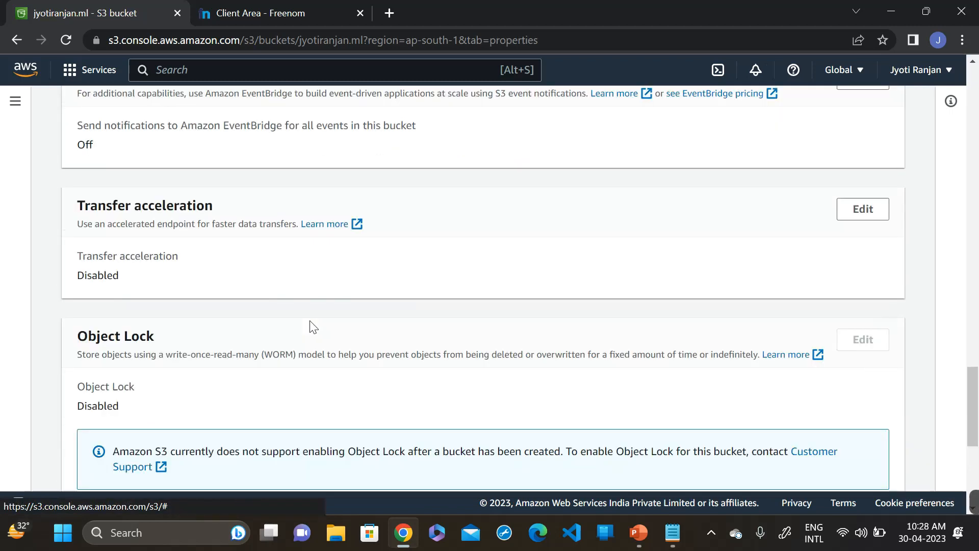
pyautogui.scroll(-3)
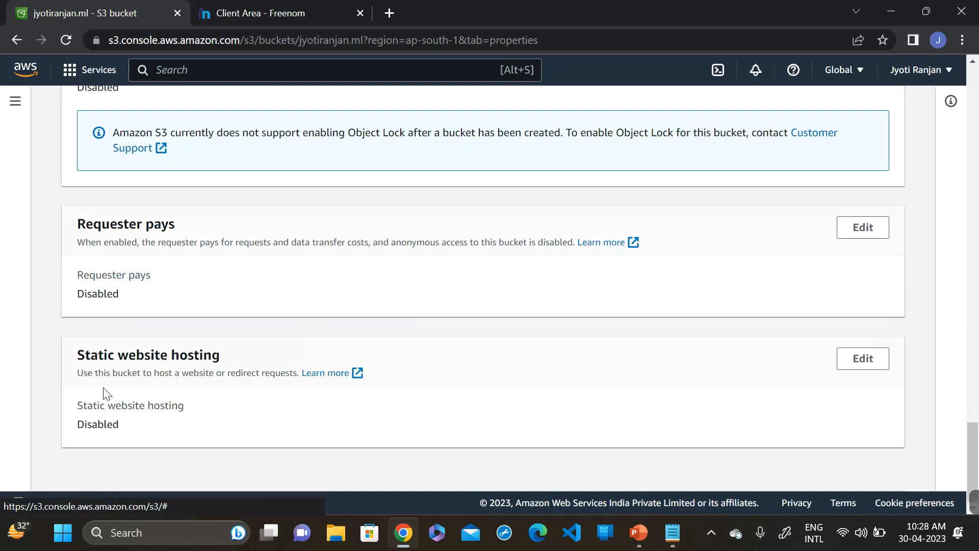
pyautogui.doubleClick(148, 354)
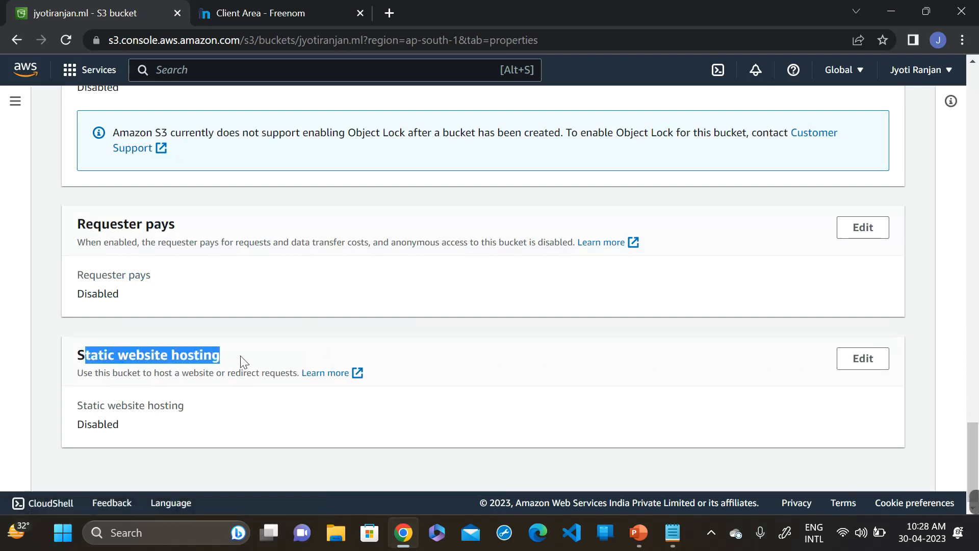
pyautogui.click(863, 357)
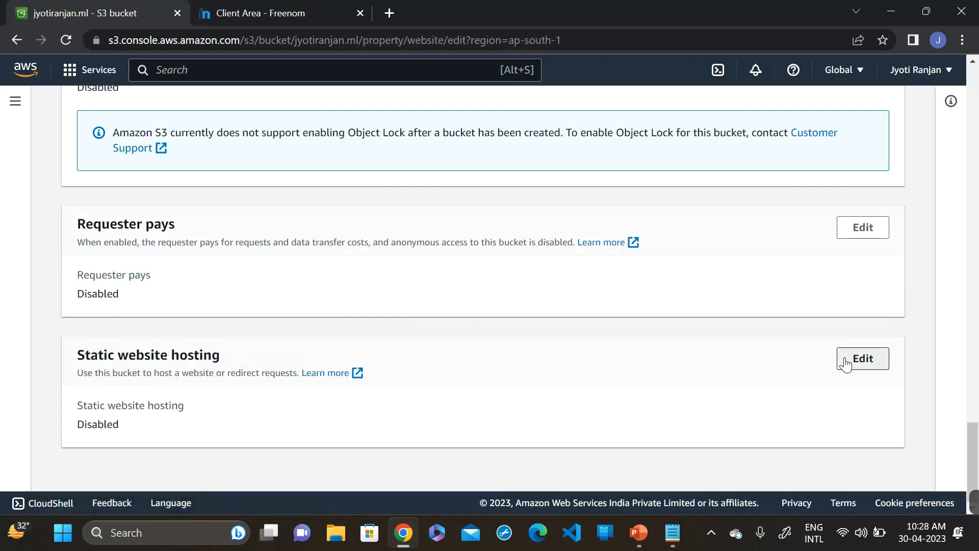
pyautogui.click(862, 358)
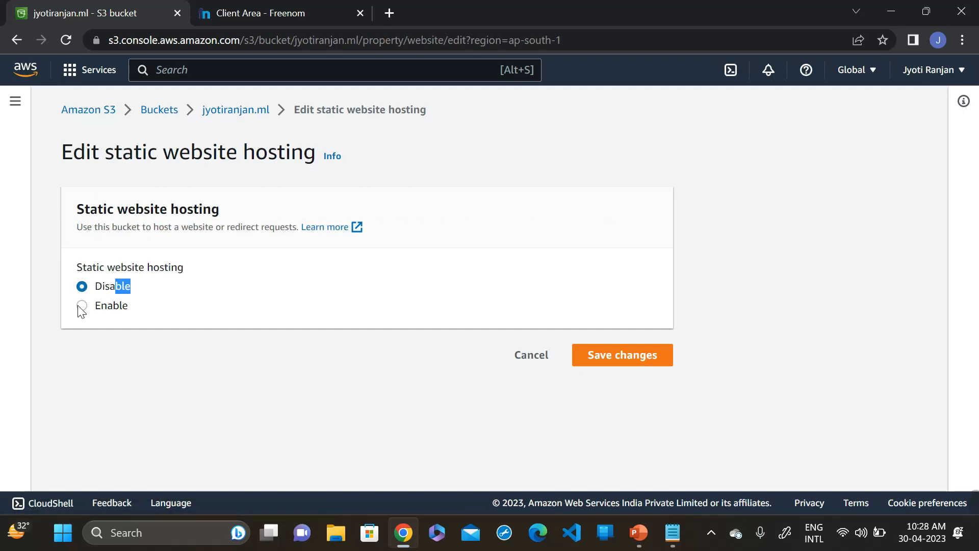
pyautogui.click(83, 304)
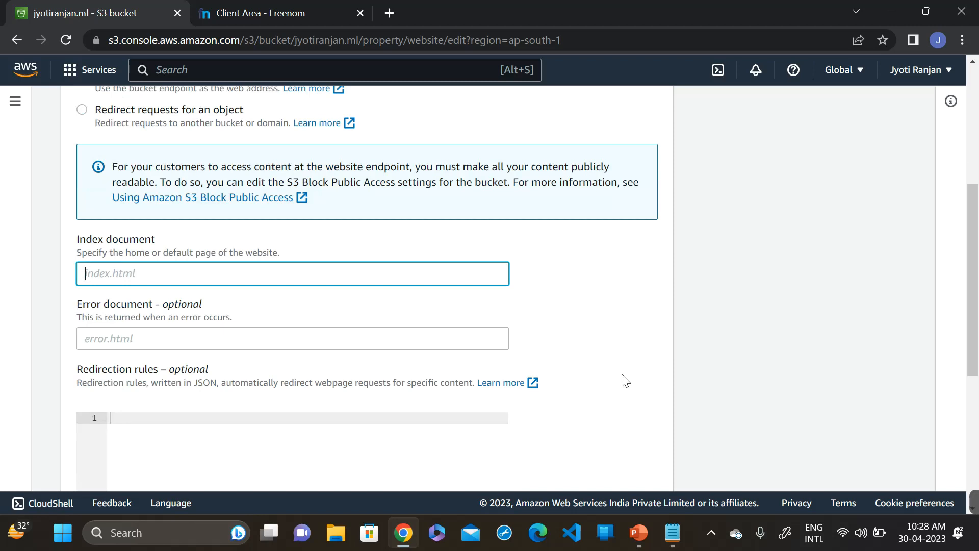
pyautogui.write('index')
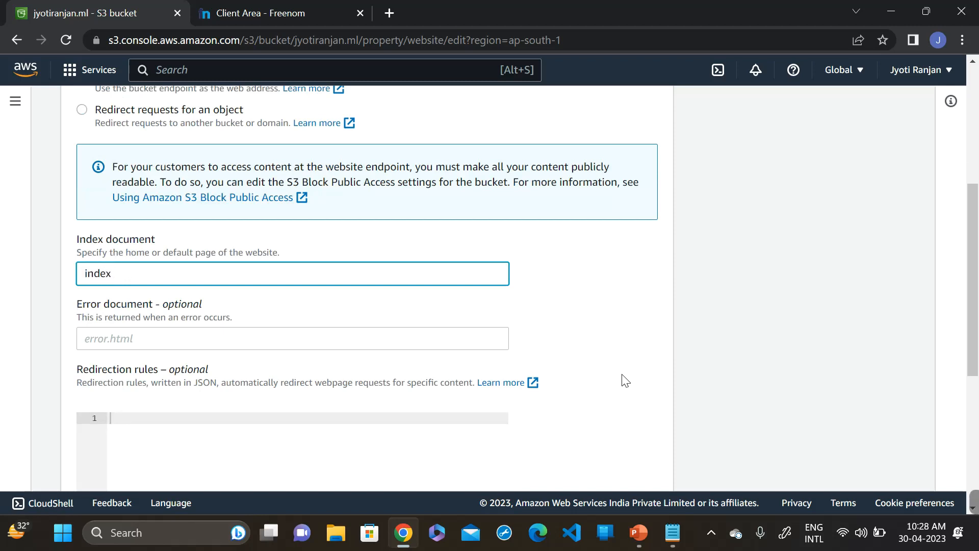
pyautogui.write('.html')
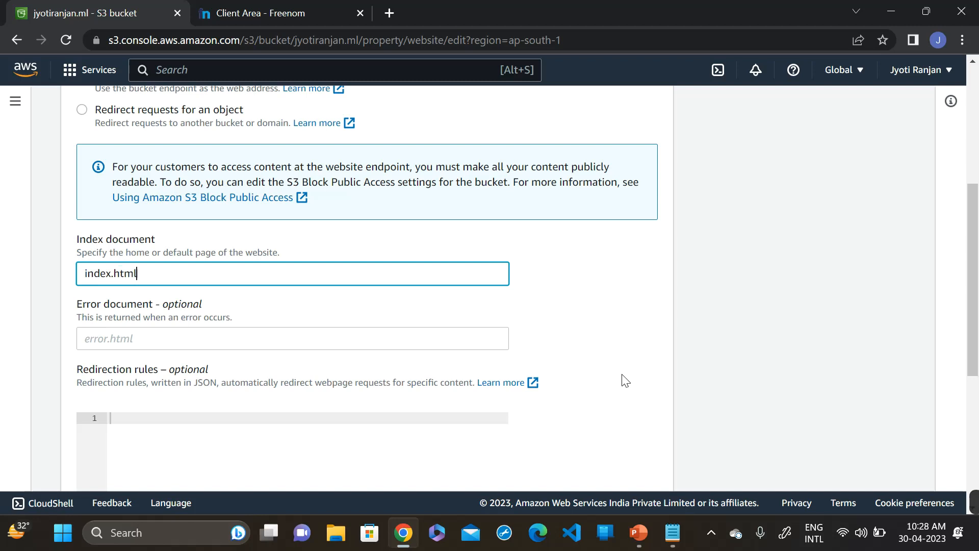
pyautogui.scroll(-3)
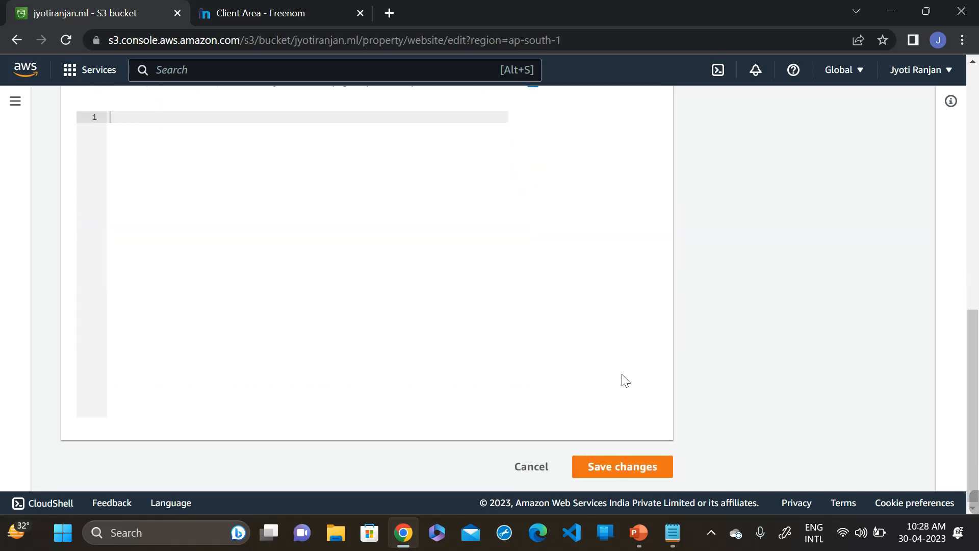
pyautogui.click(622, 467)
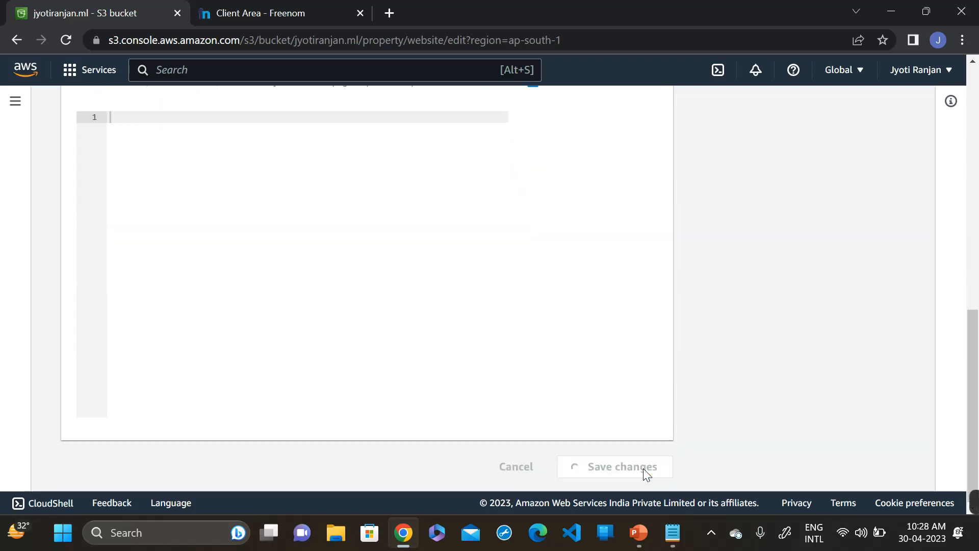
pyautogui.click(621, 466)
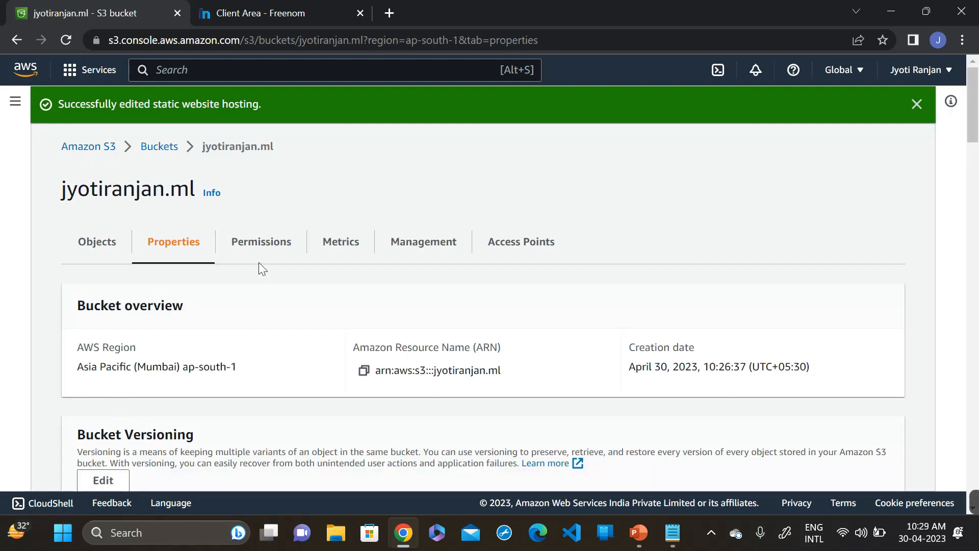
# - Open the Bucket policy editor under the Permissions settings
pyautogui.click(261, 242)
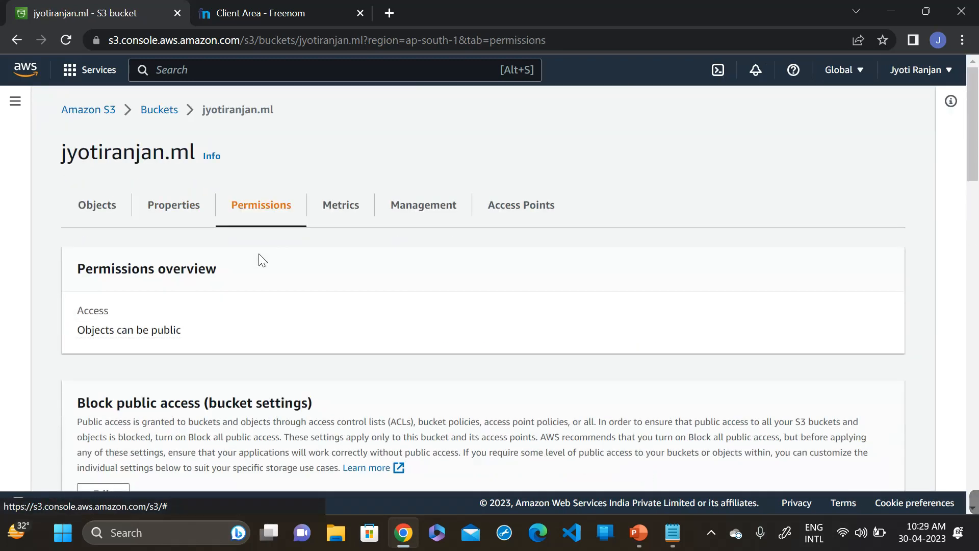
pyautogui.scroll(-3)
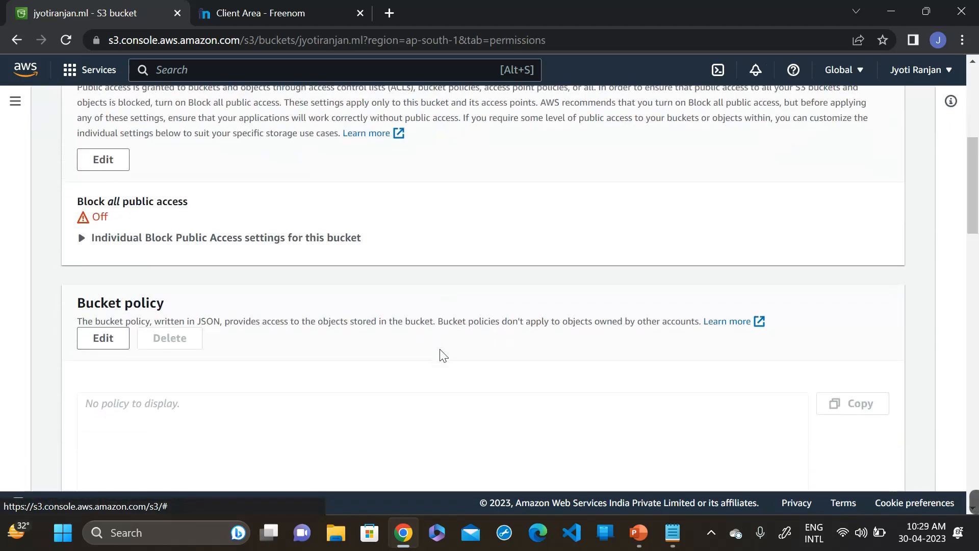
pyautogui.scroll(-3)
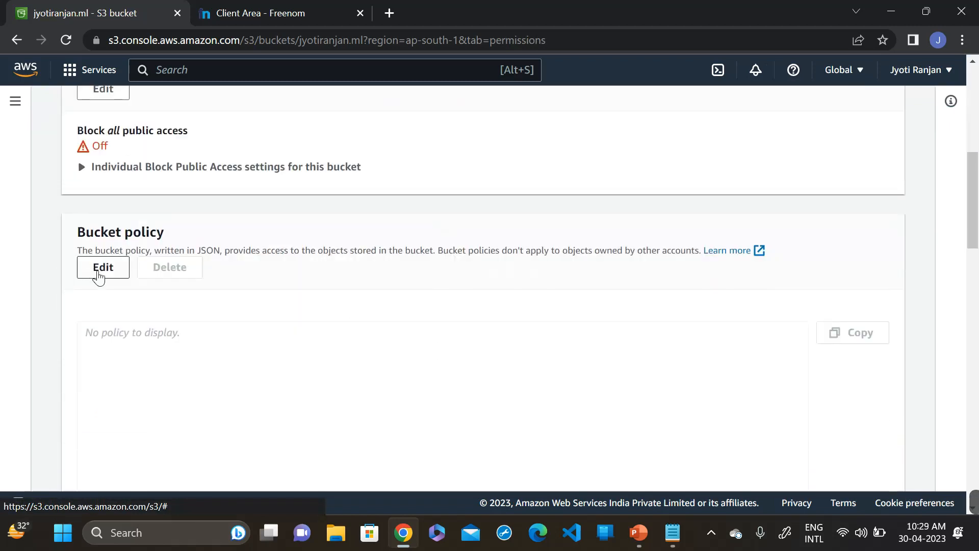
pyautogui.click(103, 267)
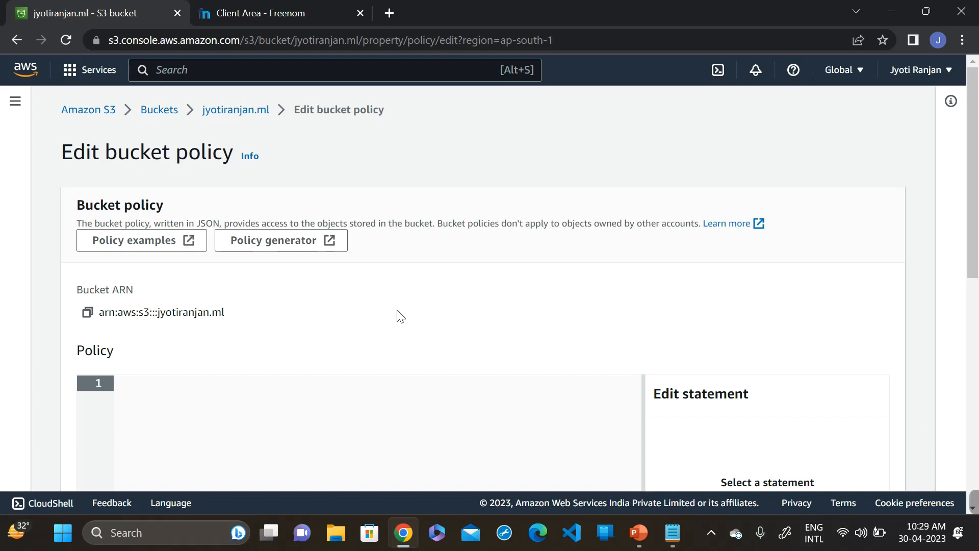
# - Paste the policy JSON, replace both bucket-name placeholders with jyotiranjan.ml, and save
pyautogui.scroll(-3)
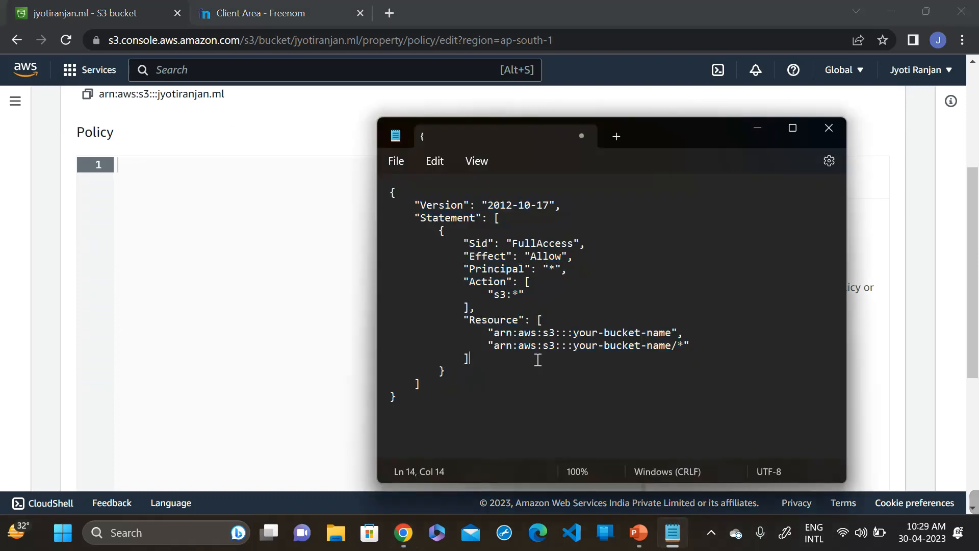
pyautogui.press('Ctrl+a')
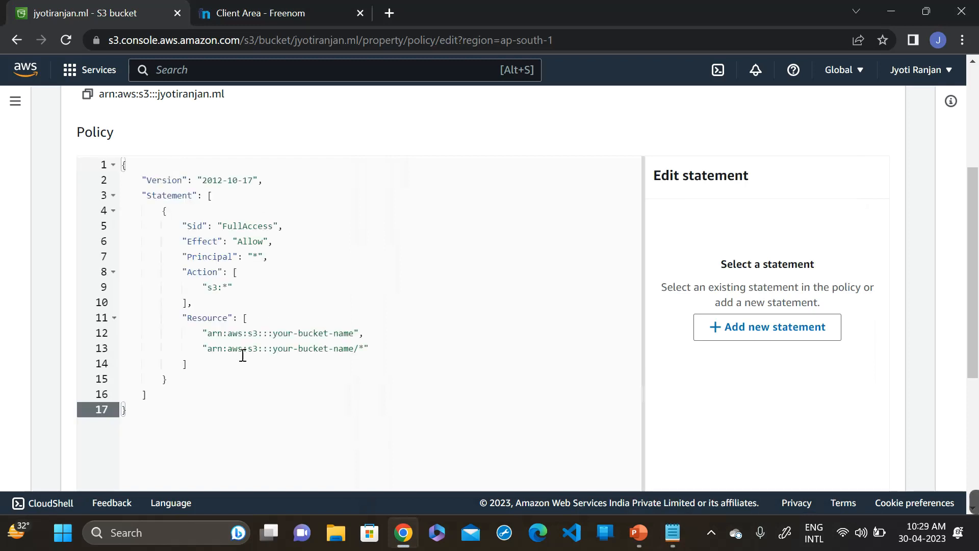
pyautogui.click(354, 333)
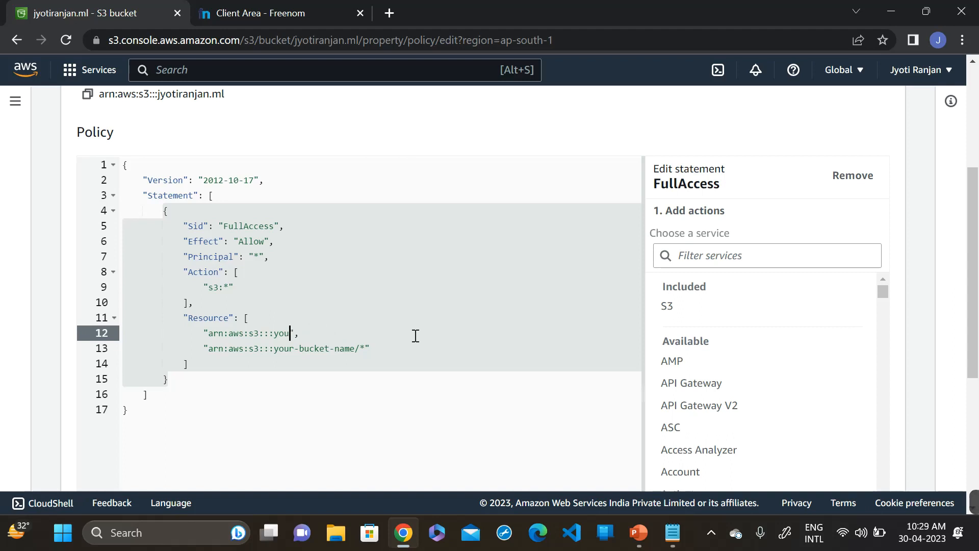
pyautogui.press('Backspace')
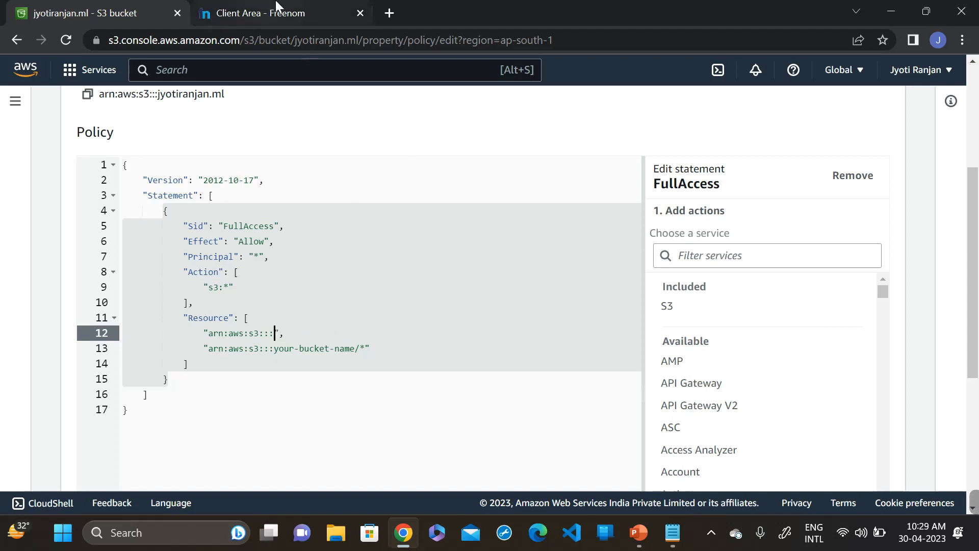
pyautogui.click(264, 14)
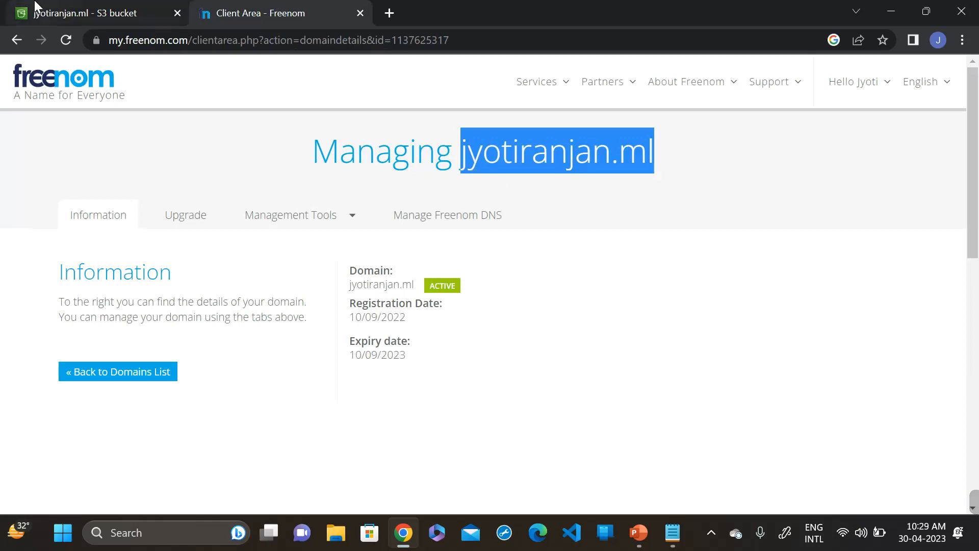
pyautogui.click(81, 13)
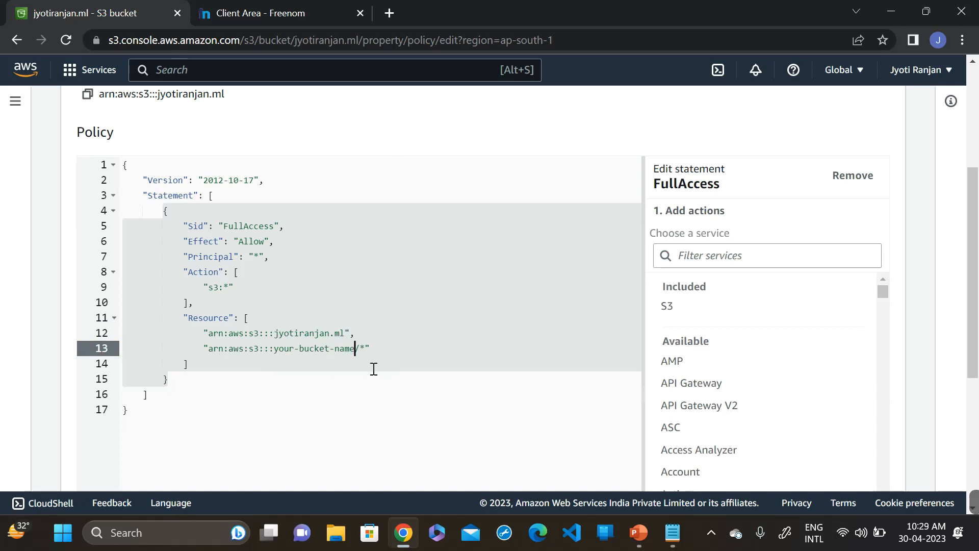
pyautogui.press('Backspace')
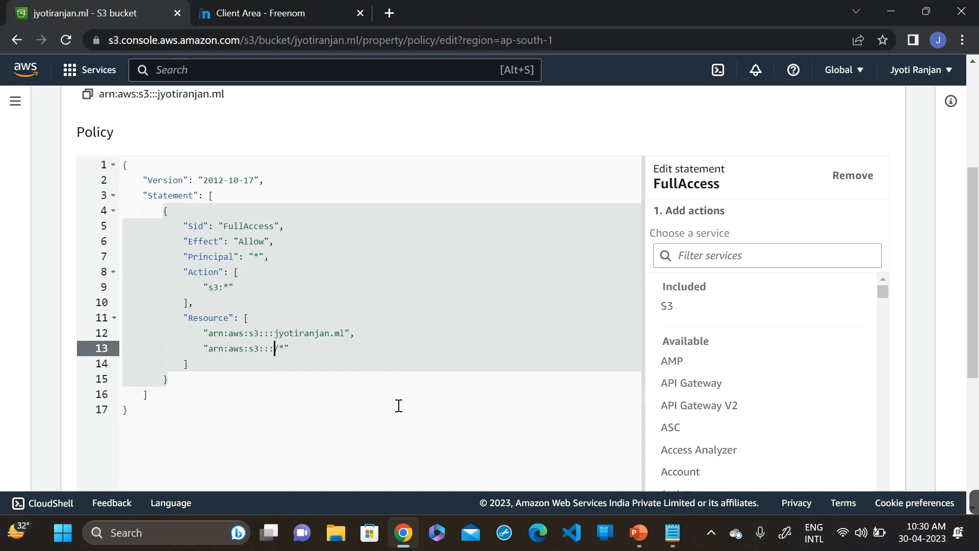
pyautogui.write('jyotiranjan.ml')
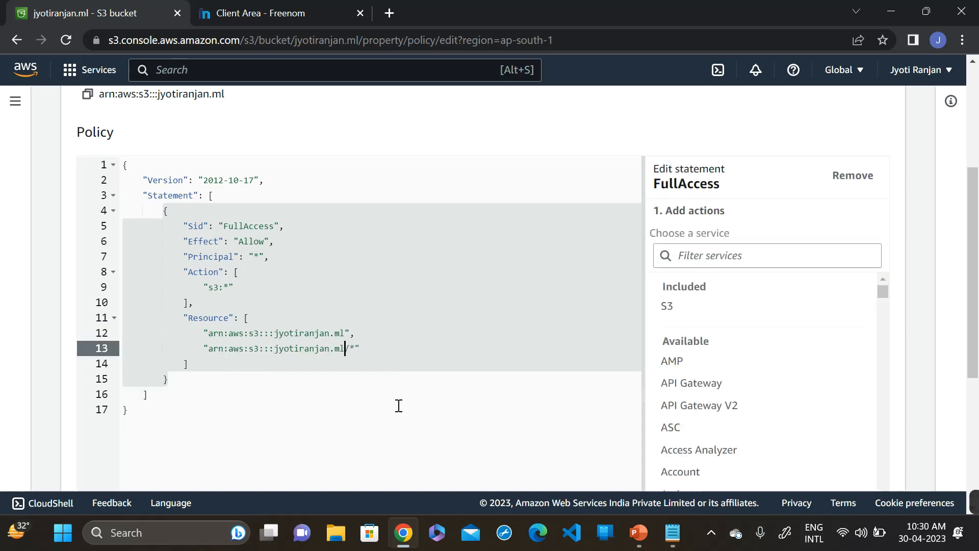
pyautogui.scroll(-3)
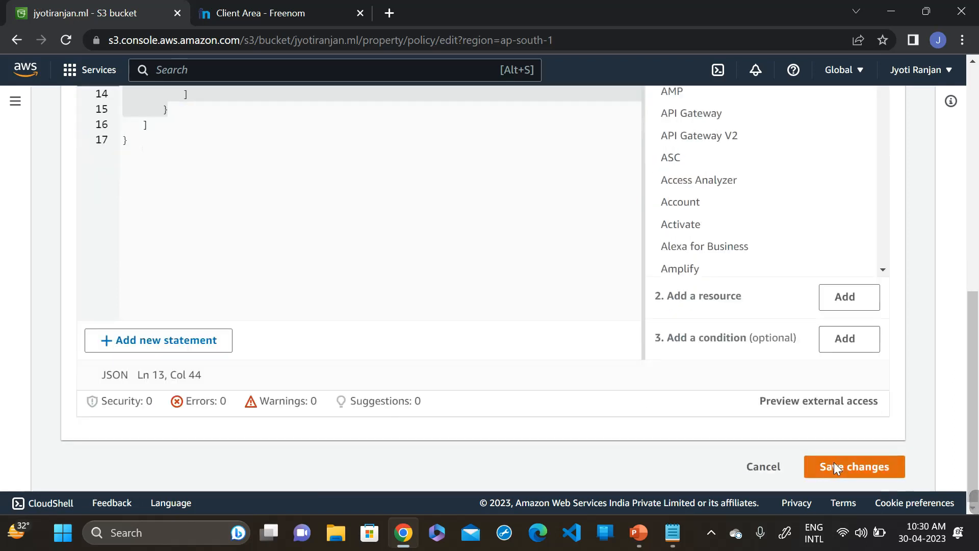
pyautogui.click(854, 466)
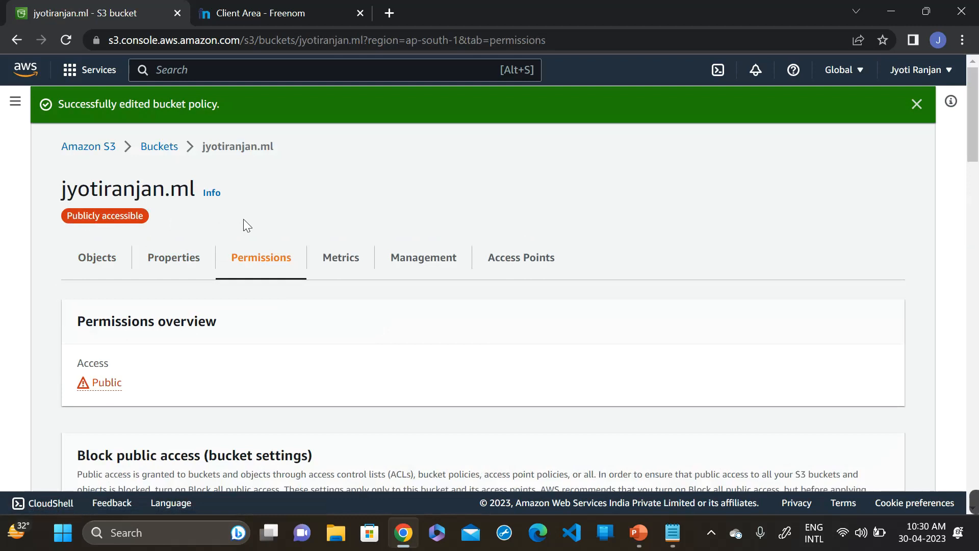
# - Open the index.html object and copy its Object URL
pyautogui.click(97, 257)
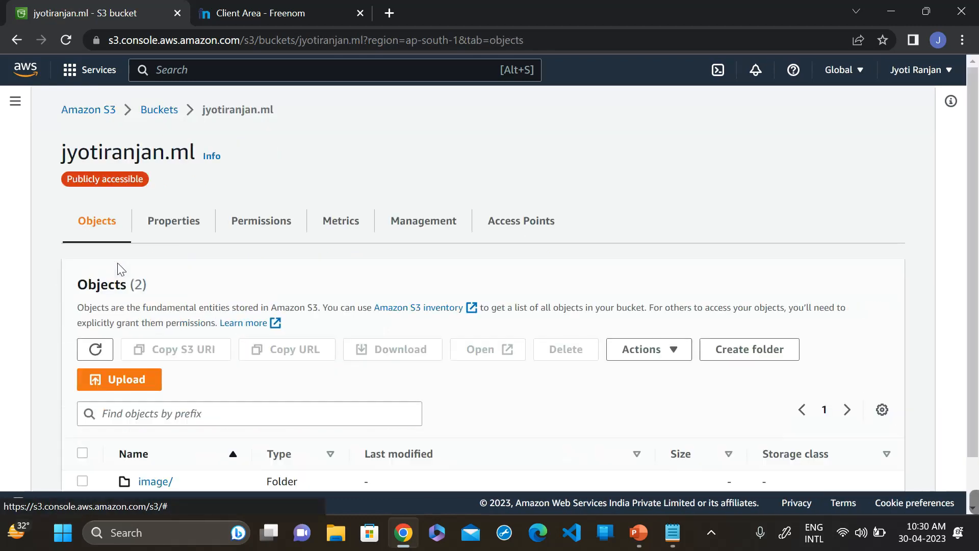
pyautogui.scroll(-3)
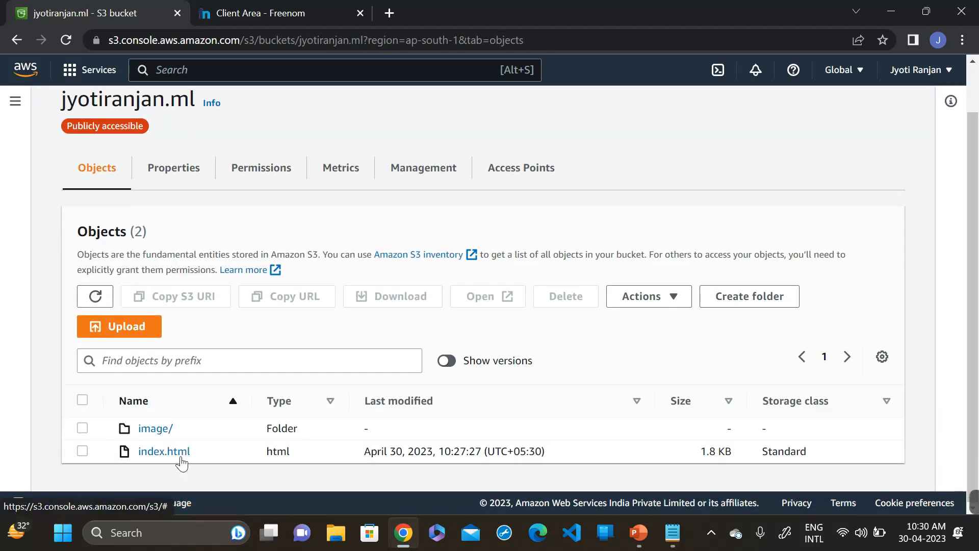
pyautogui.click(164, 450)
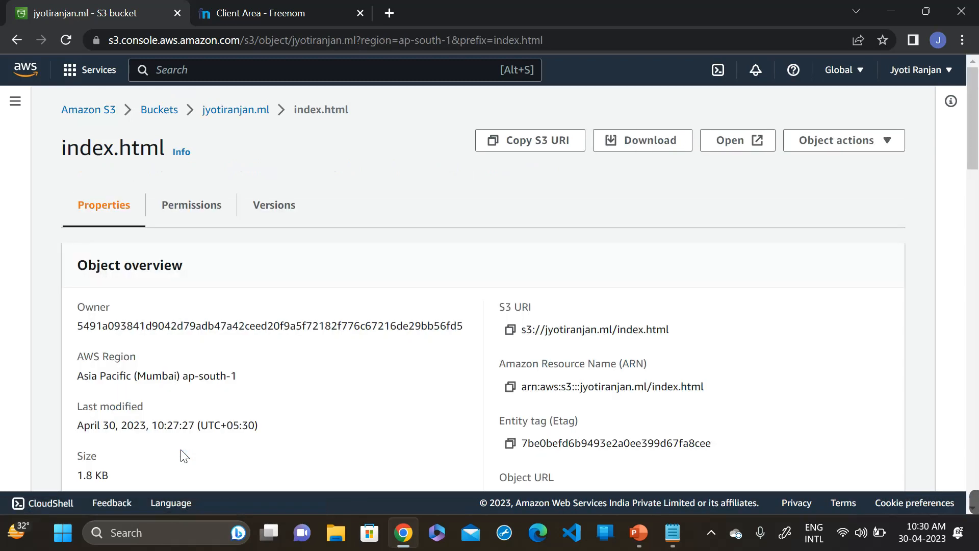
pyautogui.scroll(-3)
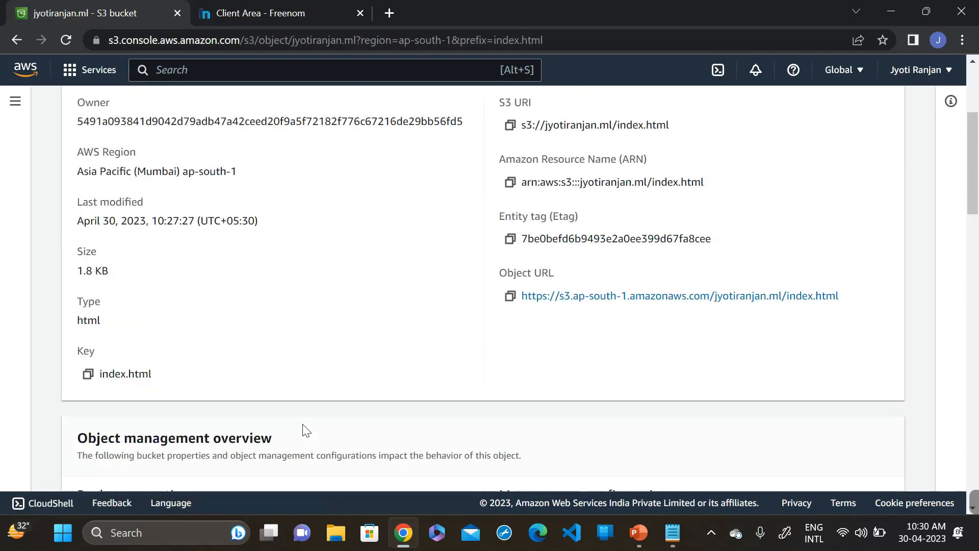
pyautogui.moveTo(509, 296)
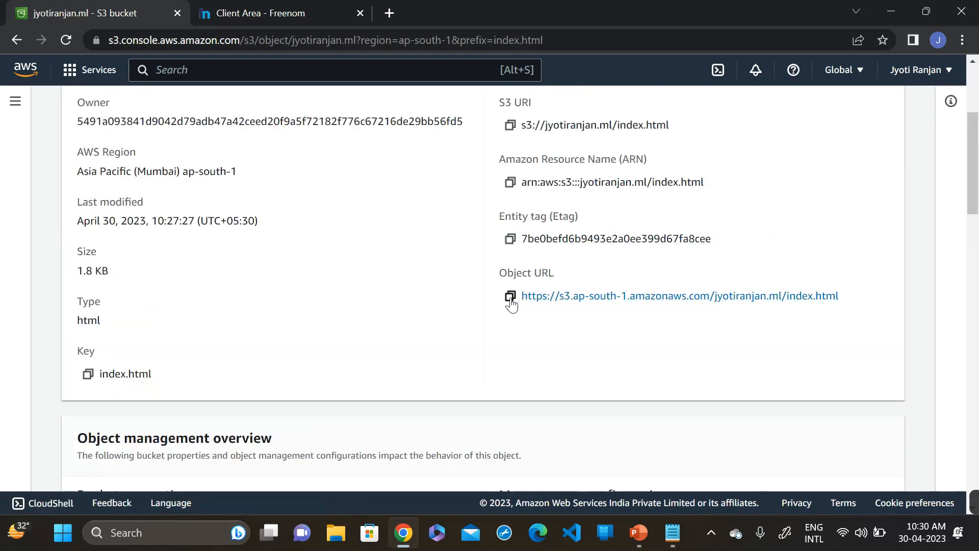
pyautogui.click(508, 296)
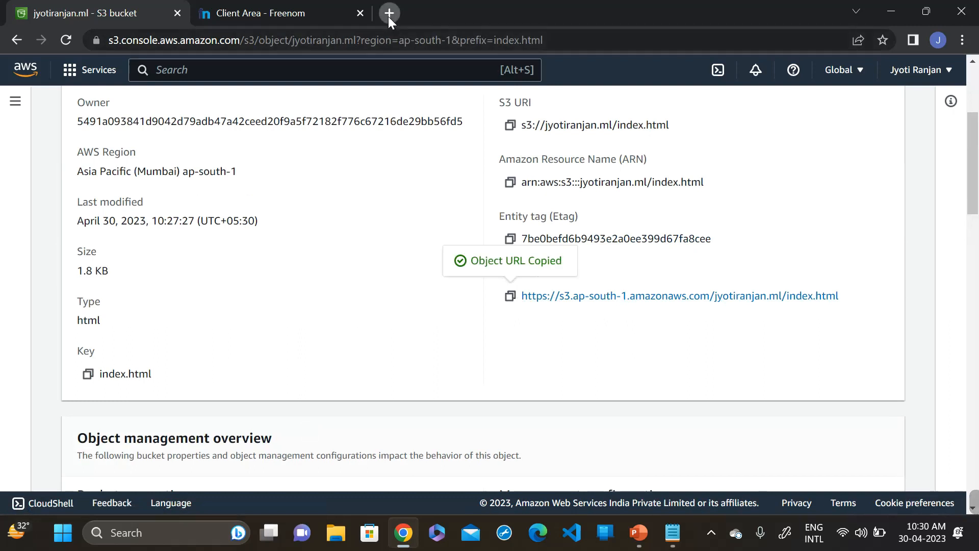
pyautogui.click(388, 14)
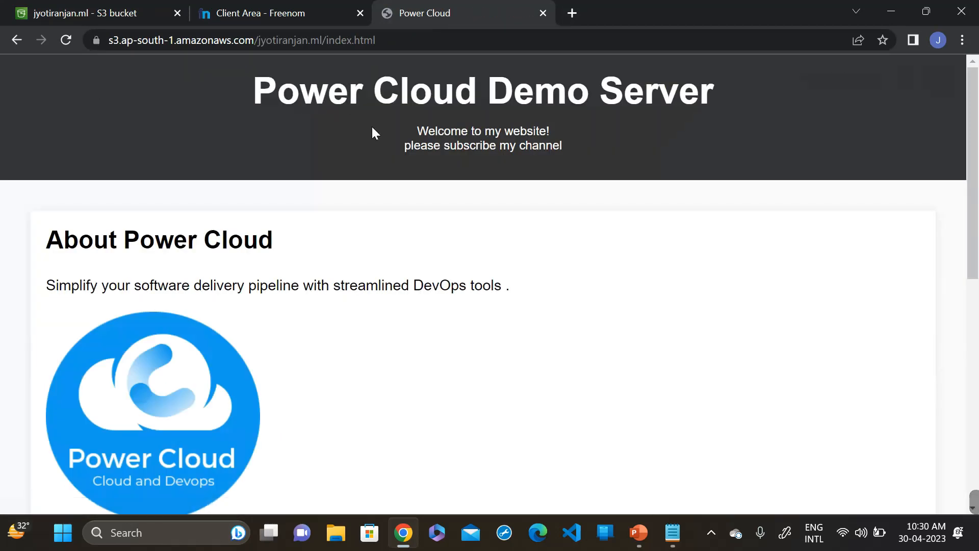
pyautogui.moveTo(423, 321)
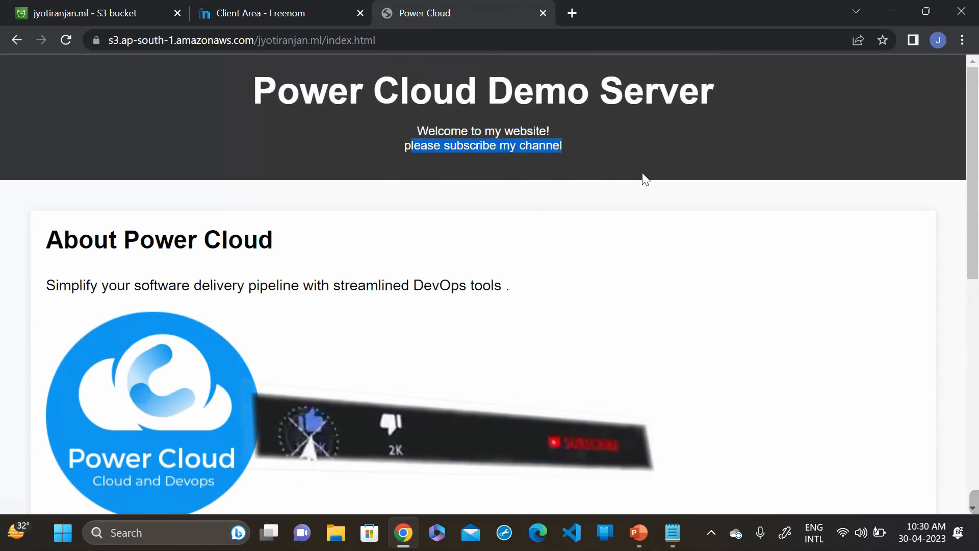
# - Review the Power Cloud Demo Server page, then close its tab
pyautogui.scroll(-3)
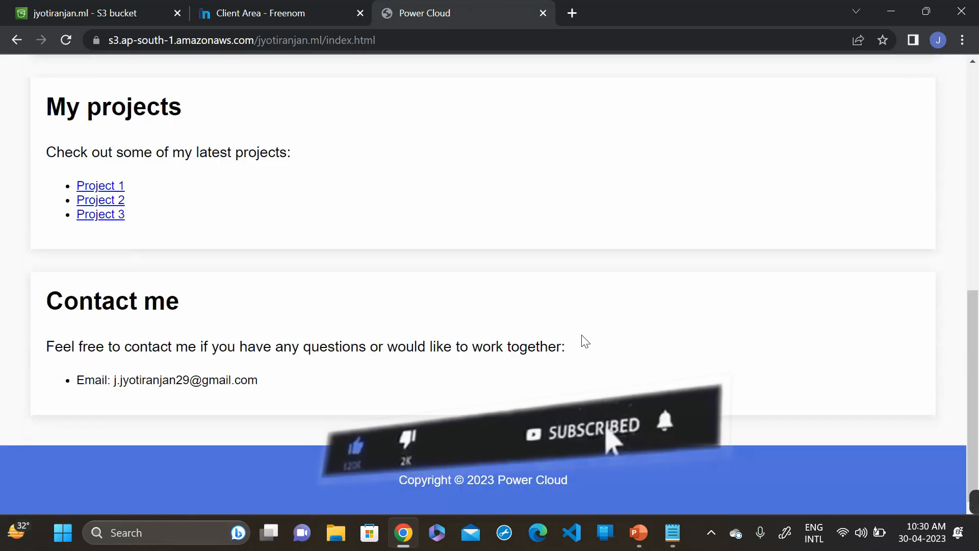
pyautogui.scroll(3)
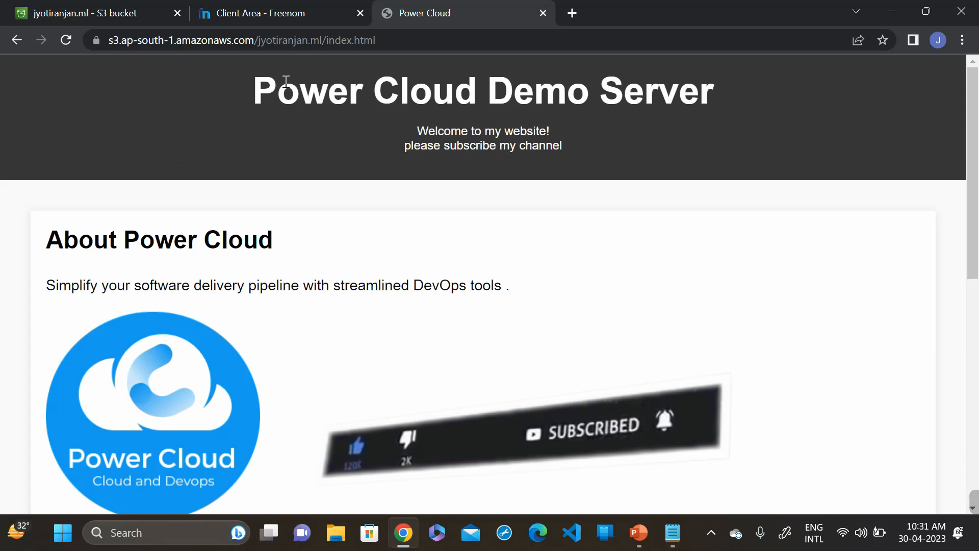
pyautogui.click(270, 12)
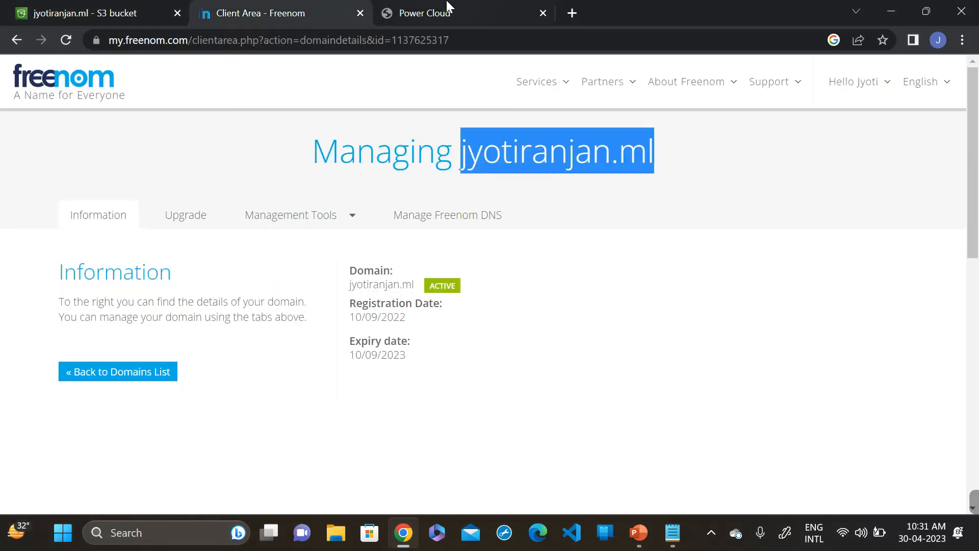
pyautogui.click(542, 13)
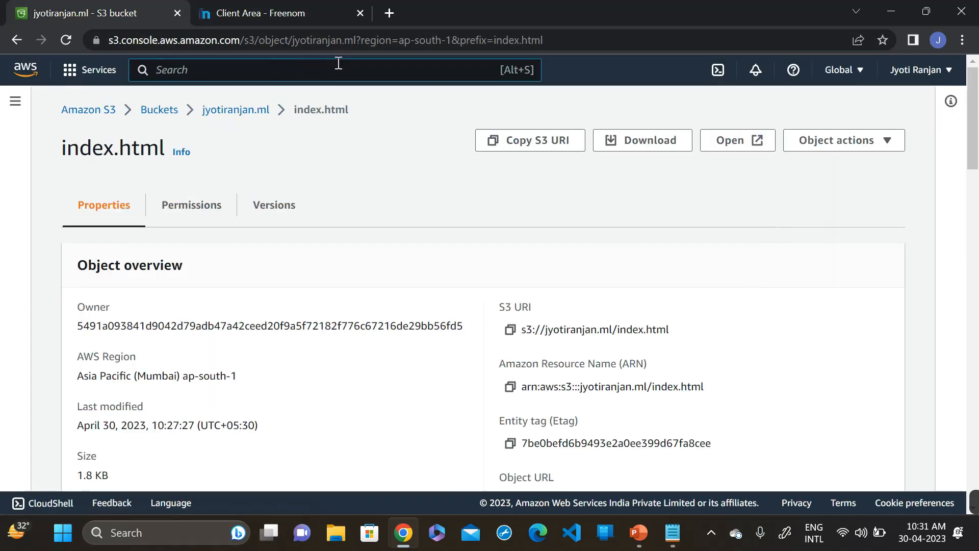
# - Search 'rout' and open the Route 53 result in a new tab
pyautogui.write('rout 53')
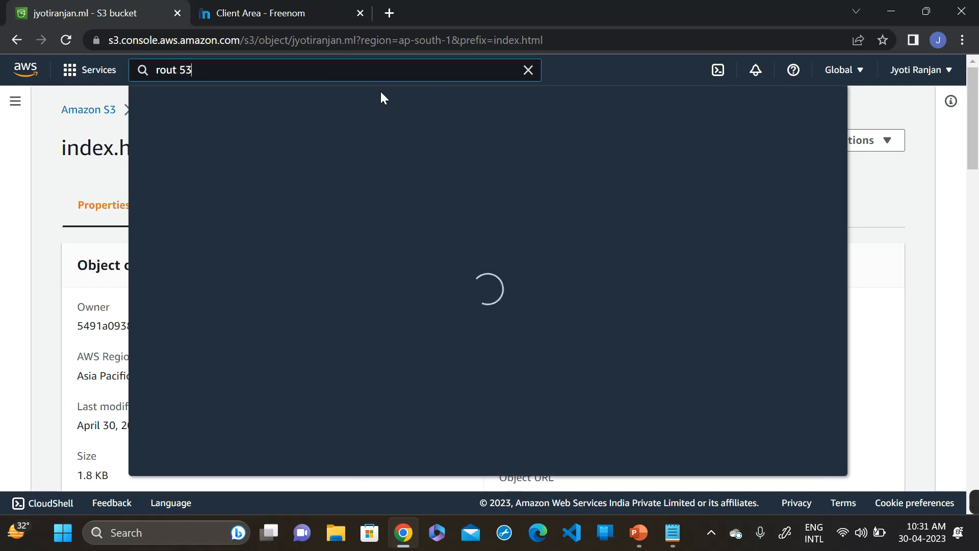
pyautogui.moveTo(375, 194)
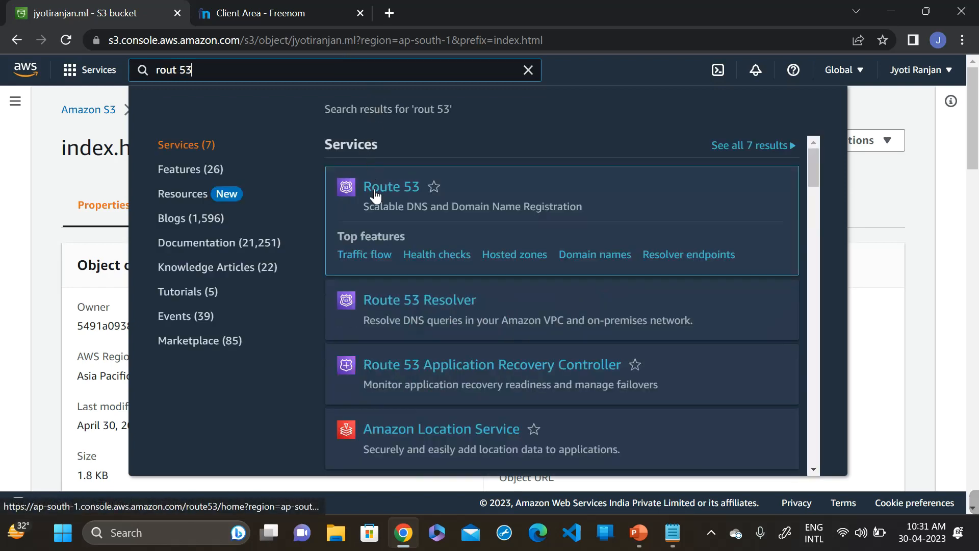
pyautogui.rightClick(391, 187)
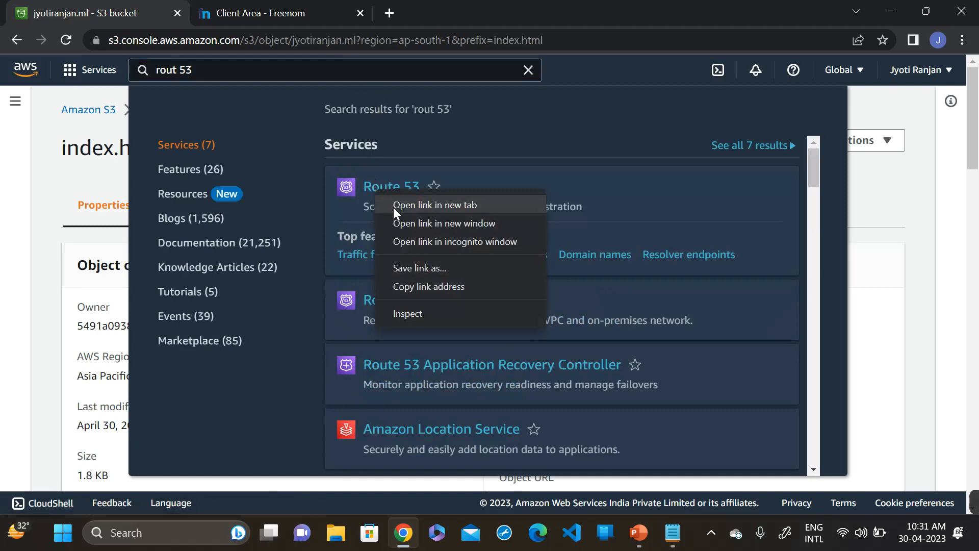
pyautogui.click(436, 205)
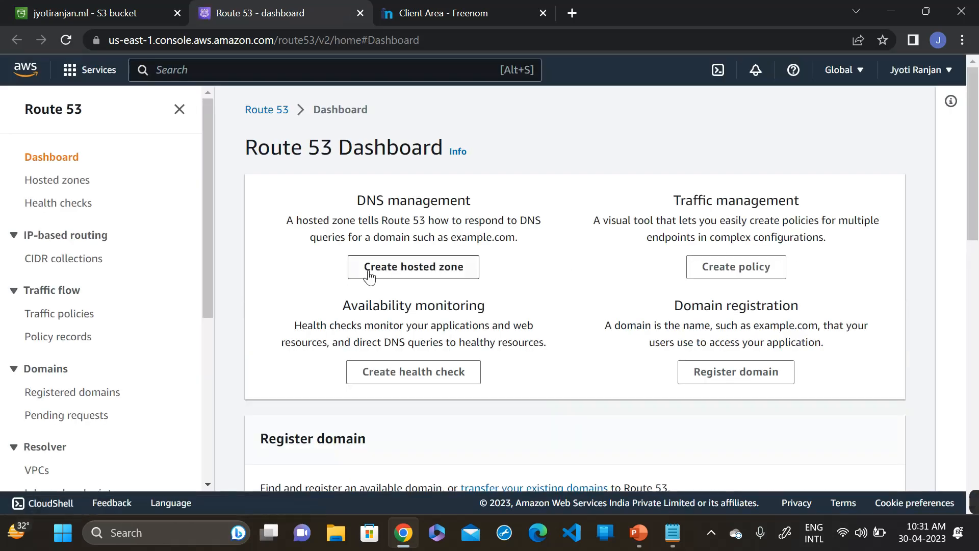
# - Create a public Route 53 hosted zone named jyotiranjan.ml, copying the domain from Freenom
pyautogui.click(413, 267)
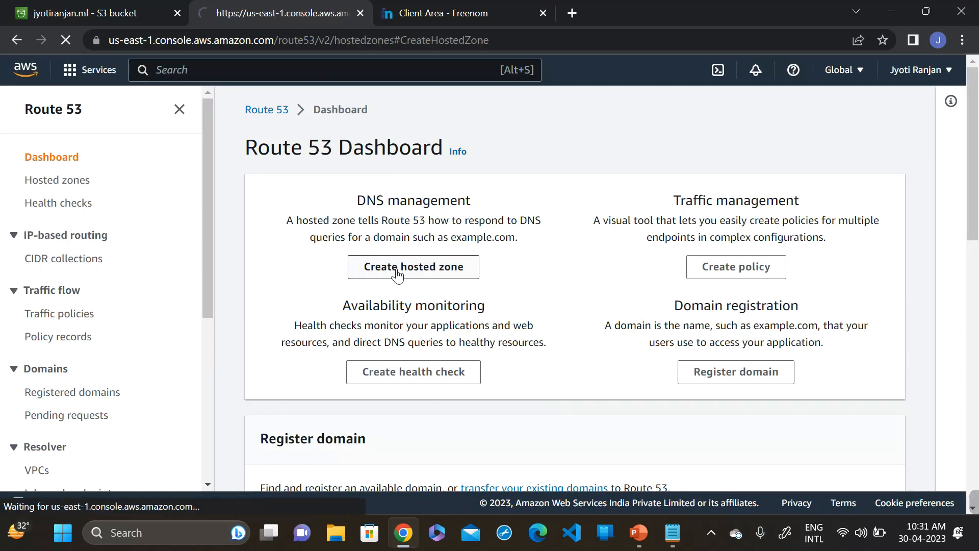
pyautogui.click(413, 267)
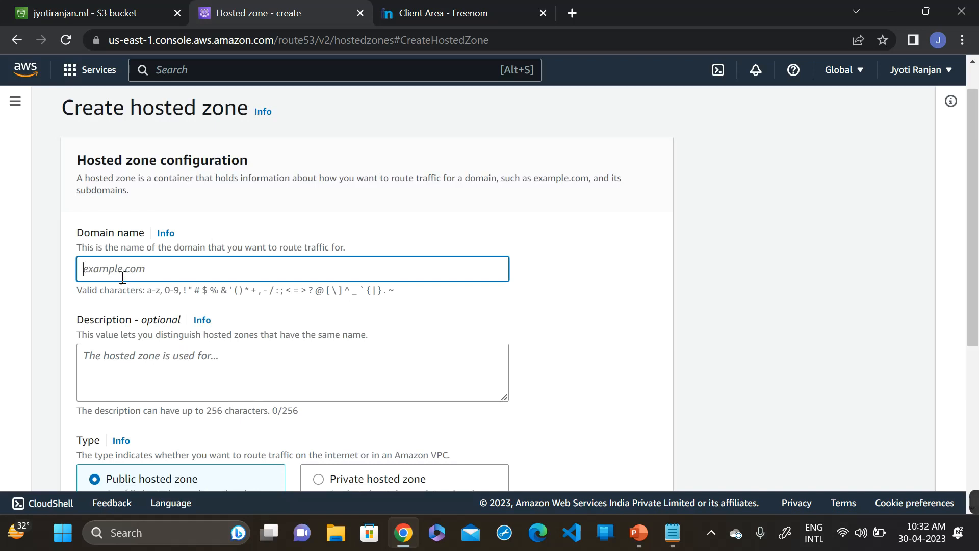
pyautogui.click(443, 13)
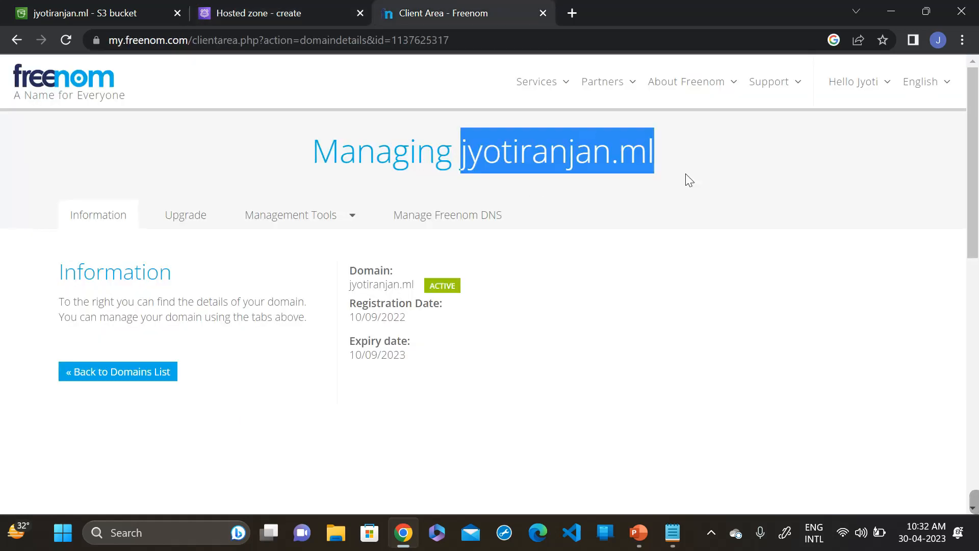
pyautogui.click(258, 13)
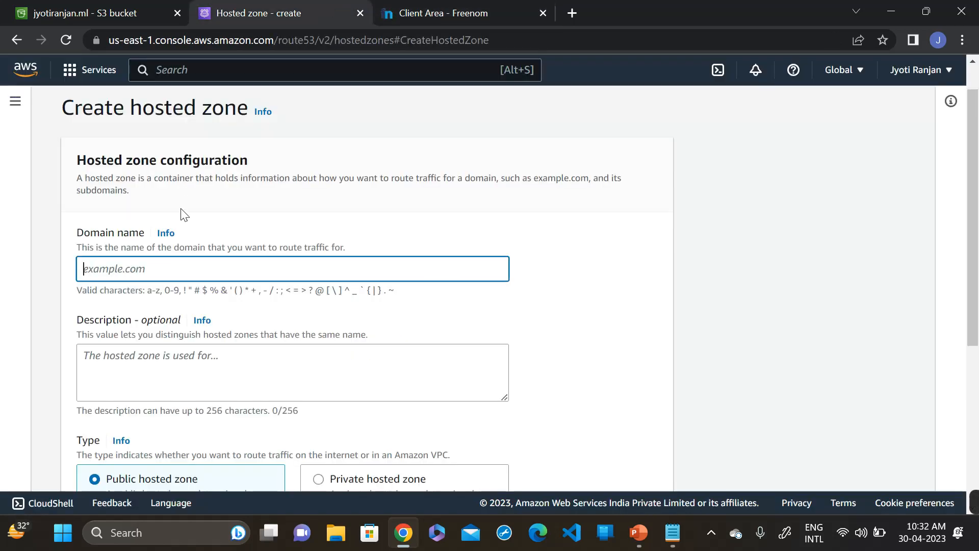
pyautogui.write('jyotiranjan.ml')
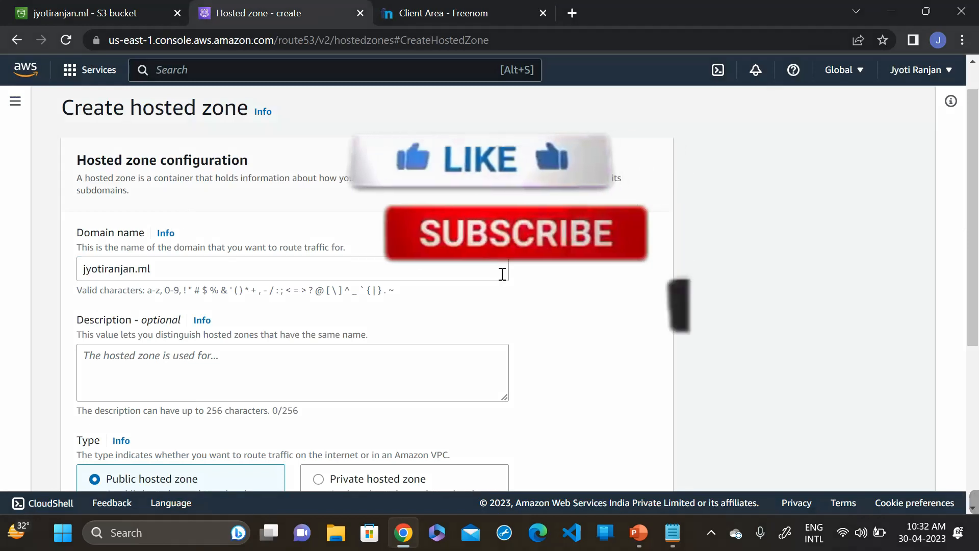
pyautogui.scroll(-3)
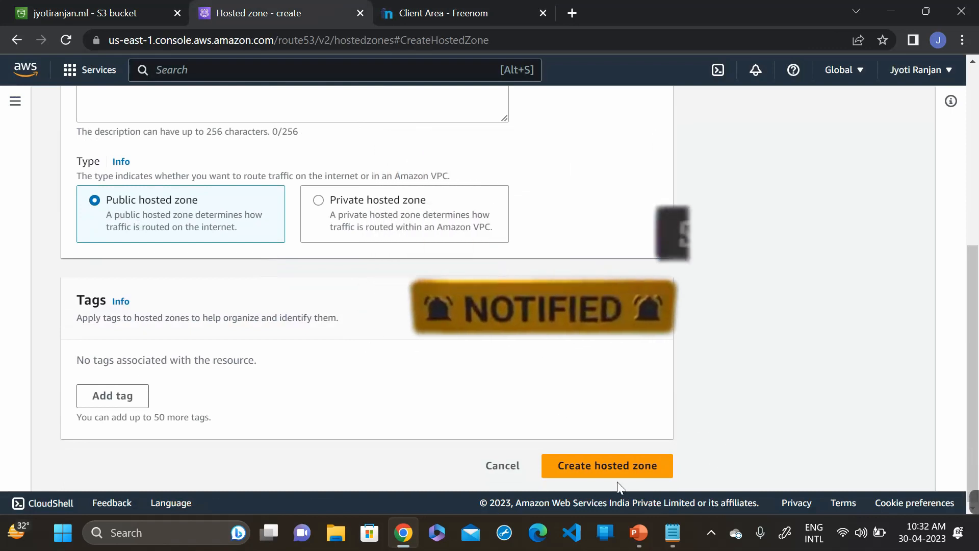
pyautogui.click(607, 466)
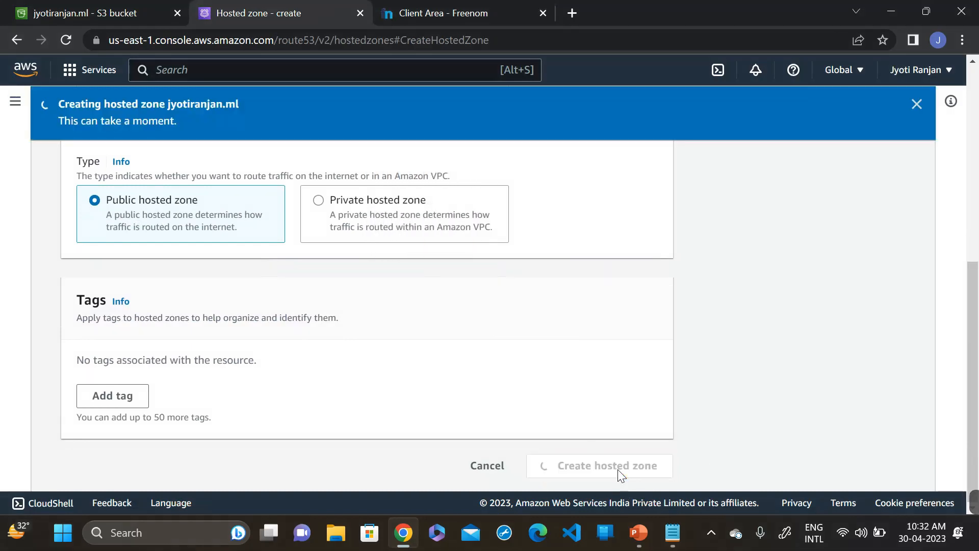
pyautogui.click(599, 465)
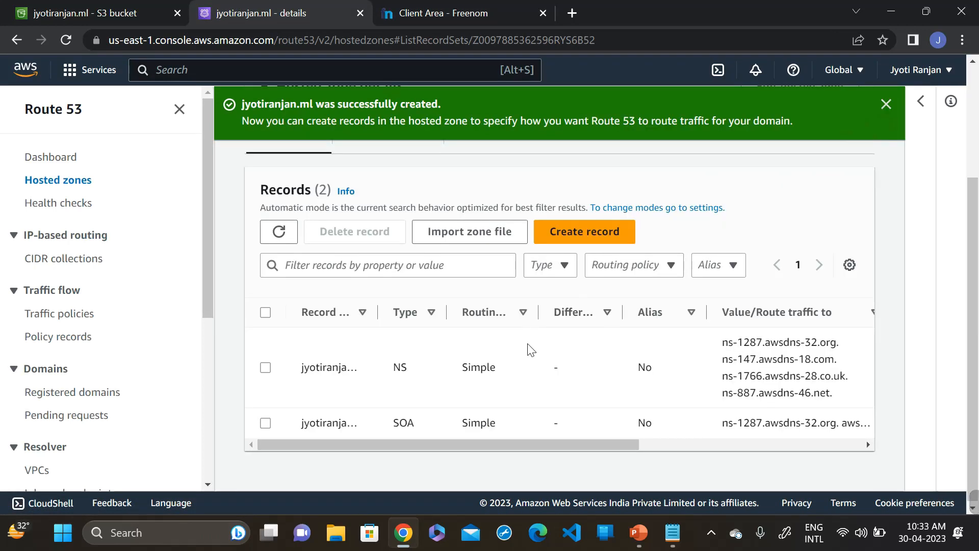
# - Review the zone's four NS nameserver values, moving between Route 53 and the Freenom tab
pyautogui.doubleClick(399, 367)
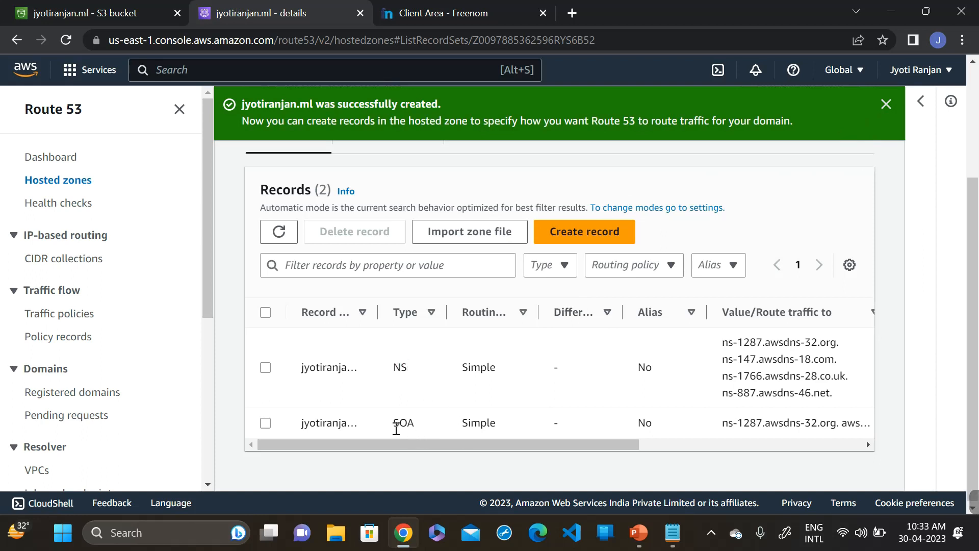
pyautogui.moveTo(412, 427)
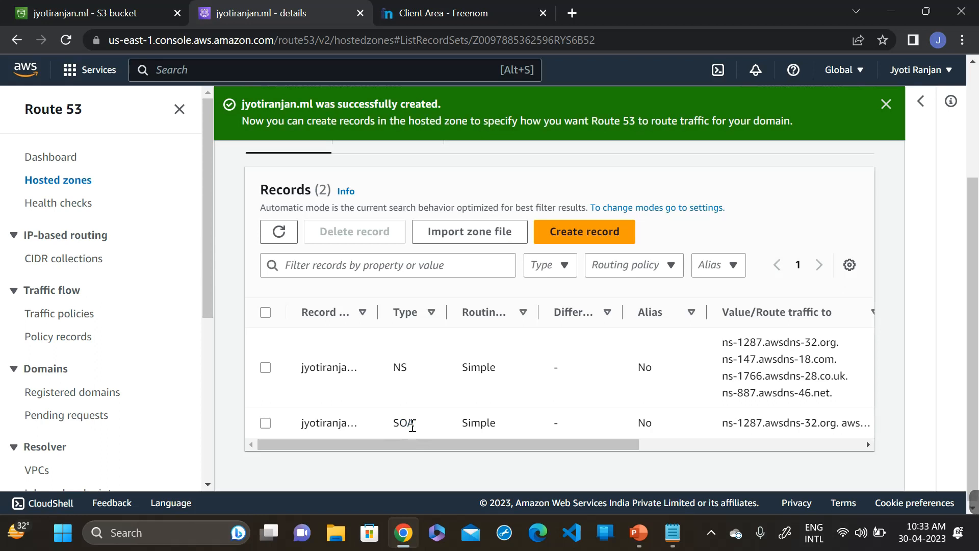
pyautogui.click(451, 14)
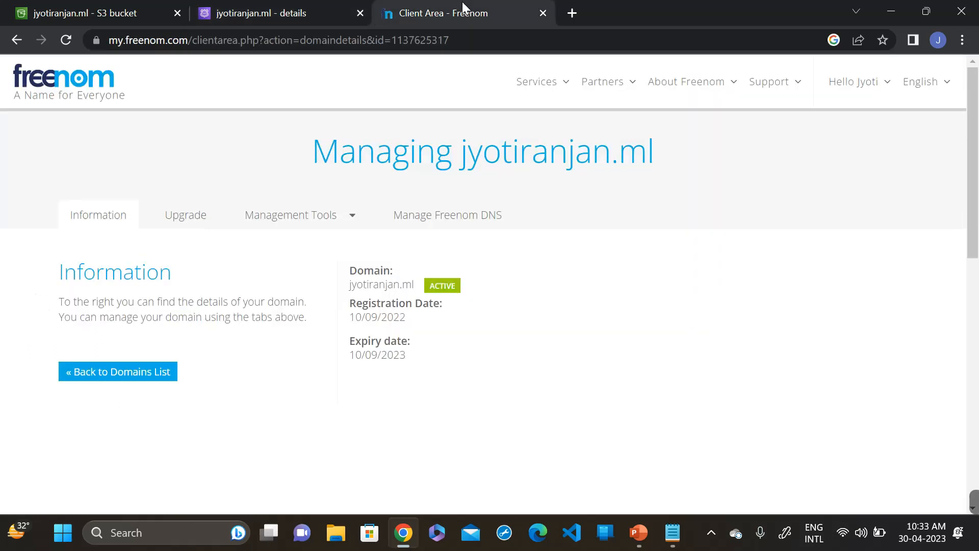
pyautogui.moveTo(527, 241)
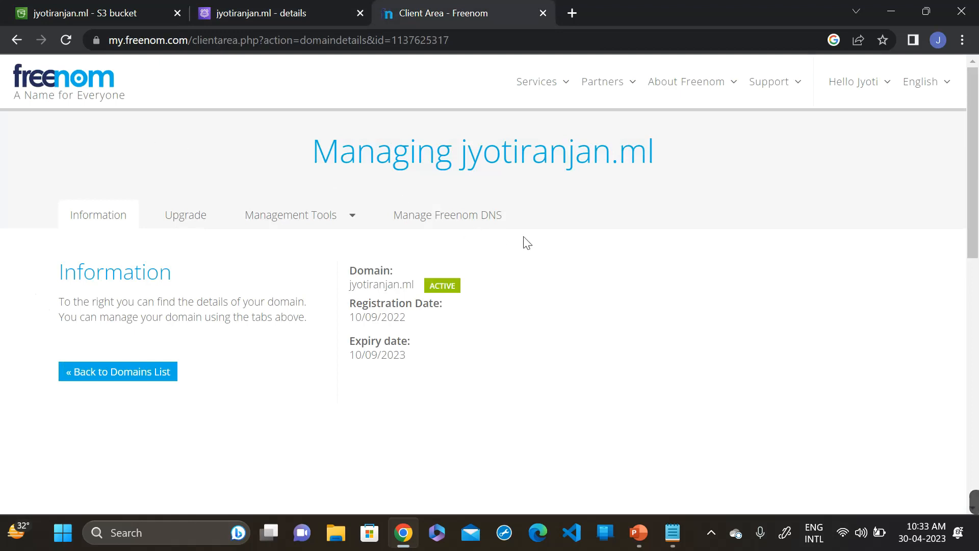
pyautogui.click(276, 13)
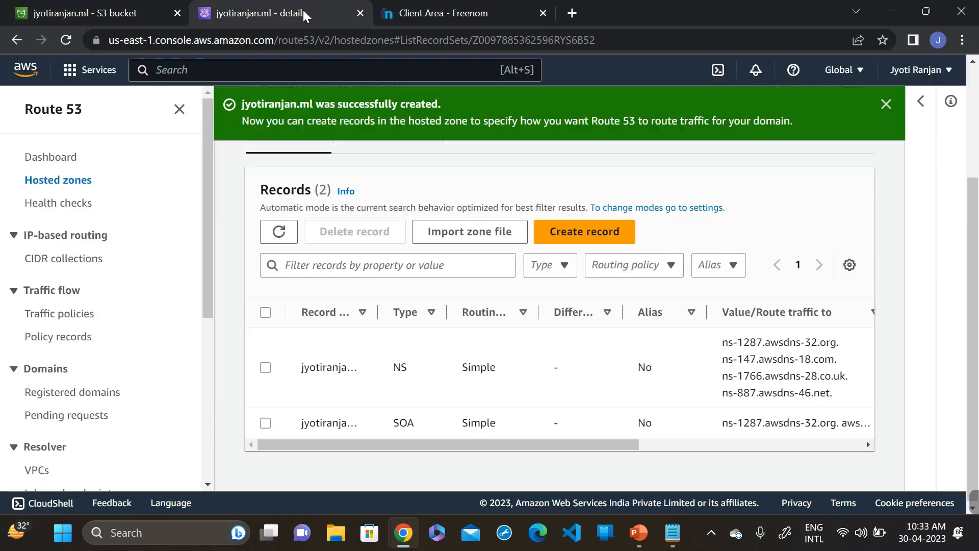
pyautogui.moveTo(537, 229)
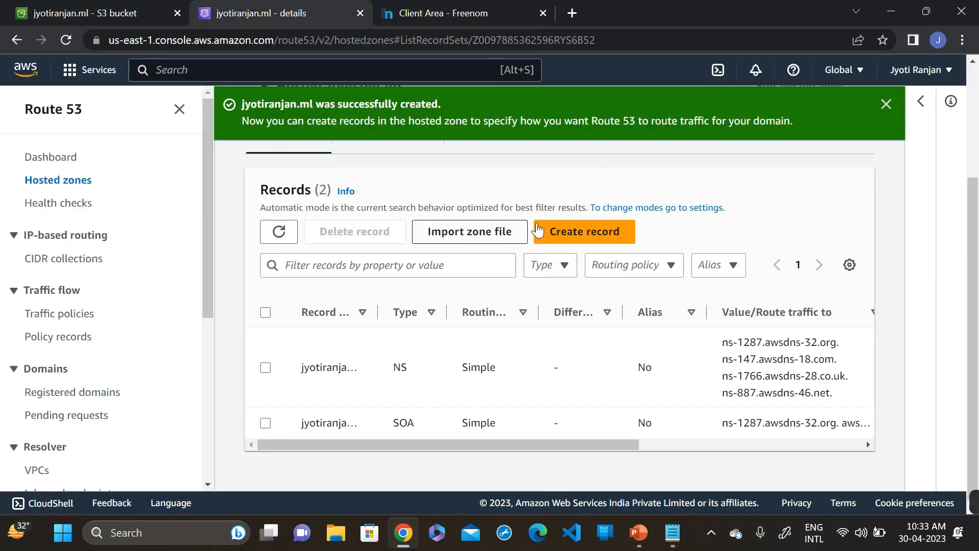
pyautogui.moveTo(619, 195)
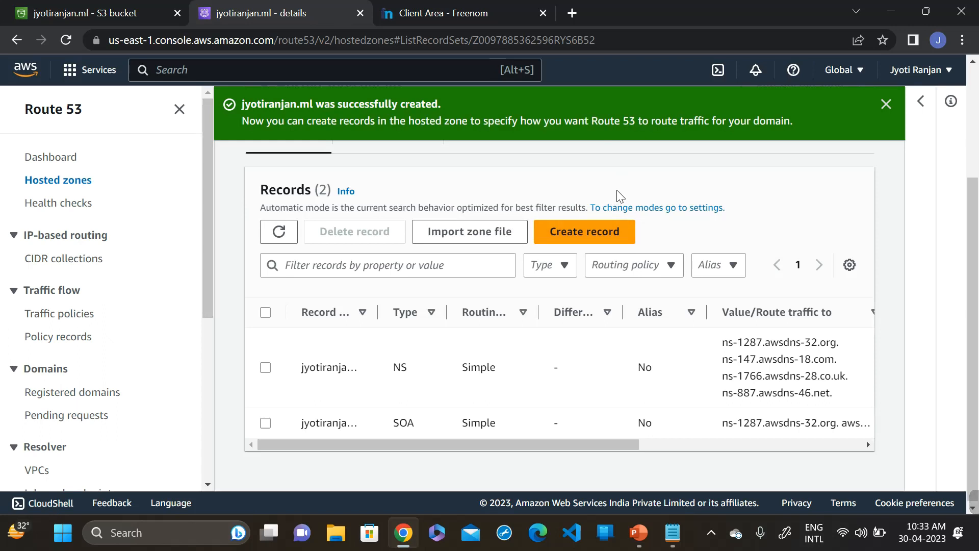
pyautogui.moveTo(742, 223)
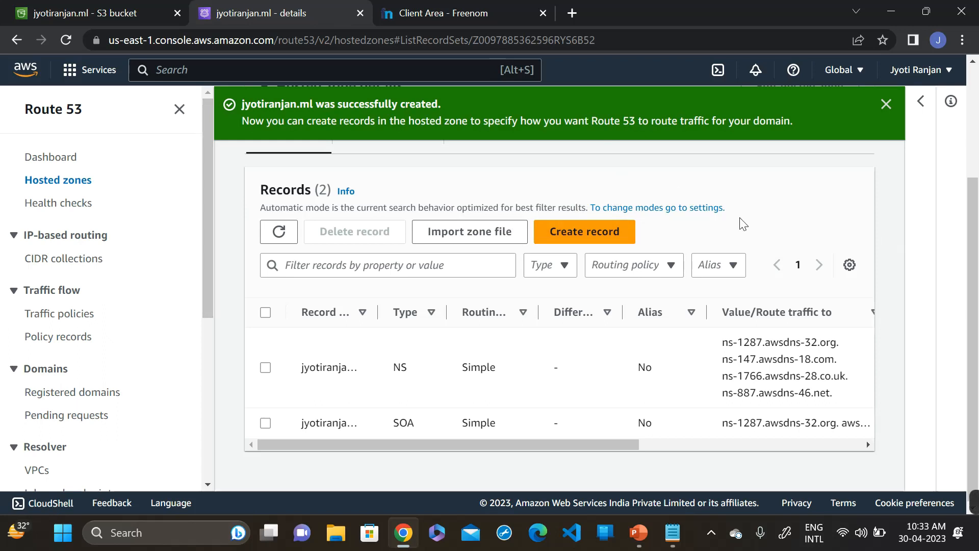
pyautogui.moveTo(797, 170)
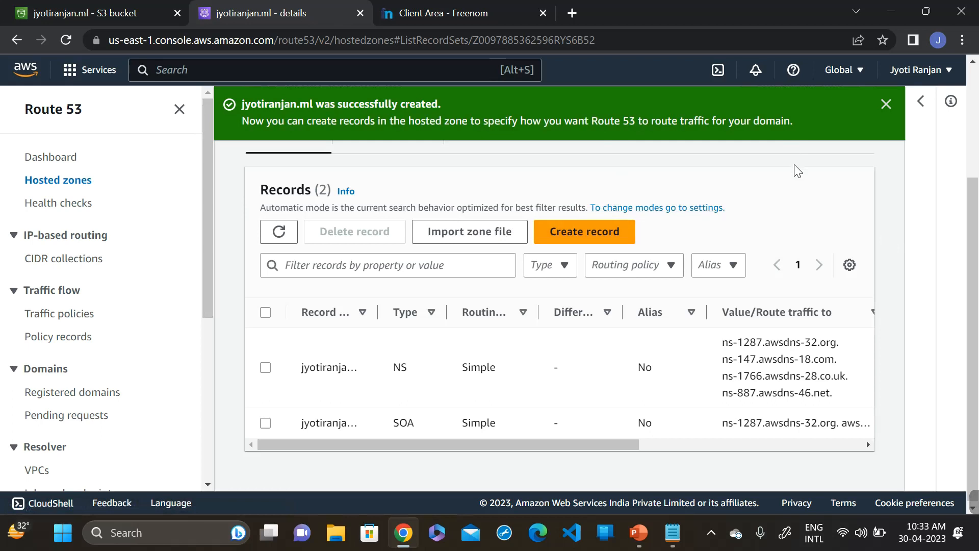
pyautogui.moveTo(721, 342); pyautogui.dragTo(833, 392)
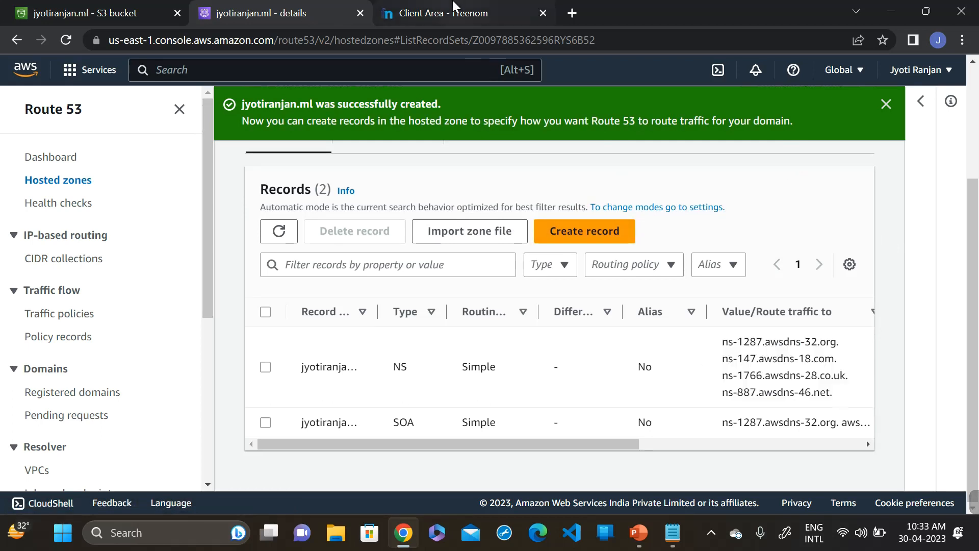
pyautogui.click(439, 13)
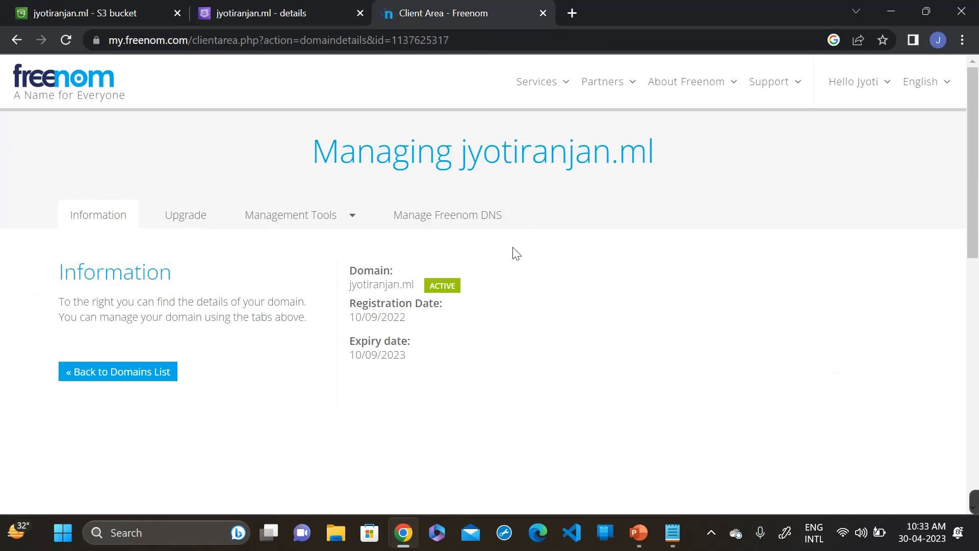
pyautogui.moveTo(385, 252)
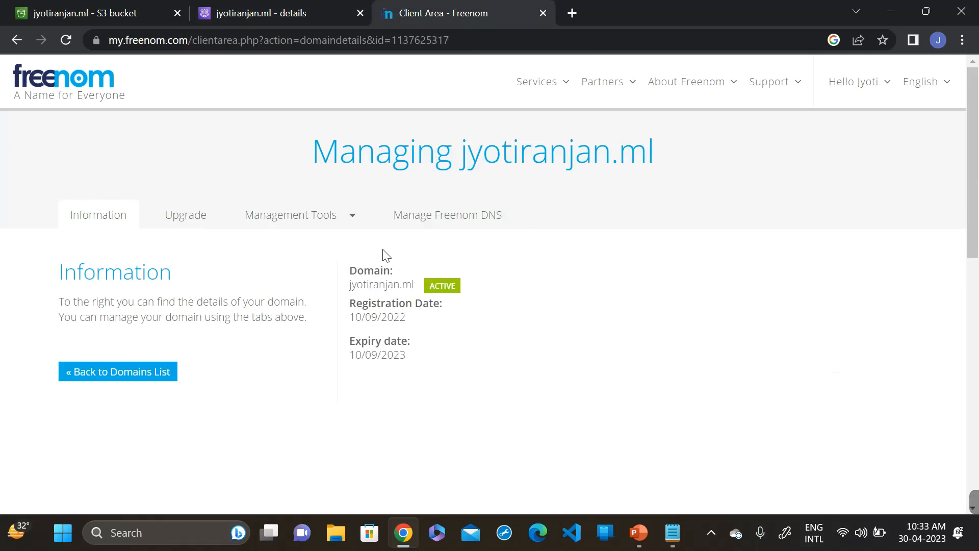
pyautogui.moveTo(469, 230)
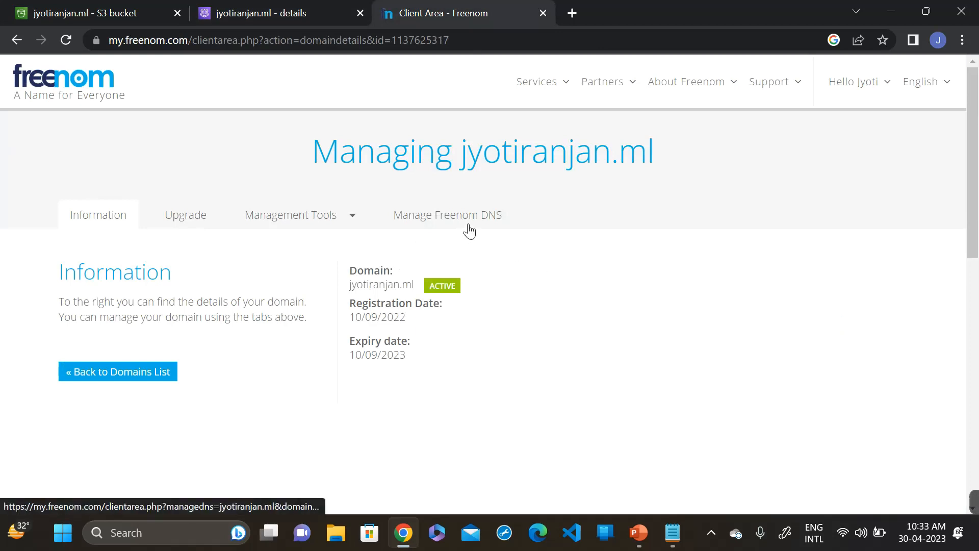
# - Open Manage Freenom DNS and then Edit Nameservers for jyotiranjan.ml
pyautogui.click(447, 214)
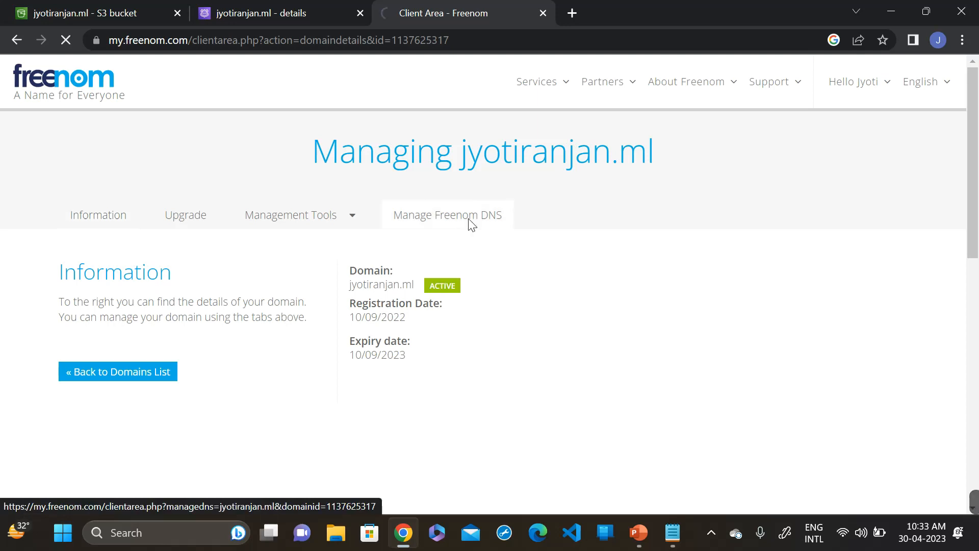
pyautogui.click(447, 215)
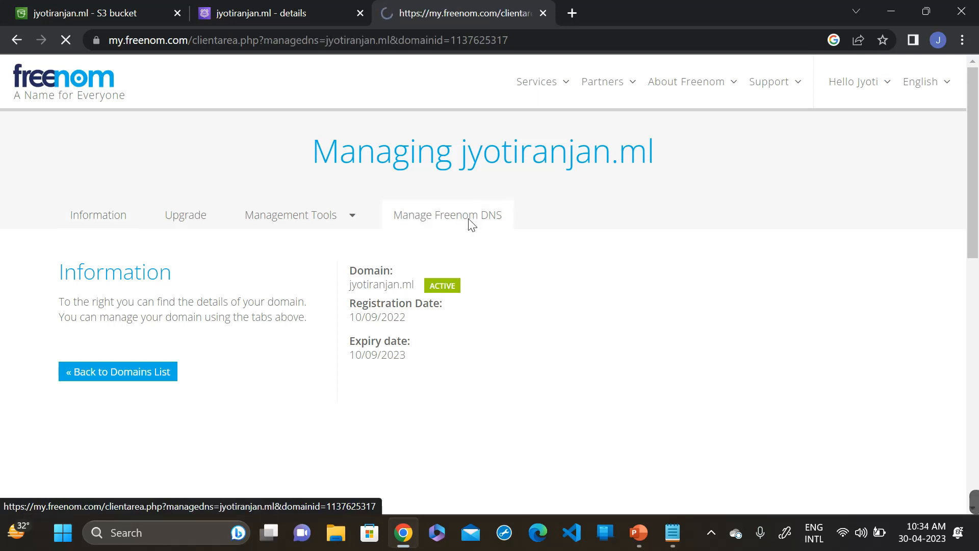
pyautogui.click(446, 215)
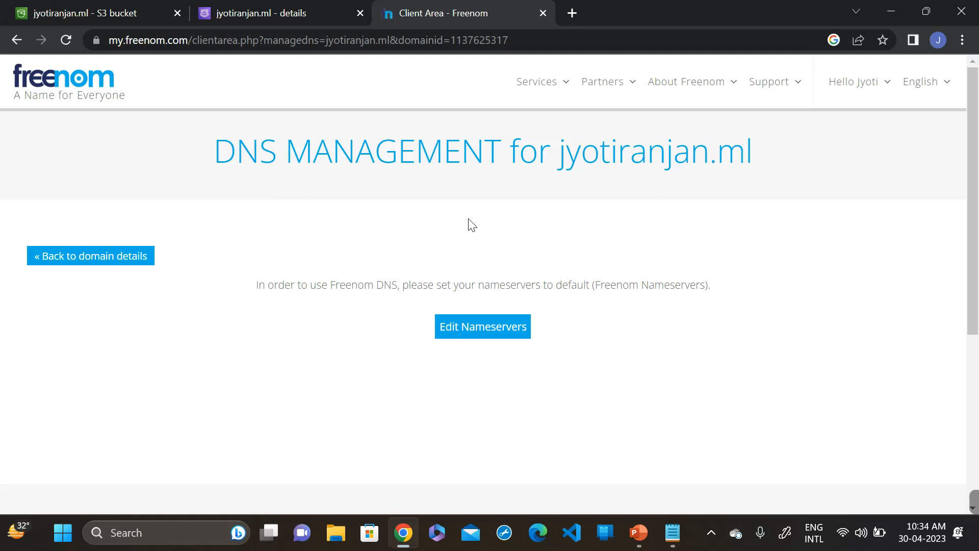
pyautogui.moveTo(497, 341)
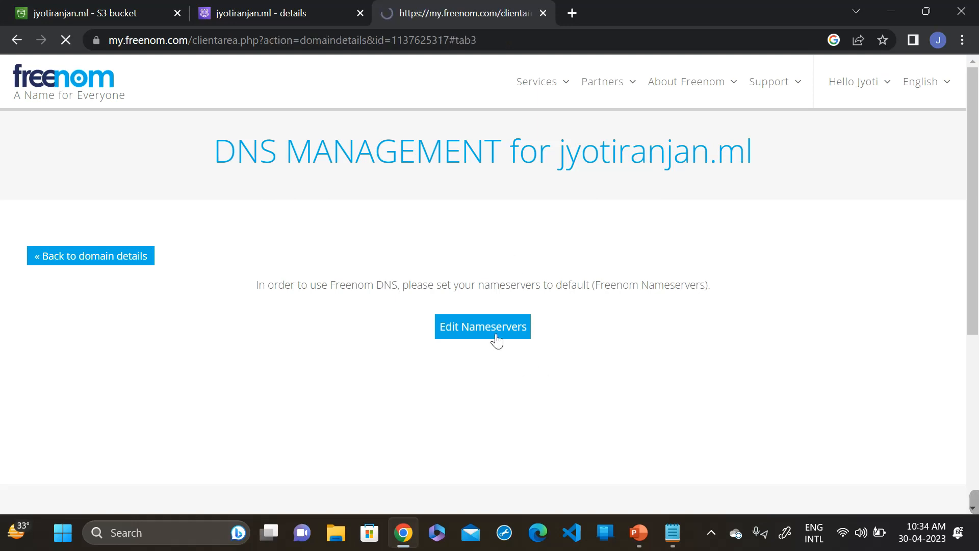
pyautogui.click(482, 326)
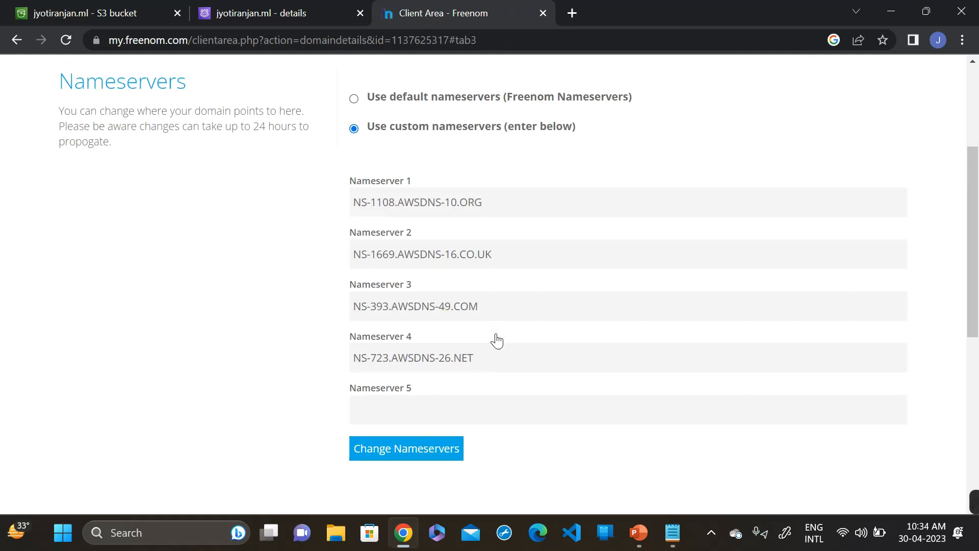
# - Replace Freenom's Nameserver 1–4 with the Route 53 NS values, ending with ns-887.awsdns-46.net
pyautogui.click(267, 13)
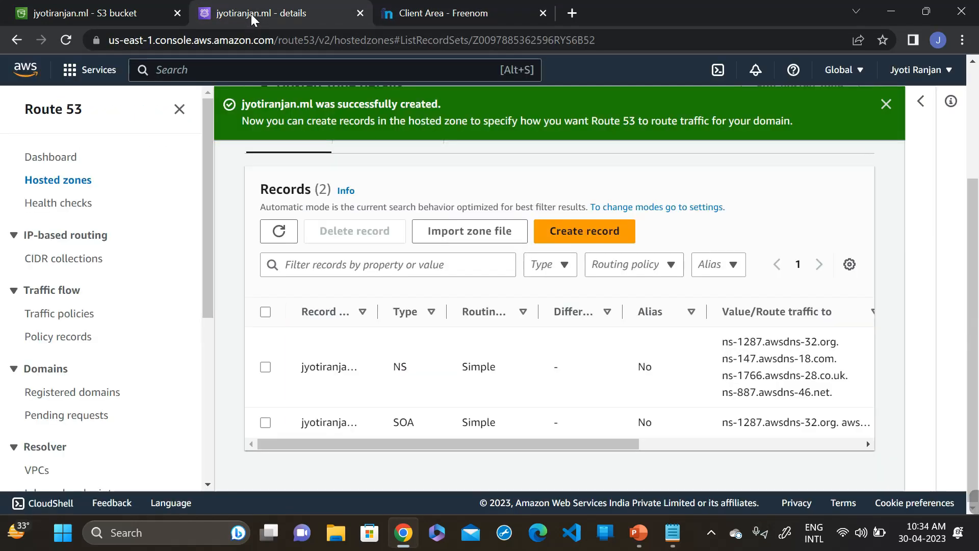
pyautogui.moveTo(723, 343)
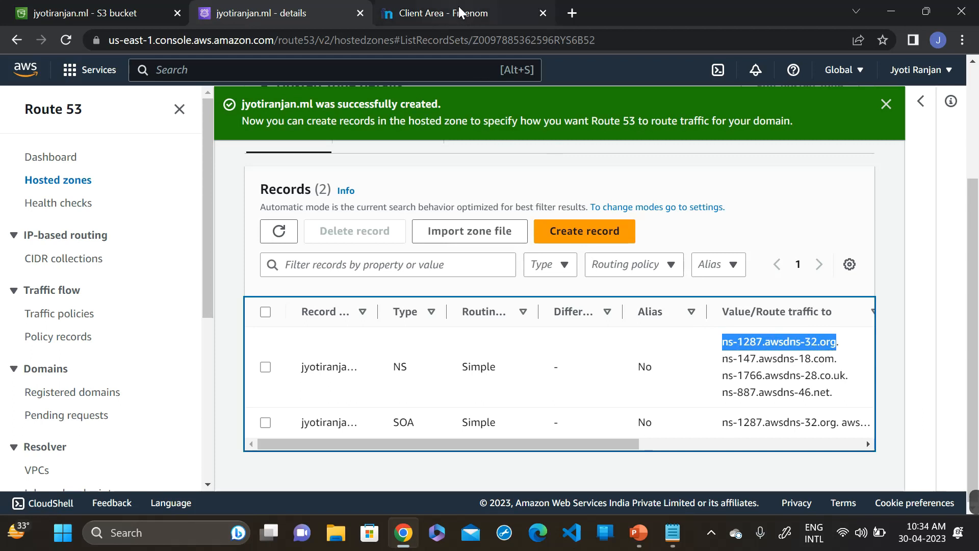
pyautogui.click(441, 14)
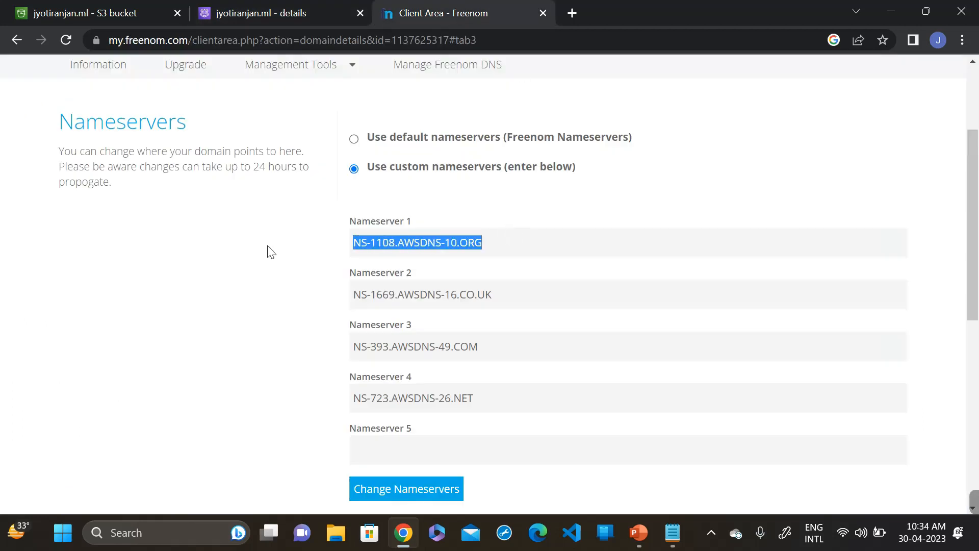
pyautogui.click(278, 14)
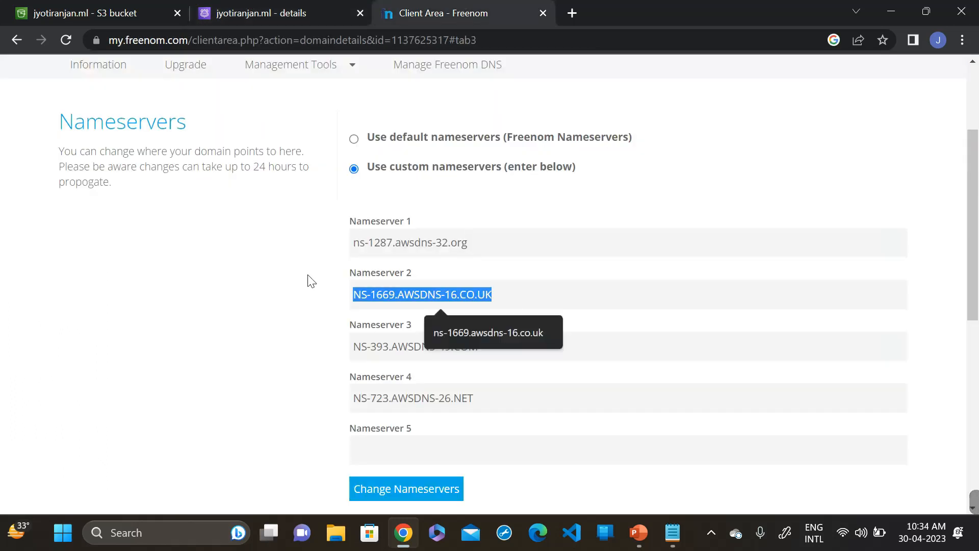
pyautogui.click(253, 13)
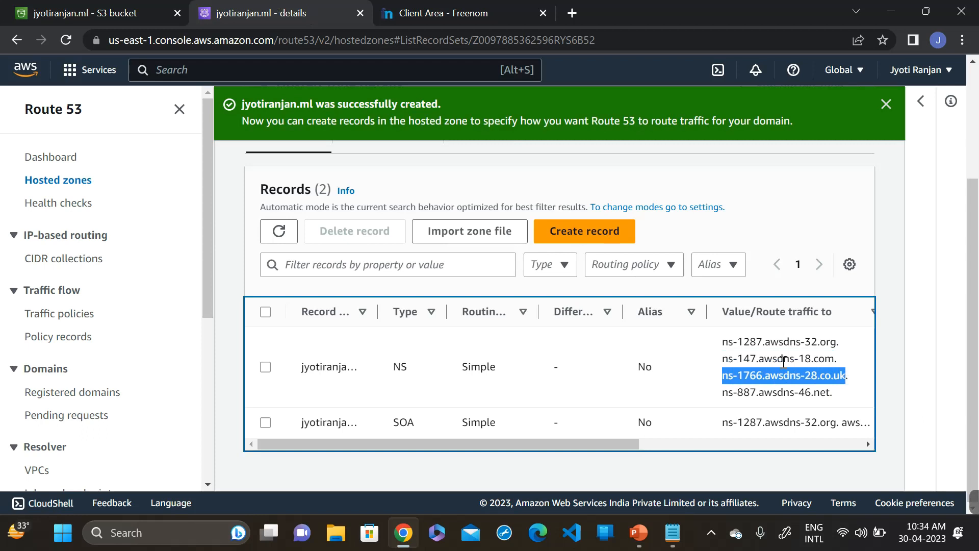
pyautogui.click(460, 14)
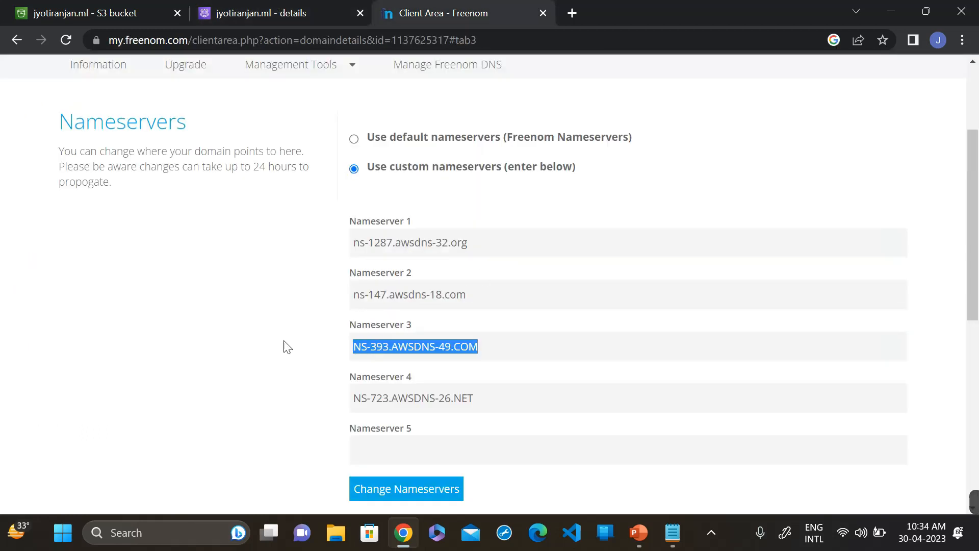
pyautogui.click(261, 14)
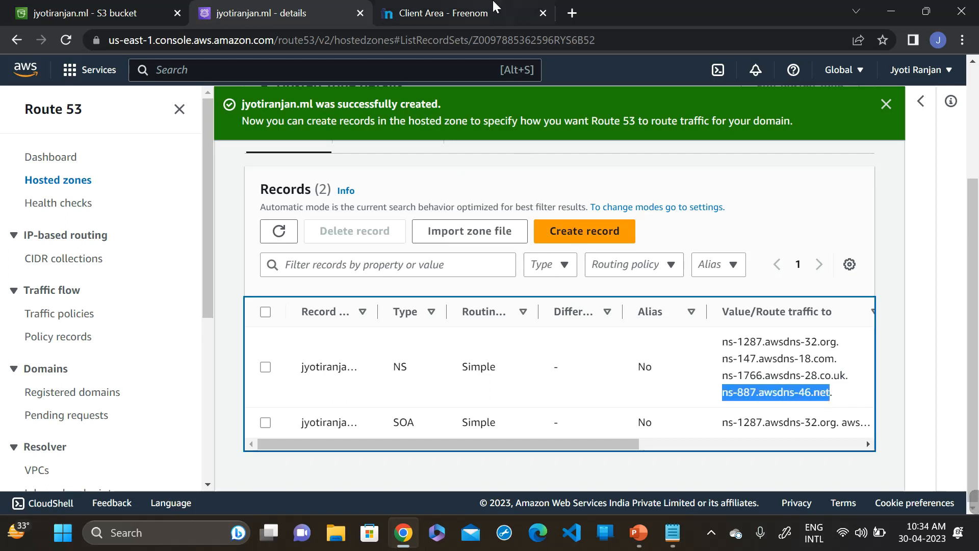
pyautogui.click(448, 13)
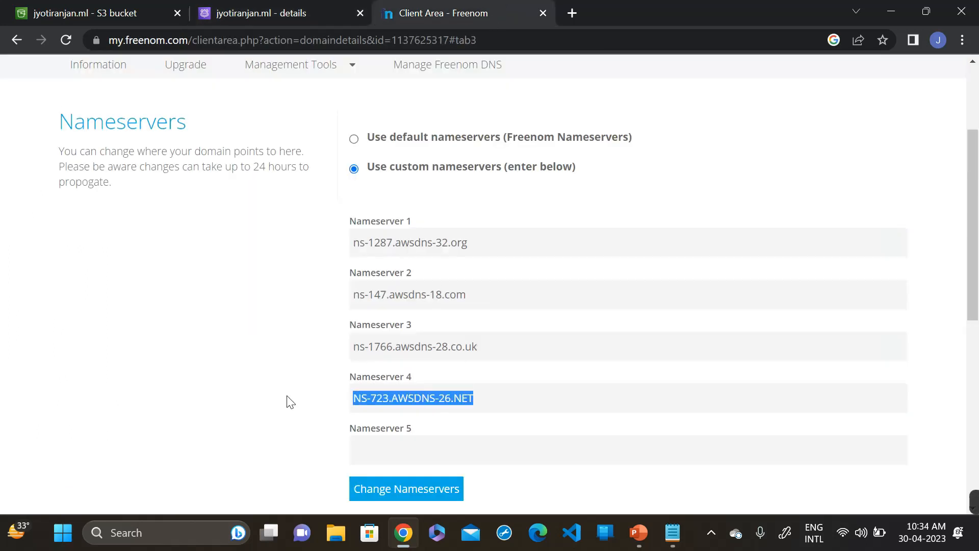
pyautogui.write('ns-887.awsdns-46.net')
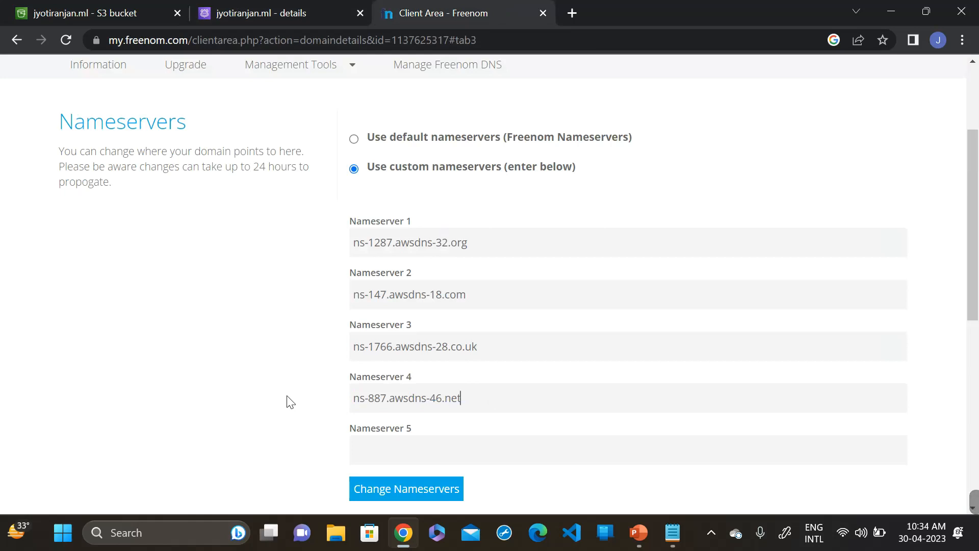
pyautogui.moveTo(313, 360)
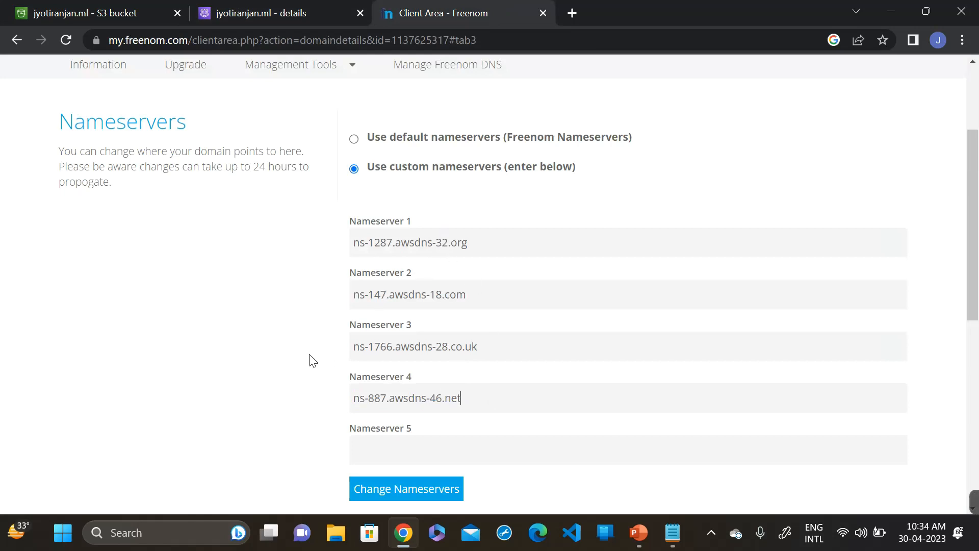
pyautogui.moveTo(285, 336)
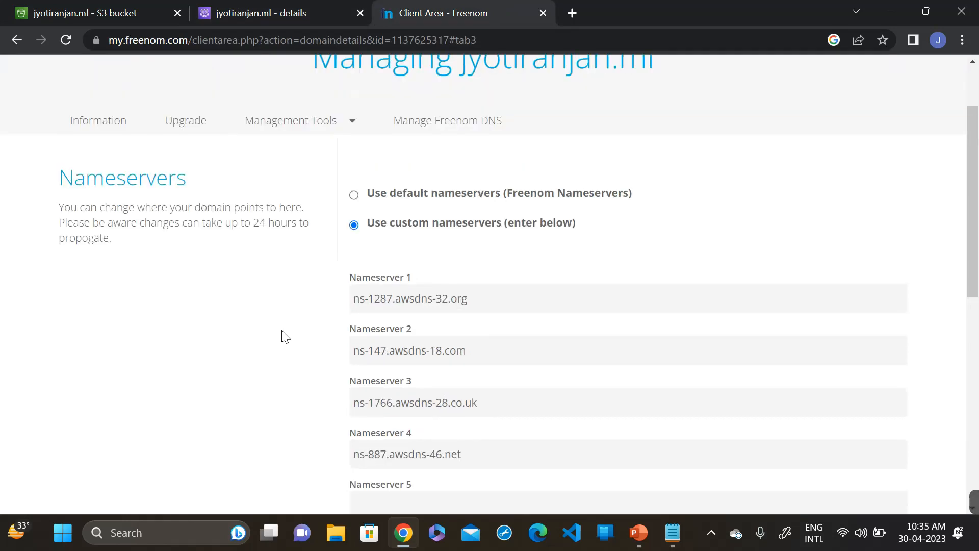
pyautogui.scroll(-3)
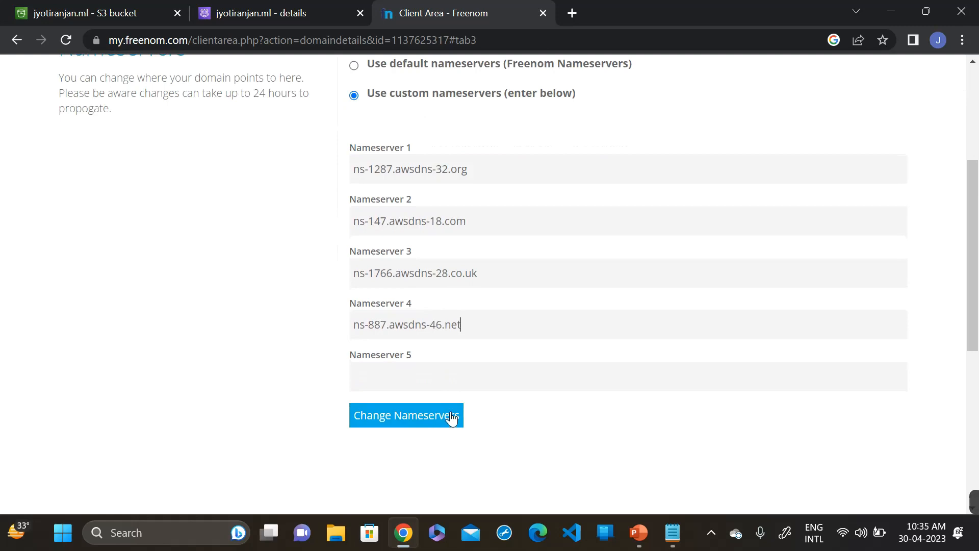
pyautogui.moveTo(401, 432)
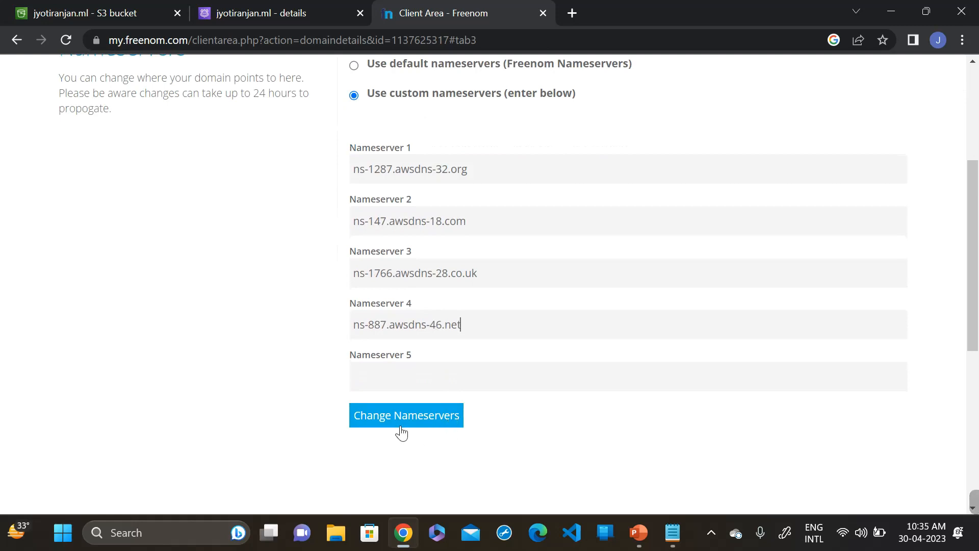
# - Submit the four nameservers with Change Nameservers and return to Route 53
pyautogui.click(406, 415)
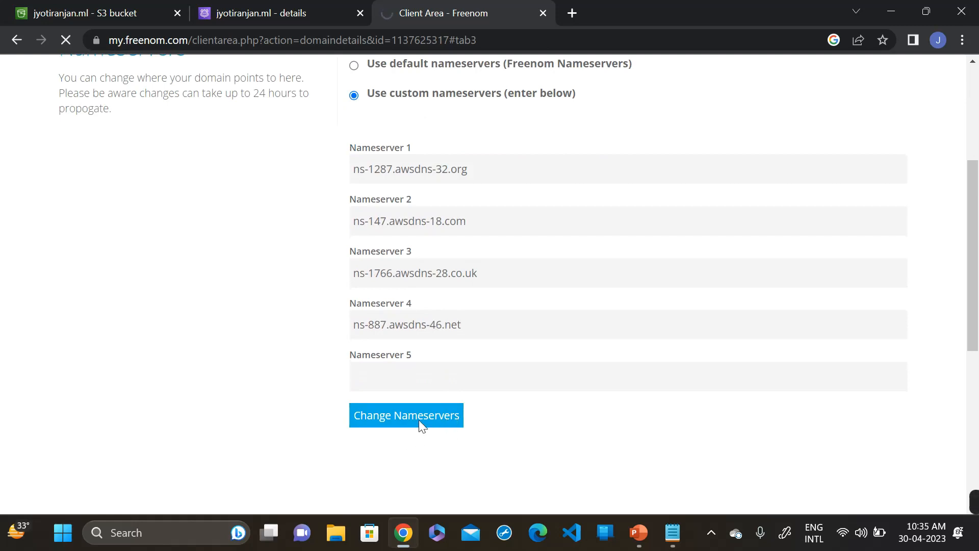
pyautogui.click(406, 415)
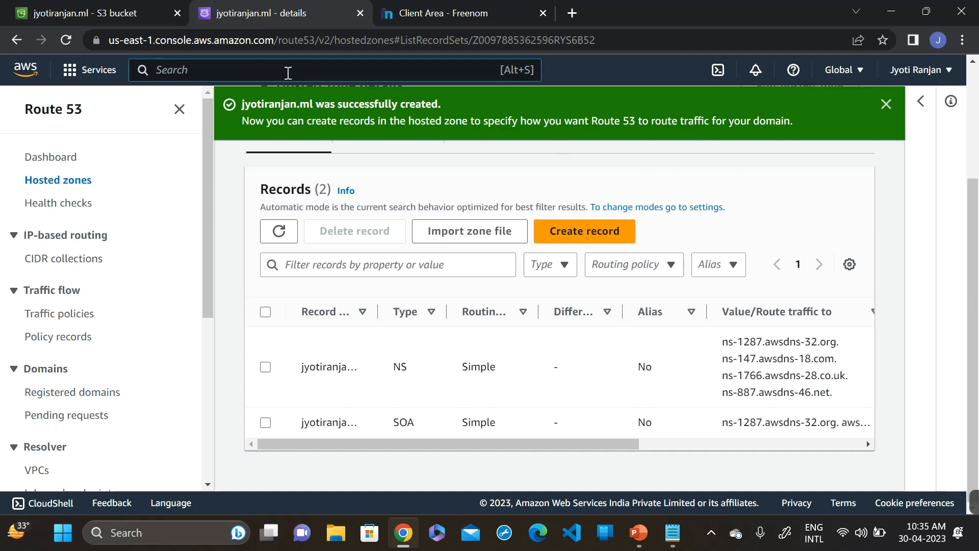
# - Search the console for 'acm' and open Certificate Manager from the results
pyautogui.write('a')
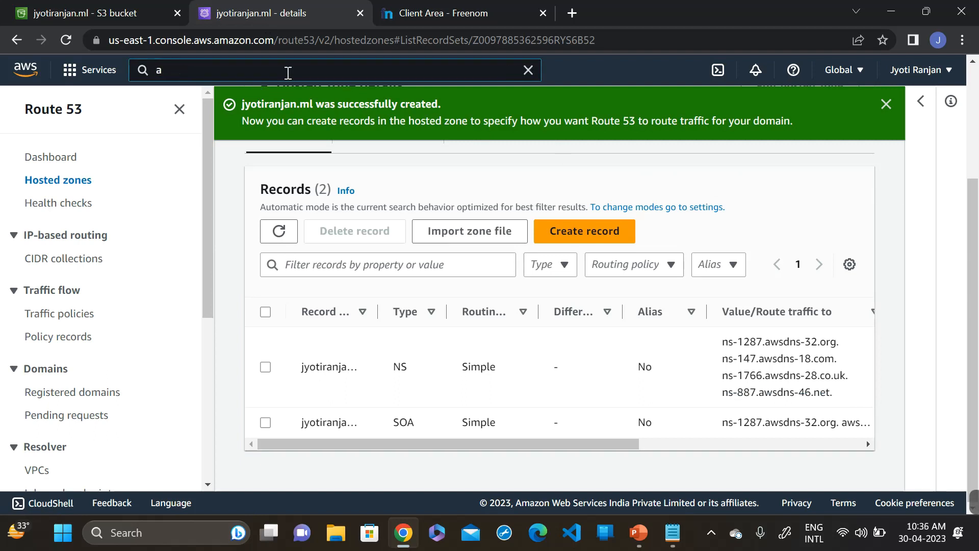
pyautogui.write('cm-PCA')
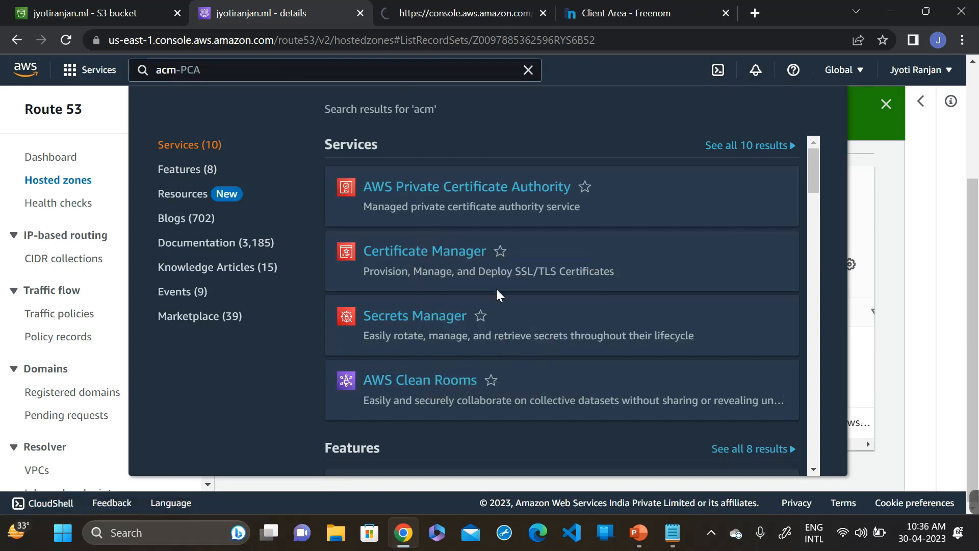
pyautogui.click(425, 250)
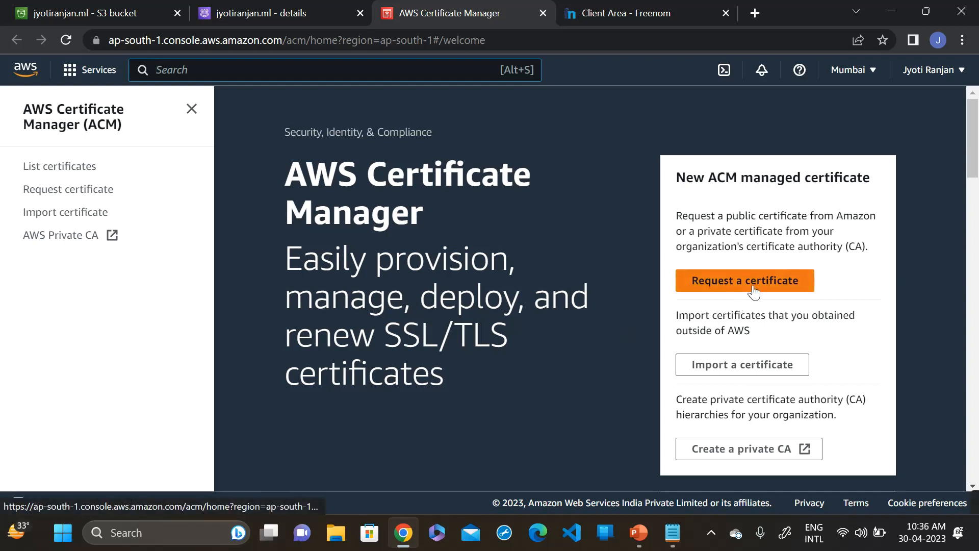
# - Request a public certificate for jyotiranjan.ml with DNS validation and RSA 2048
pyautogui.click(745, 280)
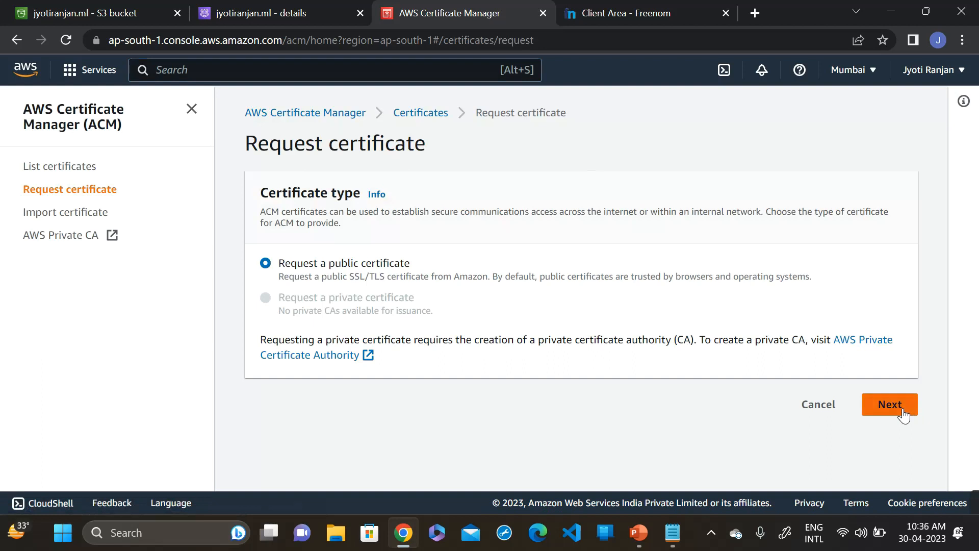
pyautogui.click(889, 404)
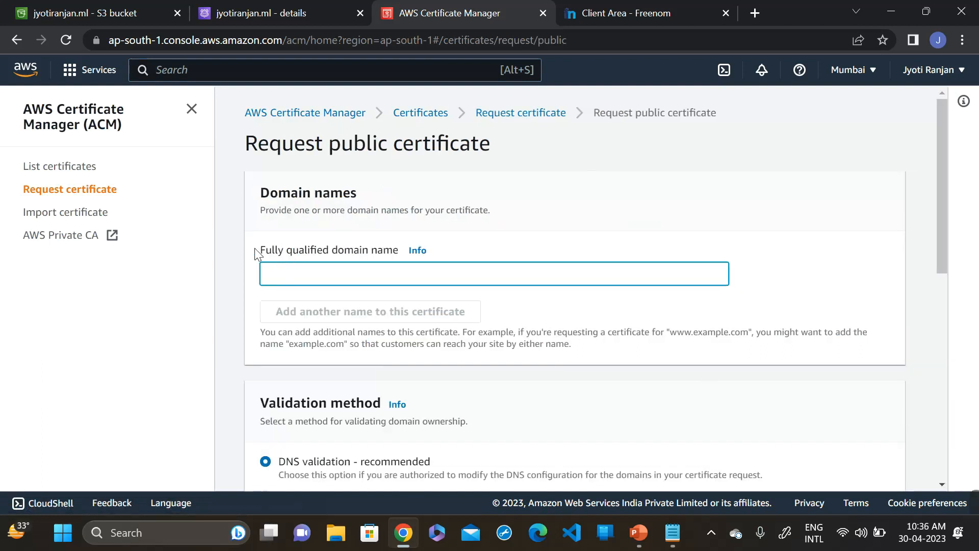
pyautogui.moveTo(267, 259)
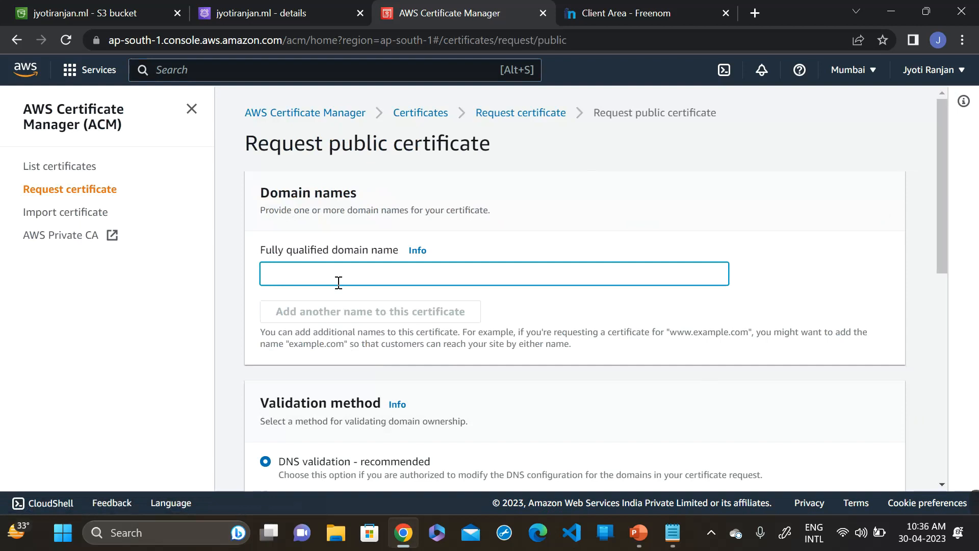
pyautogui.click(628, 13)
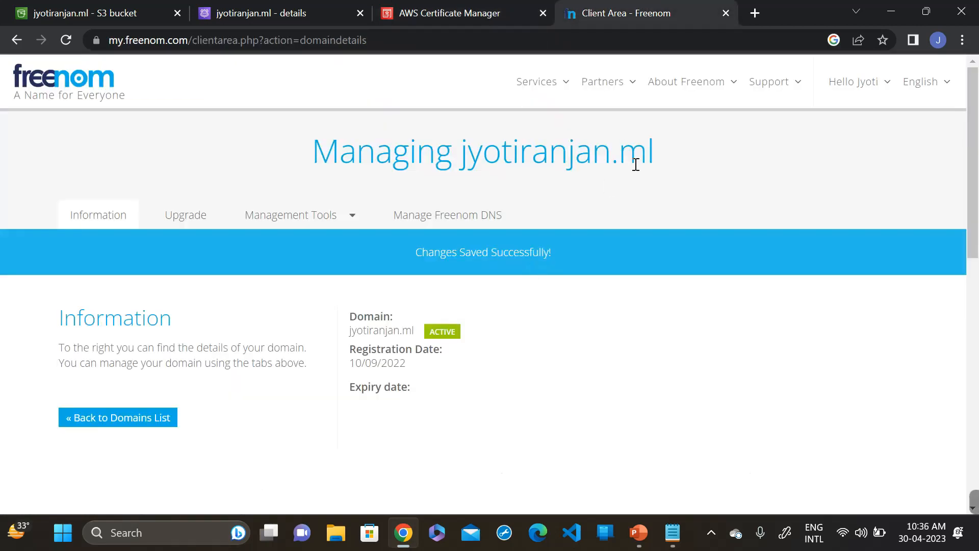
pyautogui.doubleClick(550, 151)
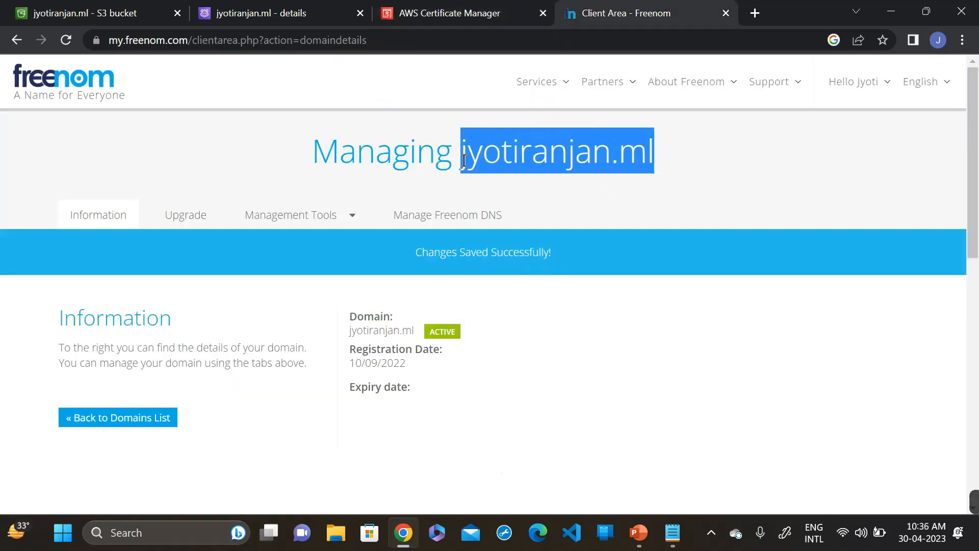
pyautogui.click(450, 13)
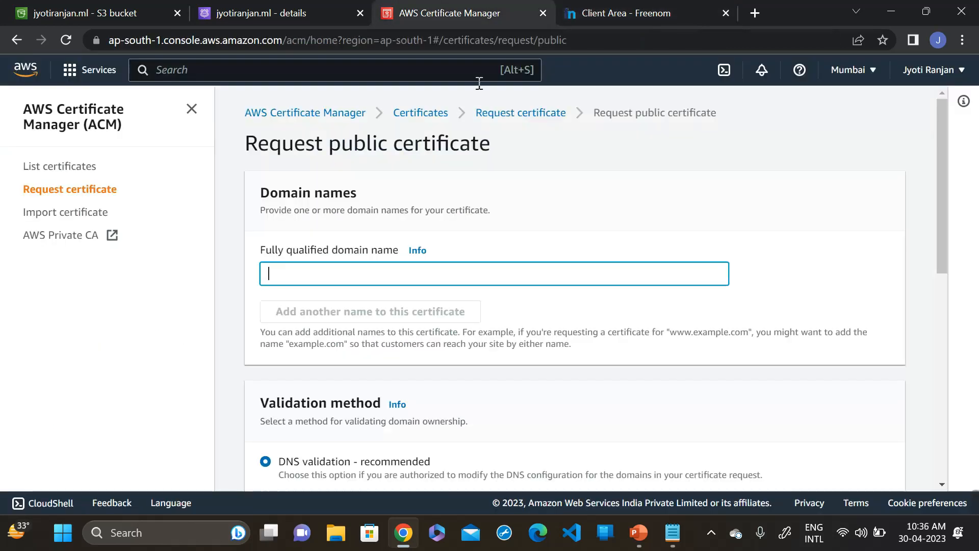
pyautogui.write('jyotiranjan.ml')
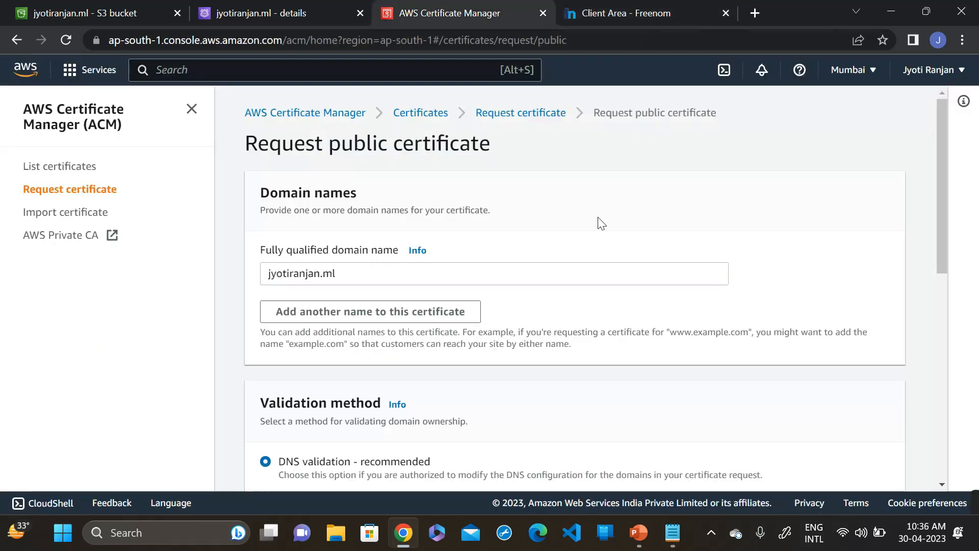
pyautogui.scroll(-3)
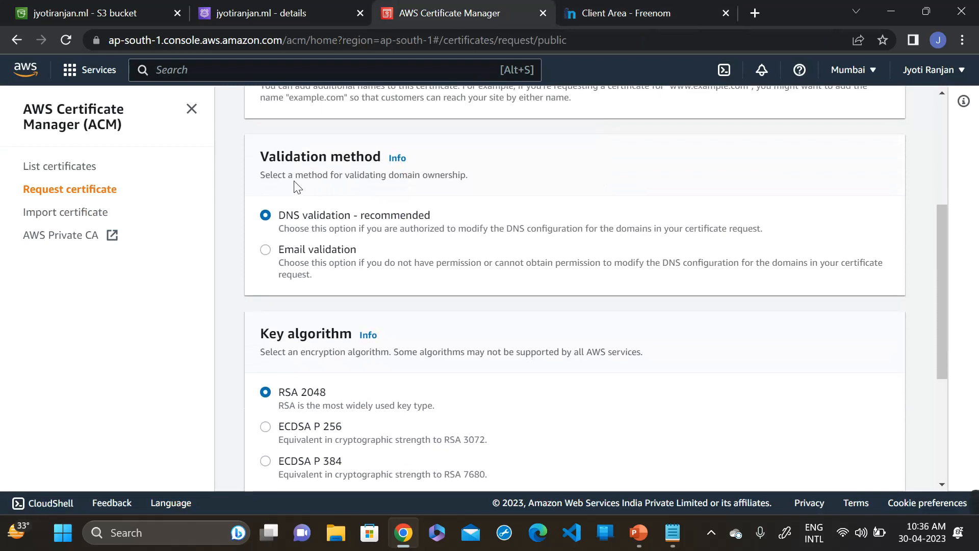
pyautogui.moveTo(345, 226)
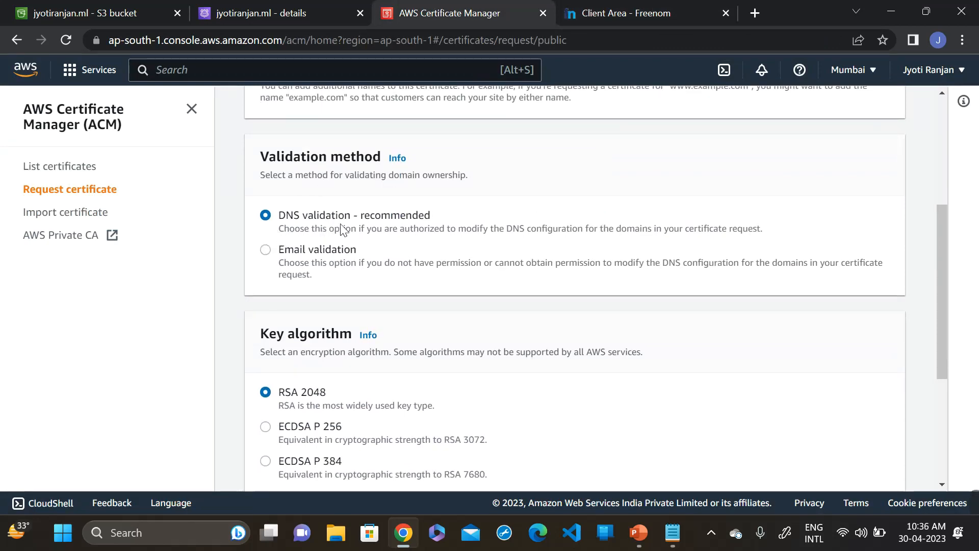
pyautogui.scroll(-3)
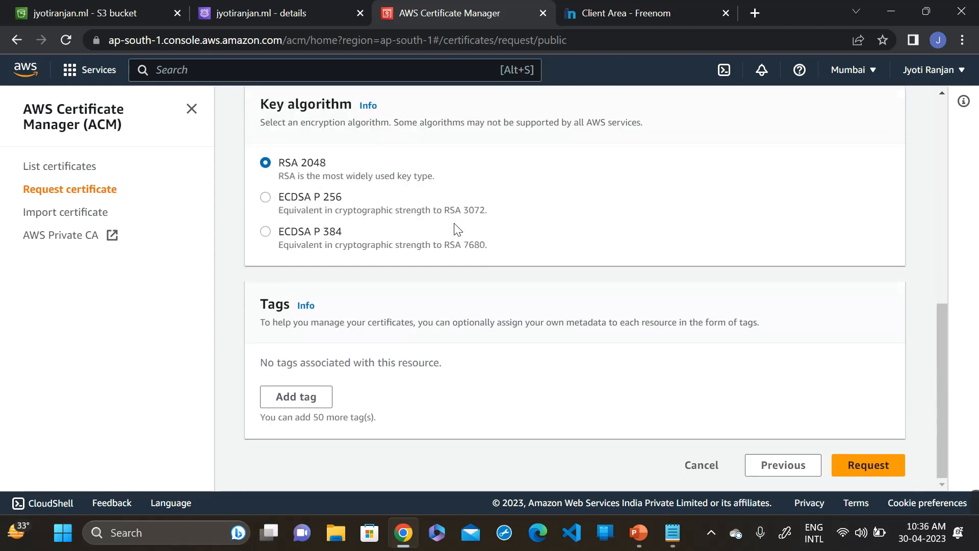
pyautogui.moveTo(868, 473)
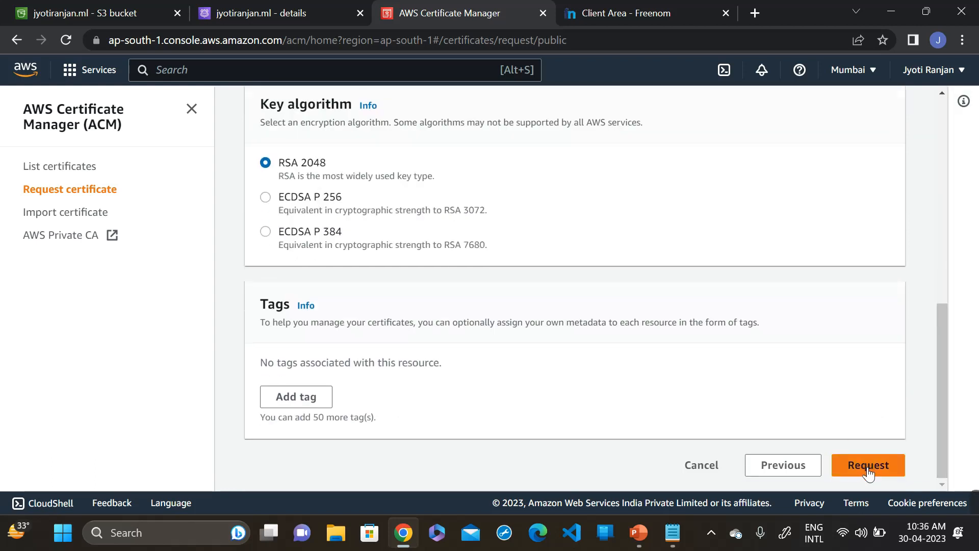
pyautogui.click(868, 465)
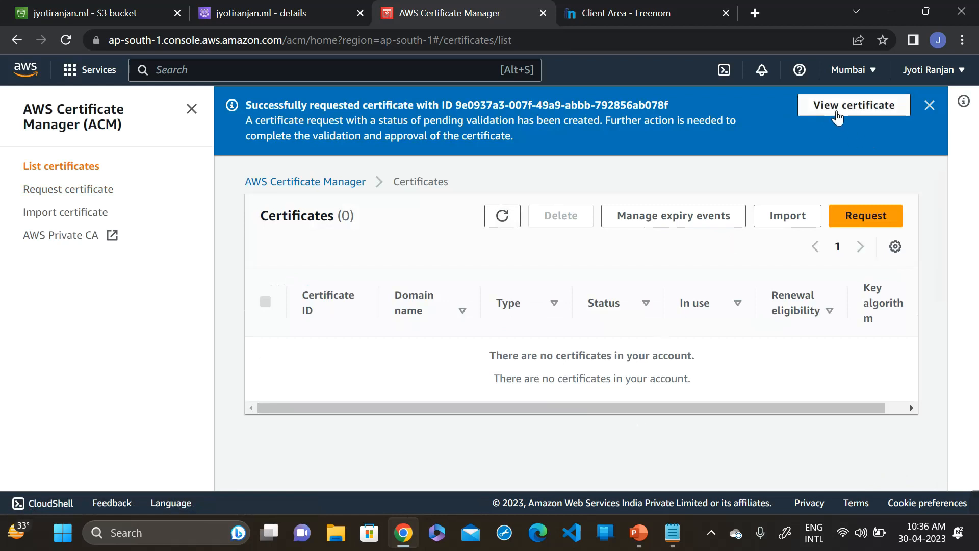
# - Open the new certificate's details and scroll to its pending CNAME validation record
pyautogui.click(854, 105)
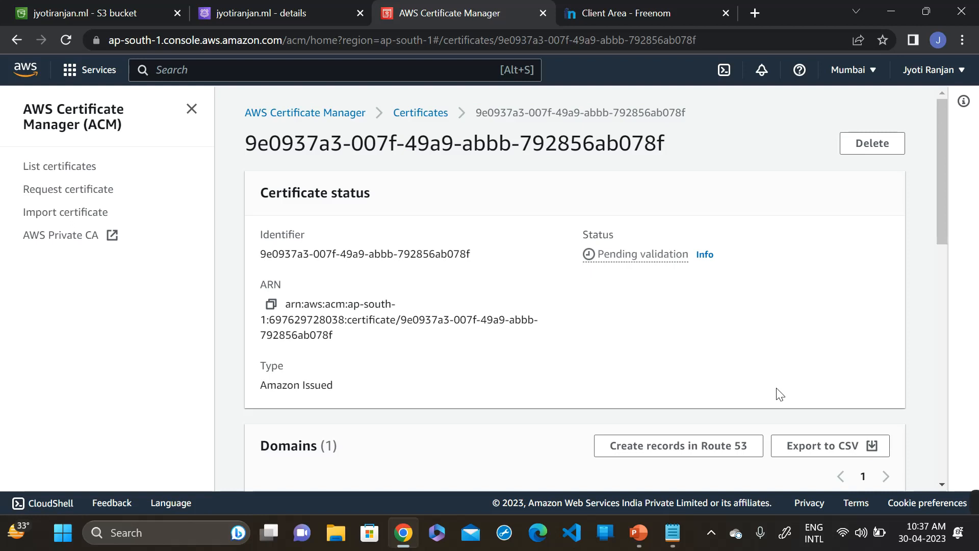
pyautogui.scroll(-3)
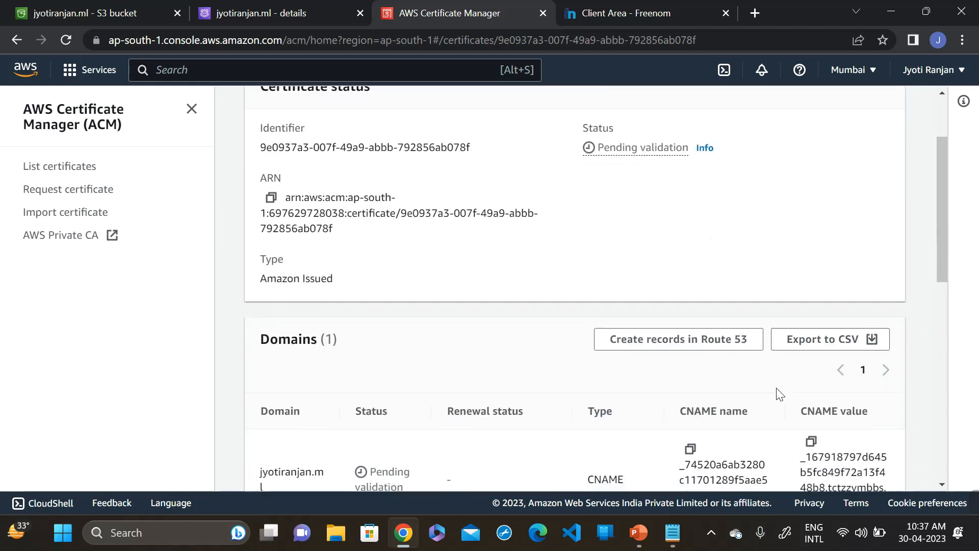
pyautogui.scroll(-3)
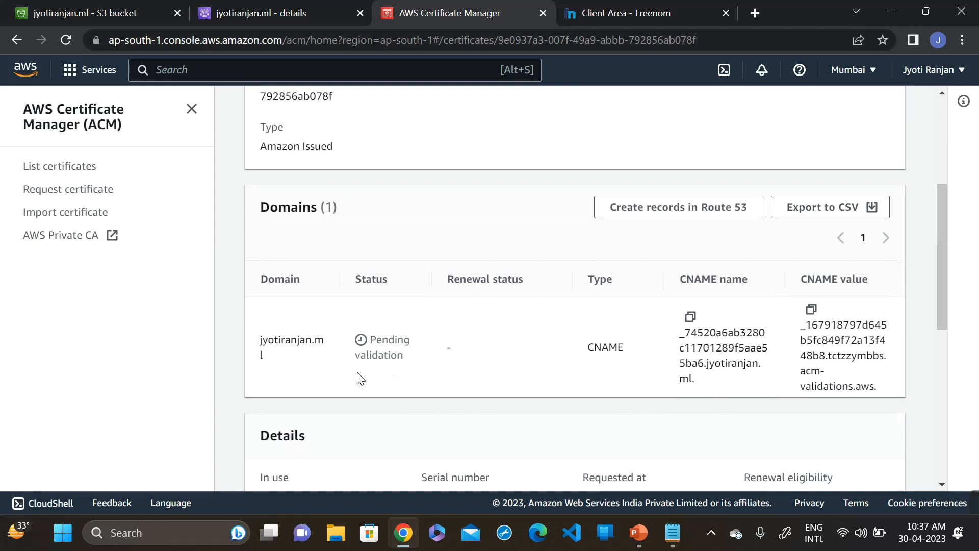
pyautogui.moveTo(454, 374)
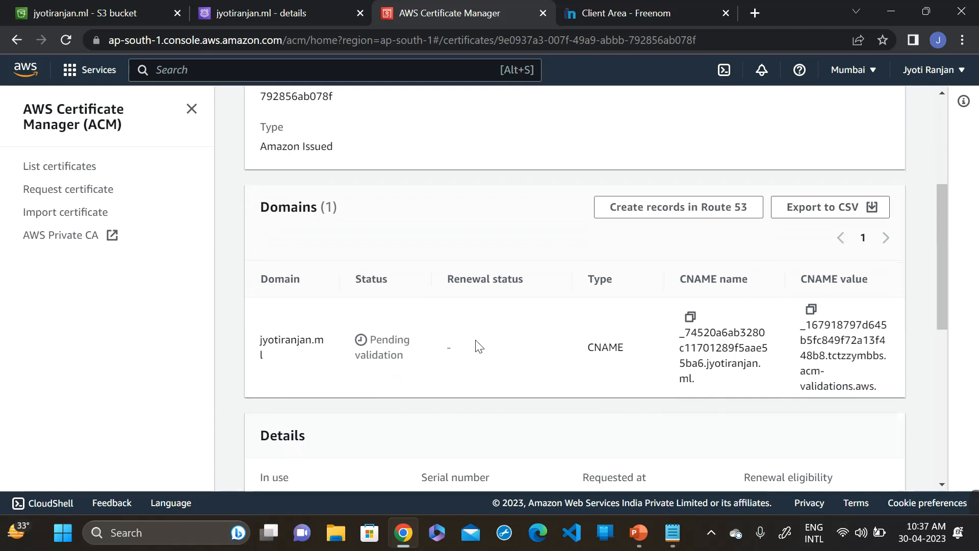
pyautogui.moveTo(546, 342)
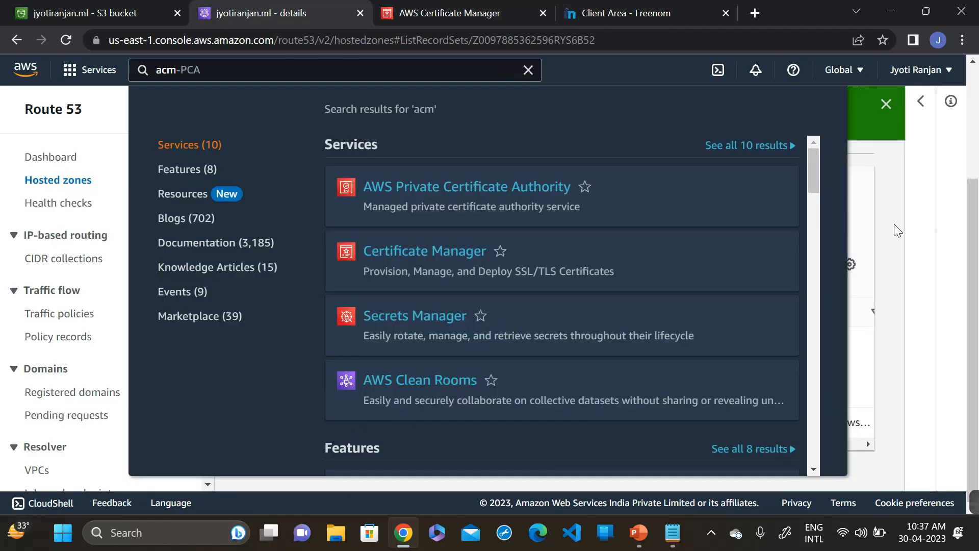
# - Create a CNAME record 1701289f5aae55ba6.jyotiranjan.ml with the certificate's validation value
pyautogui.click(459, 13)
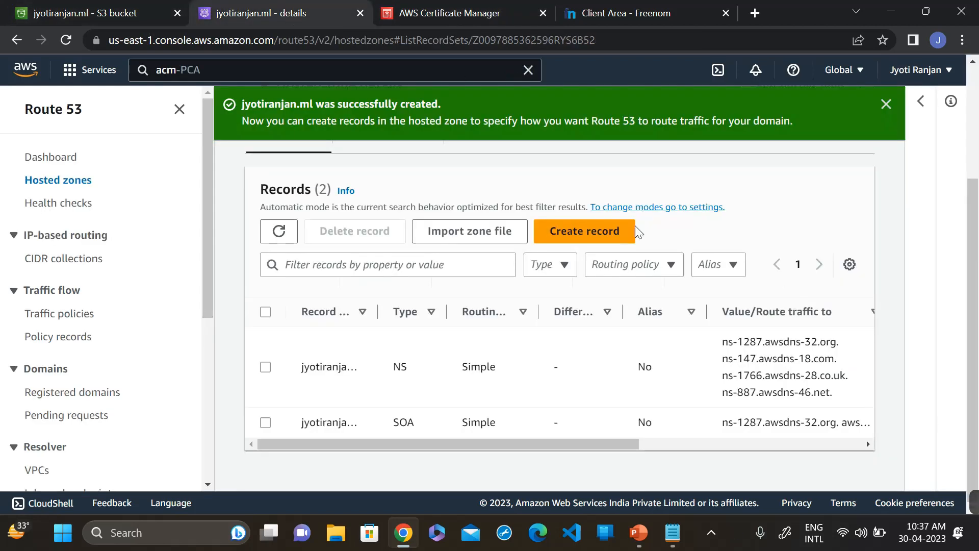
pyautogui.moveTo(590, 239)
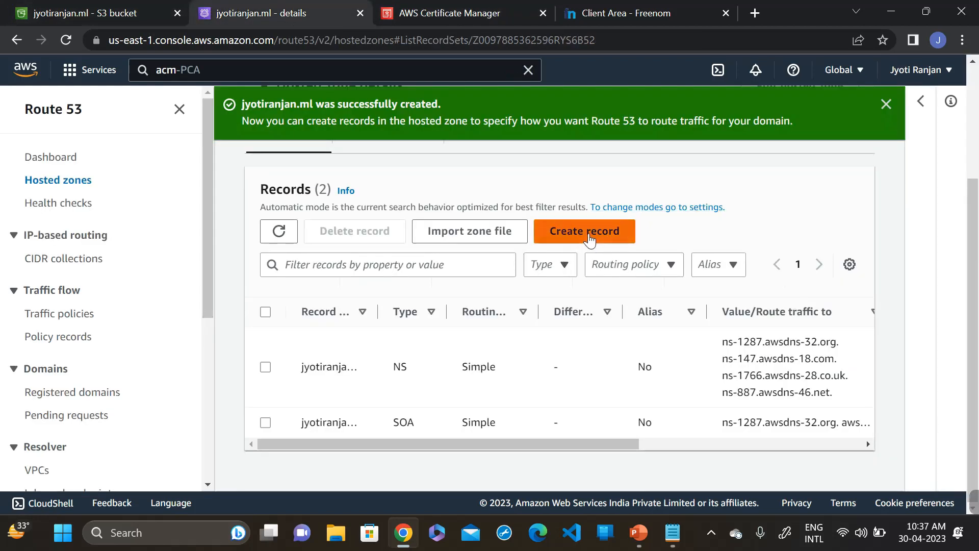
pyautogui.click(584, 231)
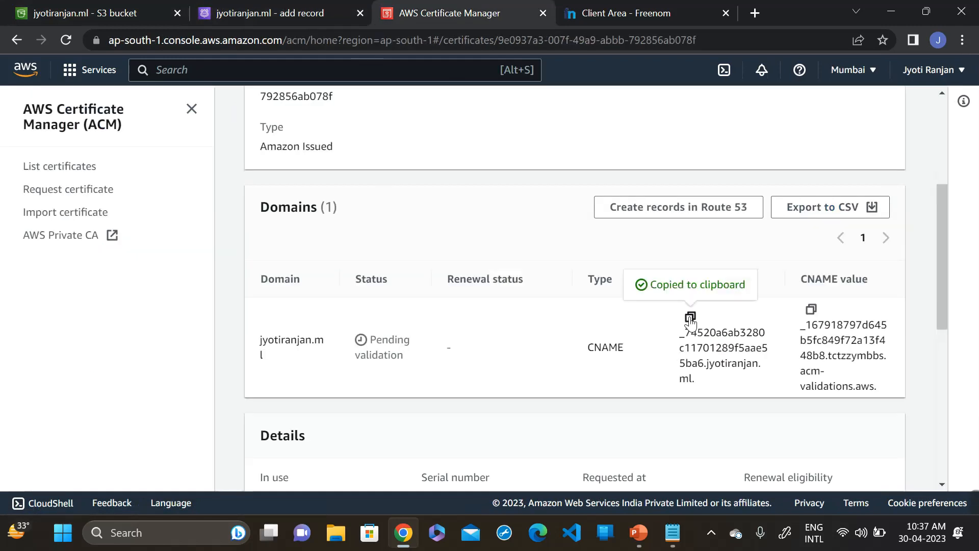
pyautogui.click(280, 14)
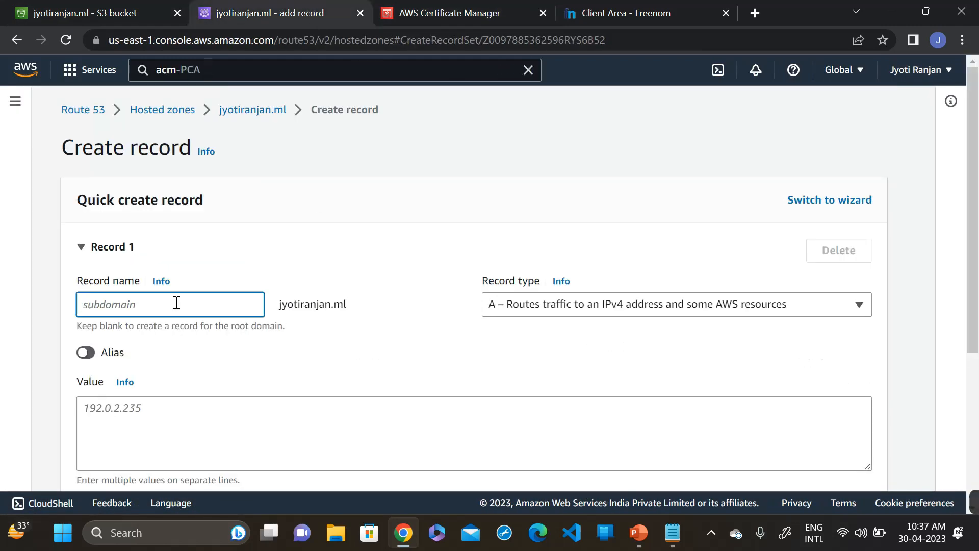
pyautogui.write('1701289f5aae55ba6.jyotiranjan.ml')
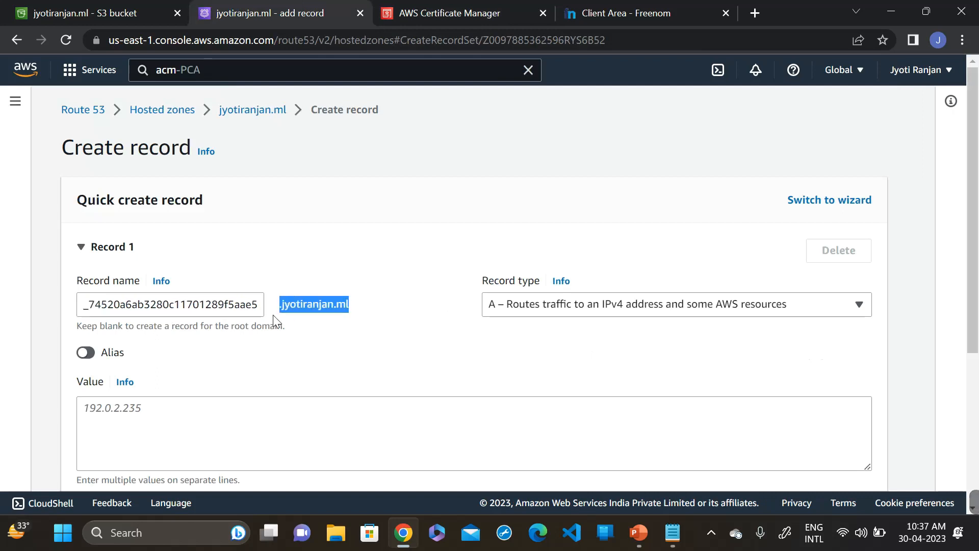
pyautogui.click(669, 304)
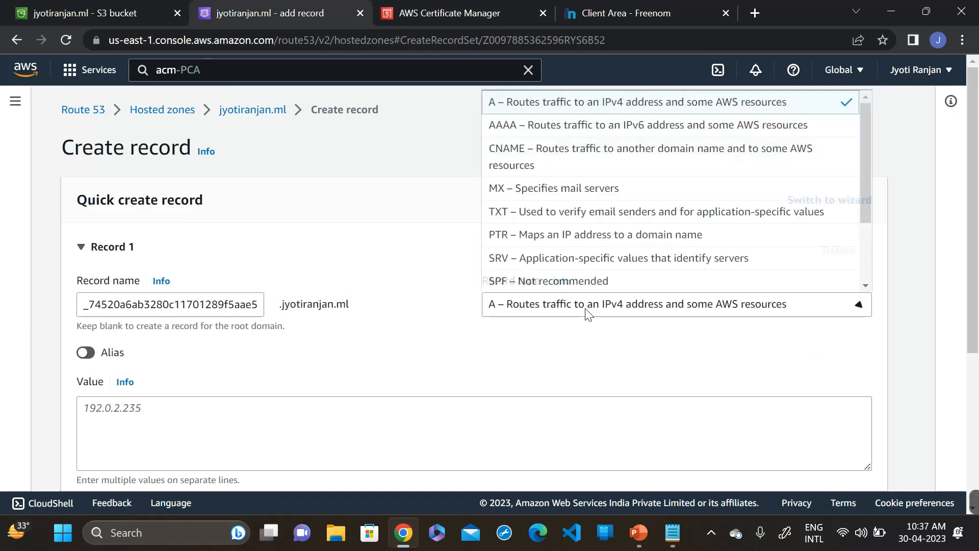
pyautogui.moveTo(652, 166)
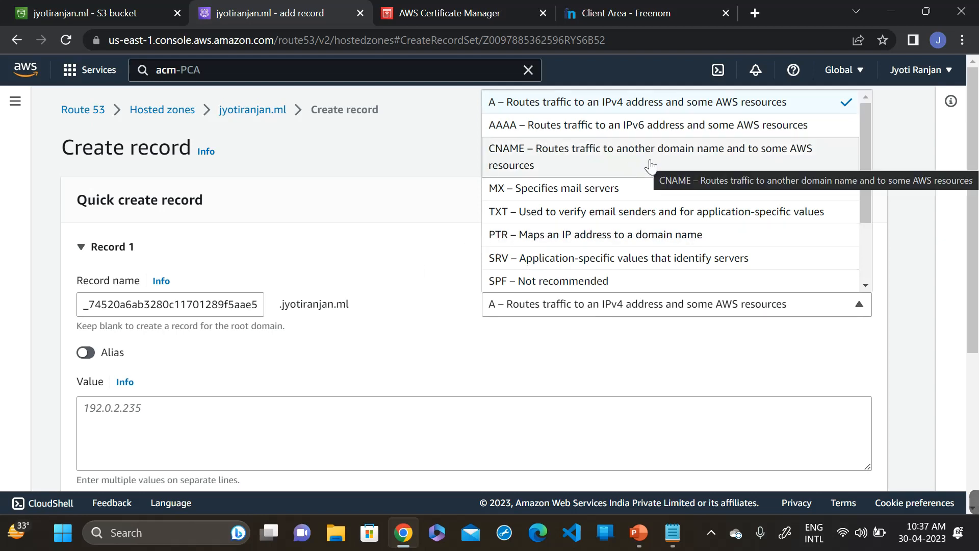
pyautogui.click(651, 156)
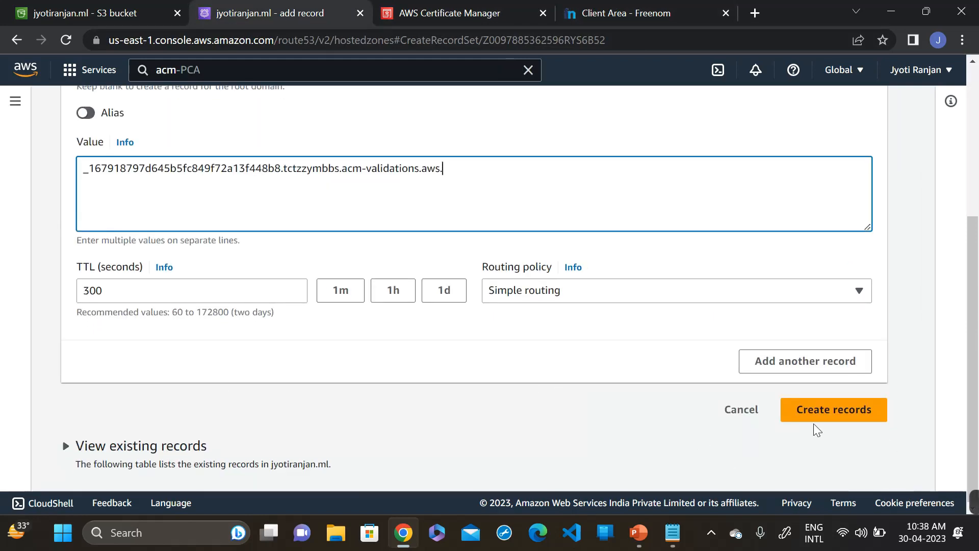
pyautogui.click(834, 410)
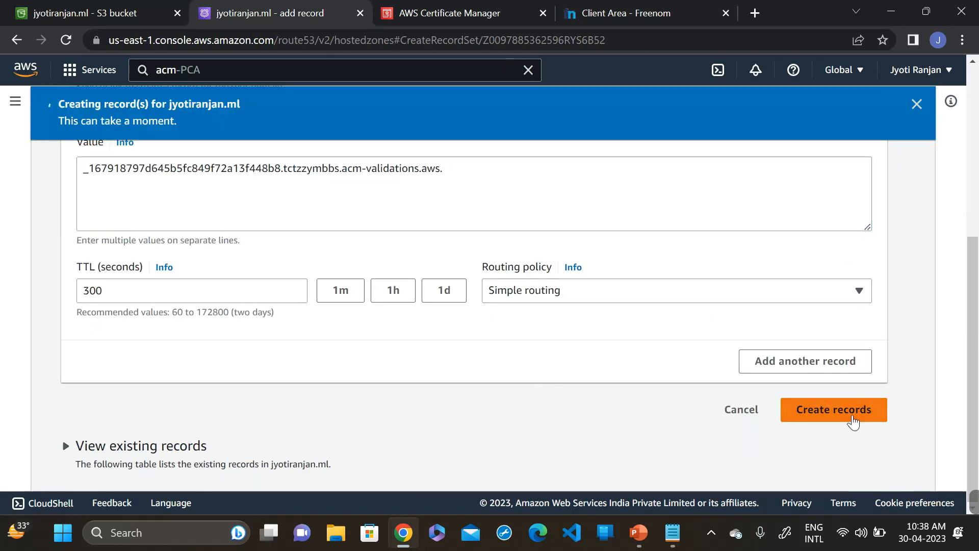
pyautogui.click(833, 409)
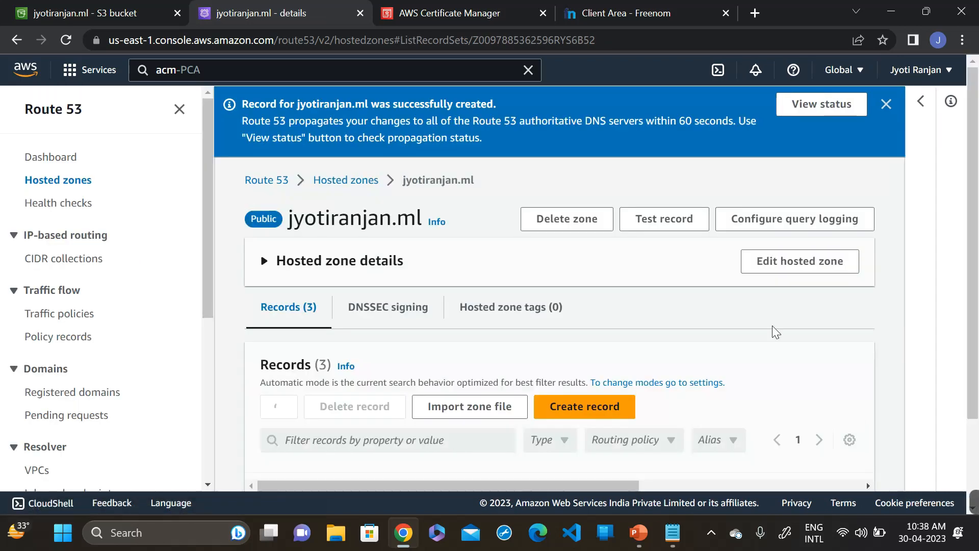
# - View the new record's change status and refresh until it shows INSYNC
pyautogui.scroll(-3)
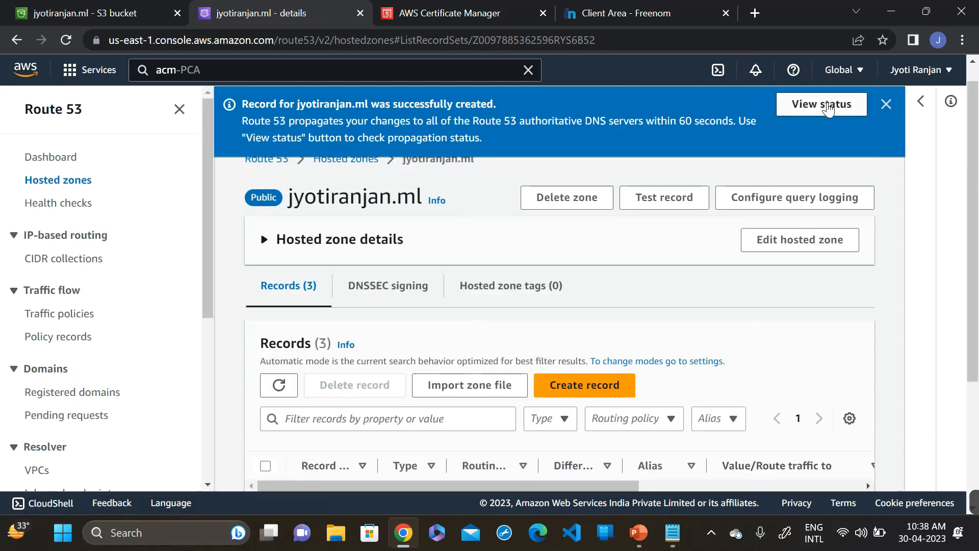
pyautogui.click(822, 104)
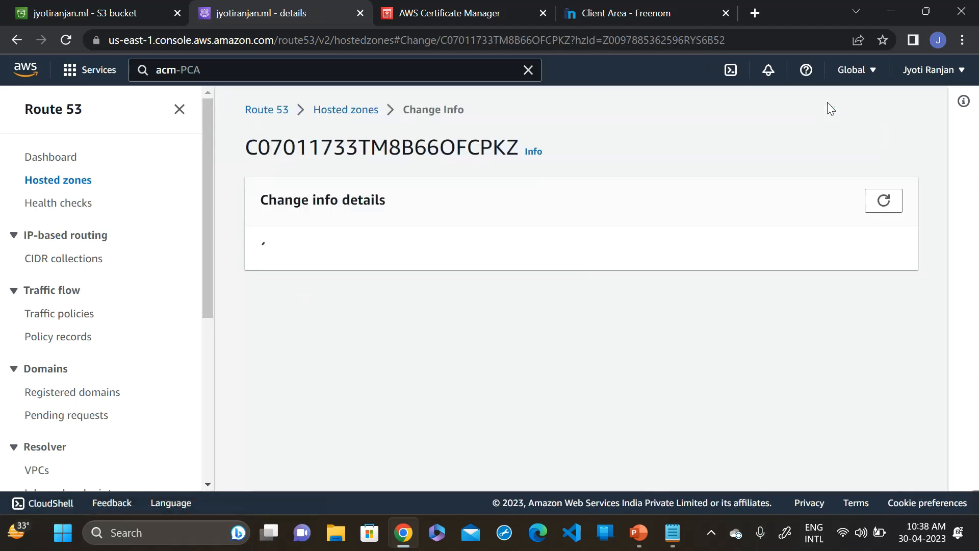
pyautogui.click(883, 201)
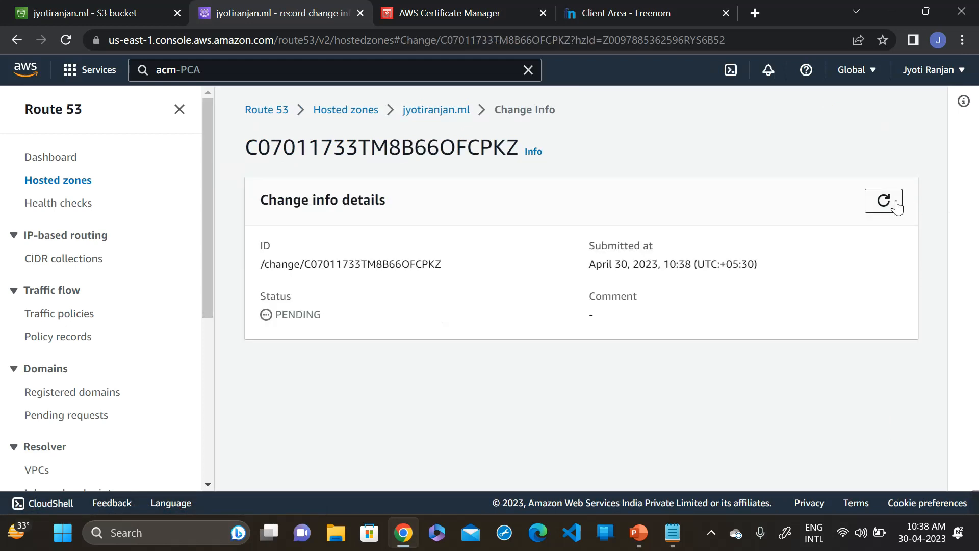
pyautogui.click(883, 201)
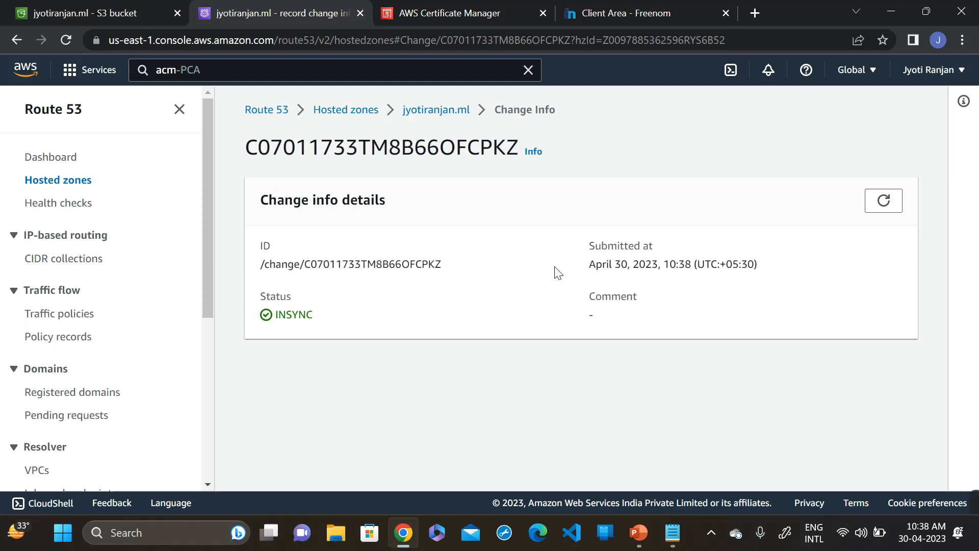
pyautogui.moveTo(459, 117)
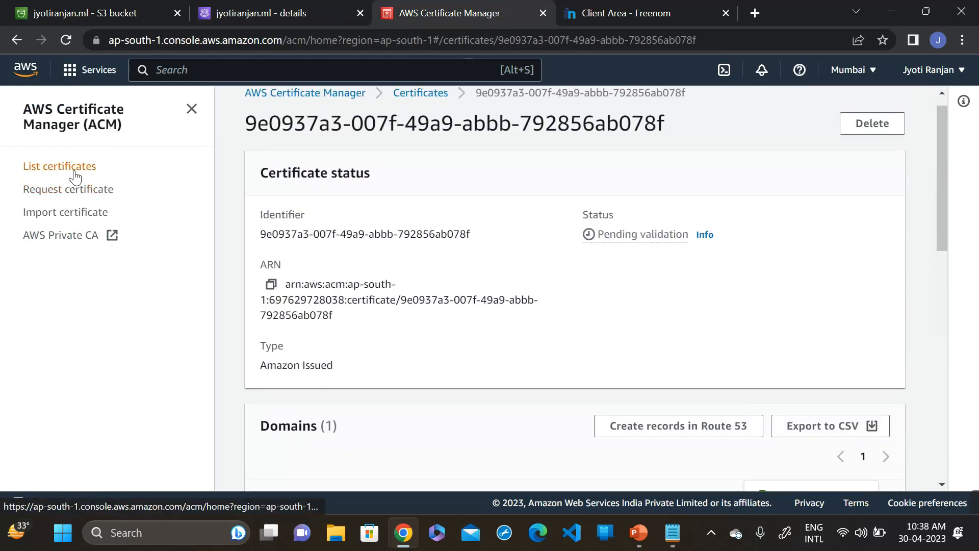
# - Return to the full certificate list showing jyotiranjan.ml Issued, and start searching for CloudFront
pyautogui.click(59, 166)
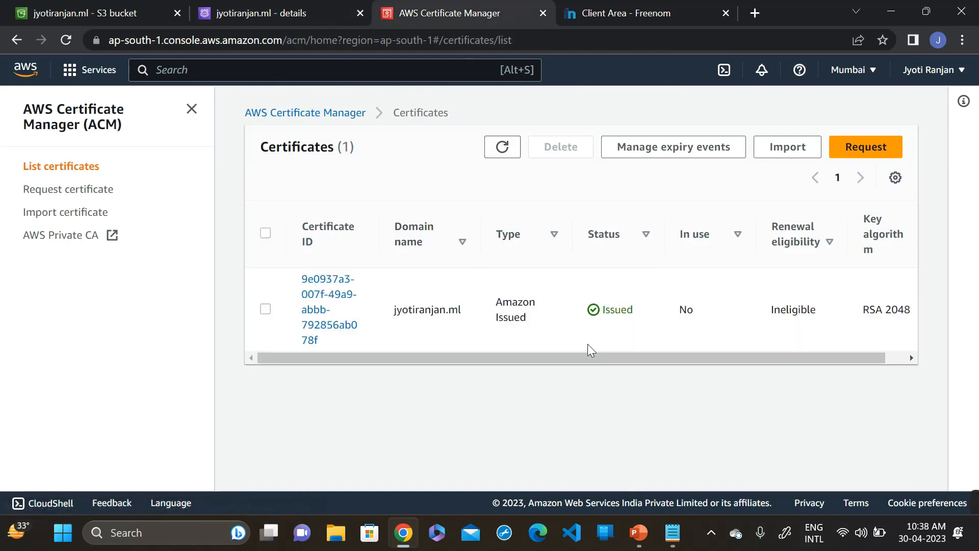
pyautogui.click(317, 70)
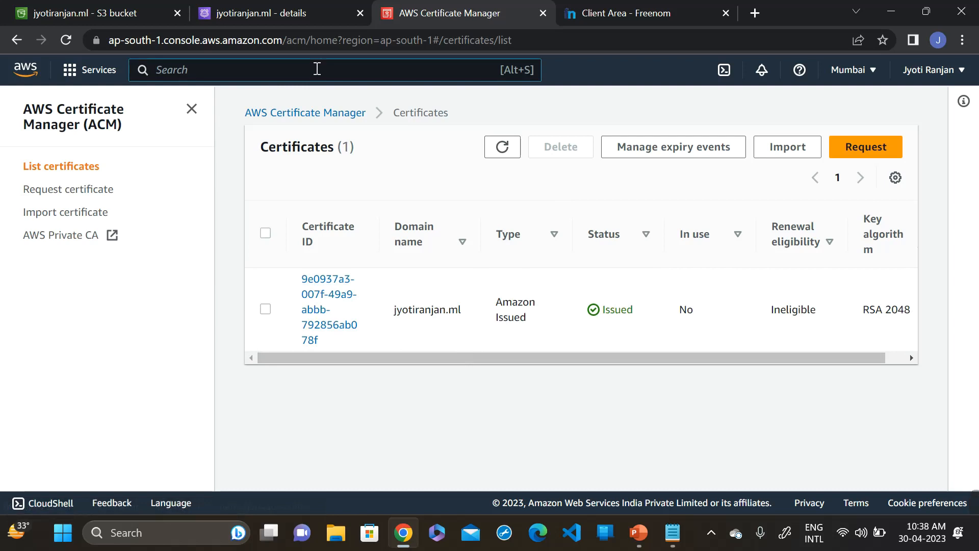
pyautogui.write('cloudf')
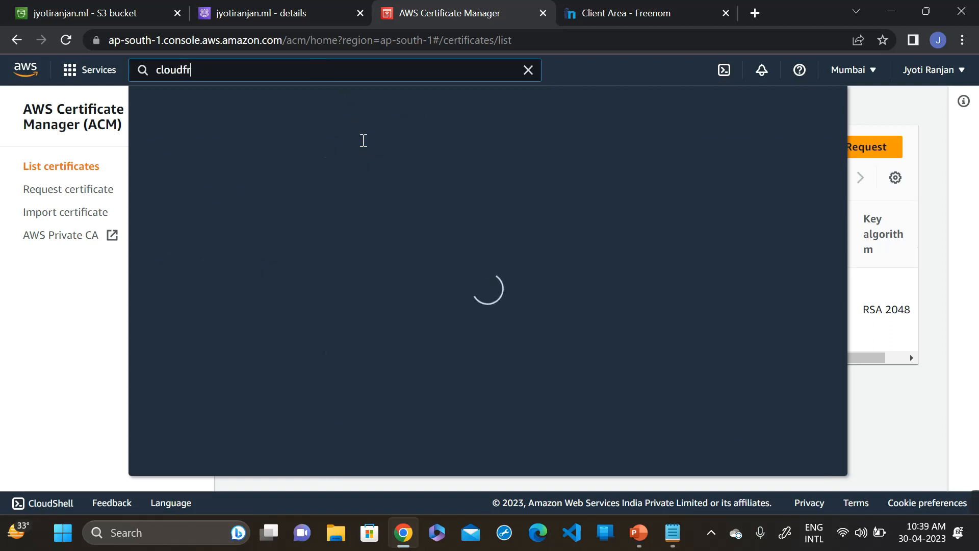
# - Open the CloudFront service from the search results and begin creating a distribution
pyautogui.write('ront')
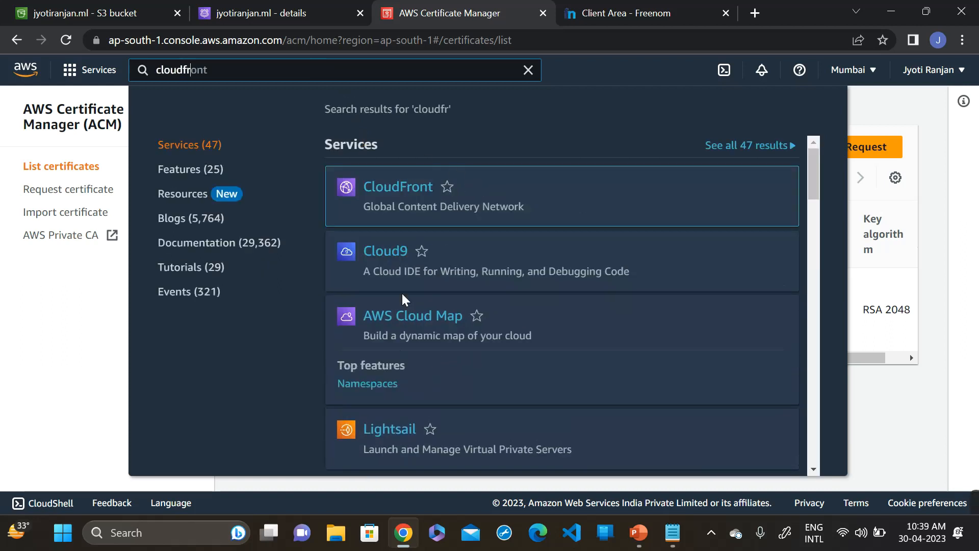
pyautogui.click(398, 186)
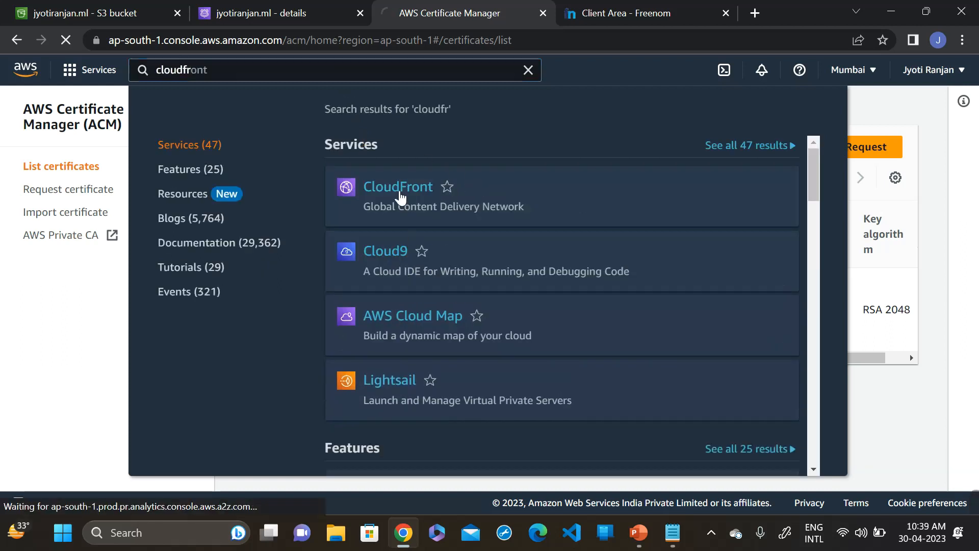
pyautogui.rightClick(398, 186)
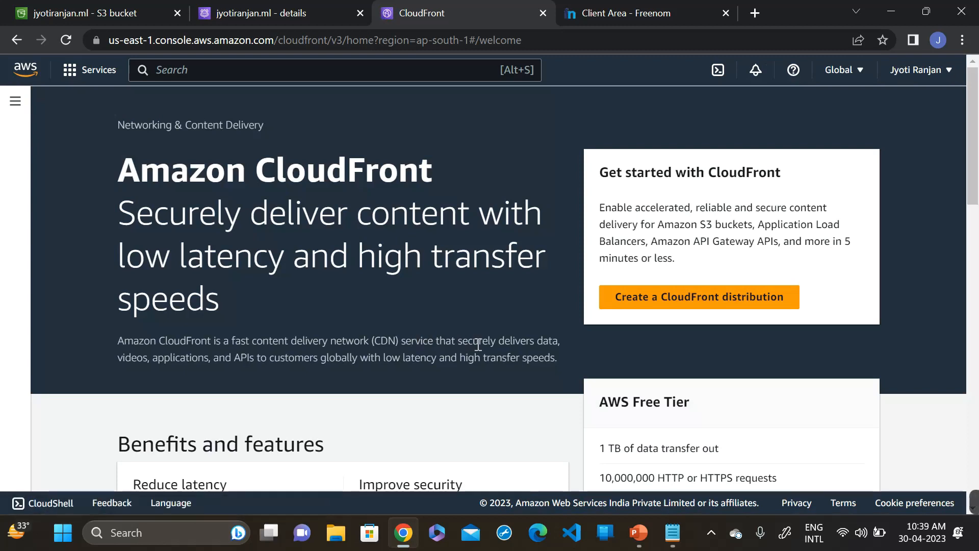
pyautogui.click(699, 296)
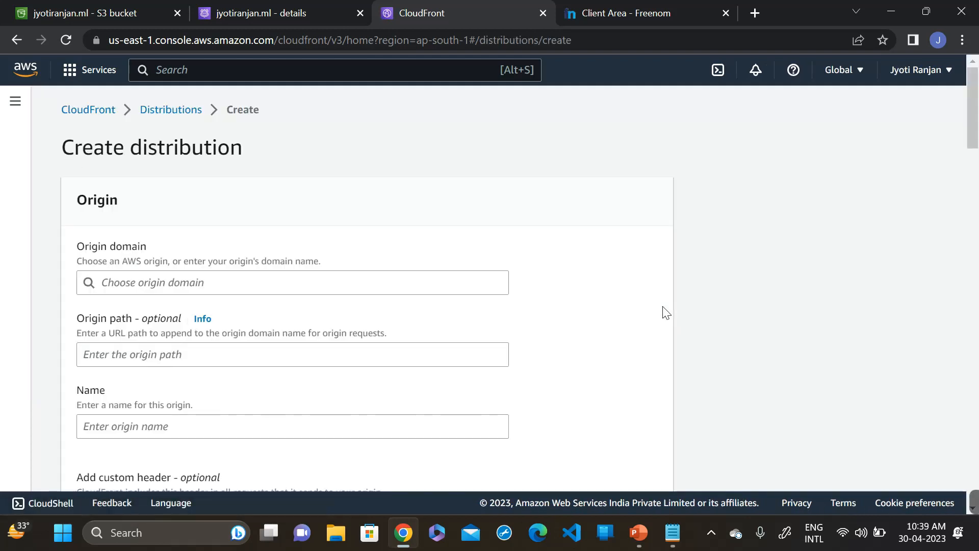
# - Pick the jyotiranjan.ml bucket as origin, then switch to its S3 website endpoint
pyautogui.scroll(-3)
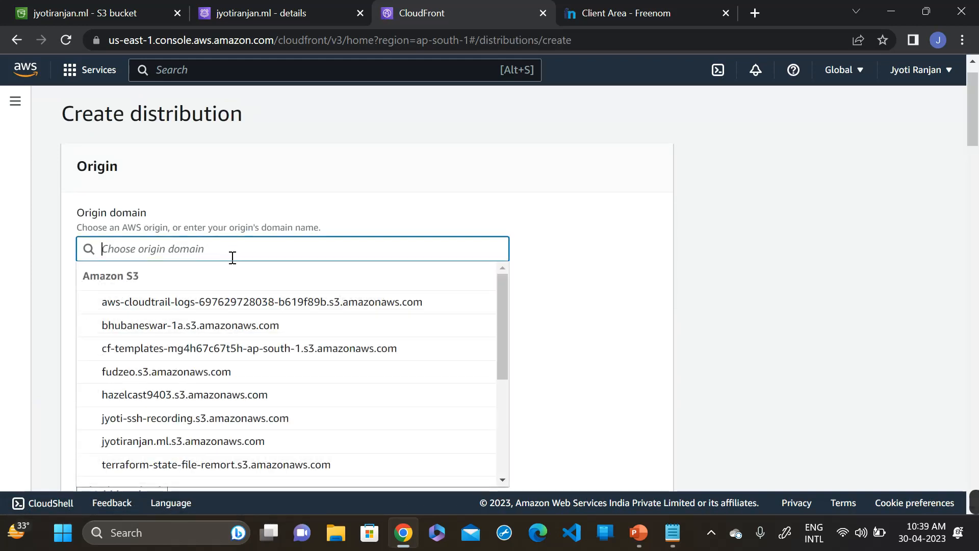
pyautogui.moveTo(354, 360)
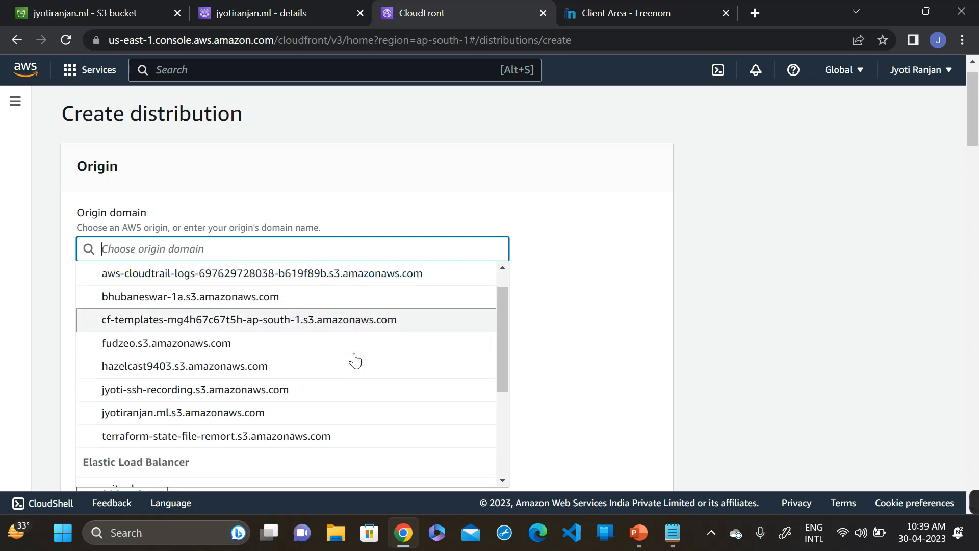
pyautogui.moveTo(376, 392)
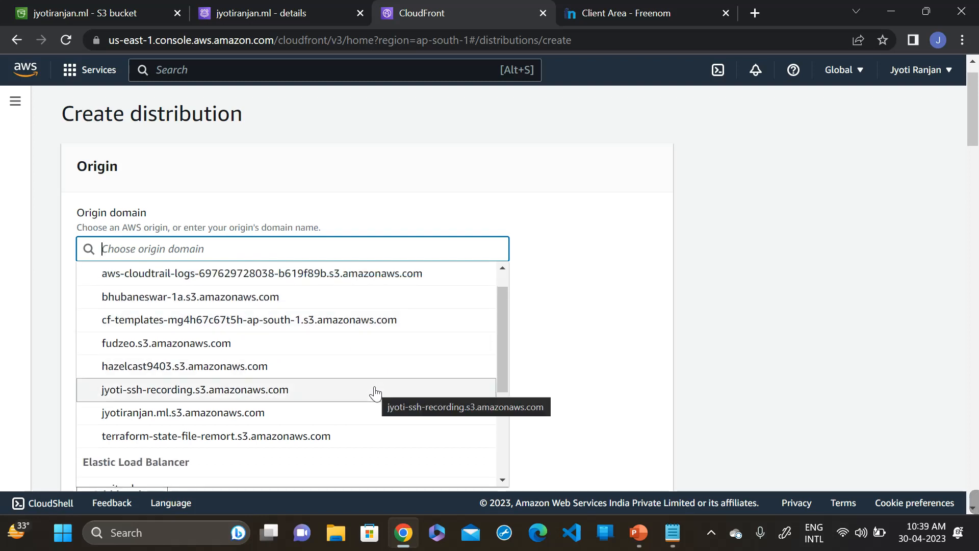
pyautogui.moveTo(182, 424)
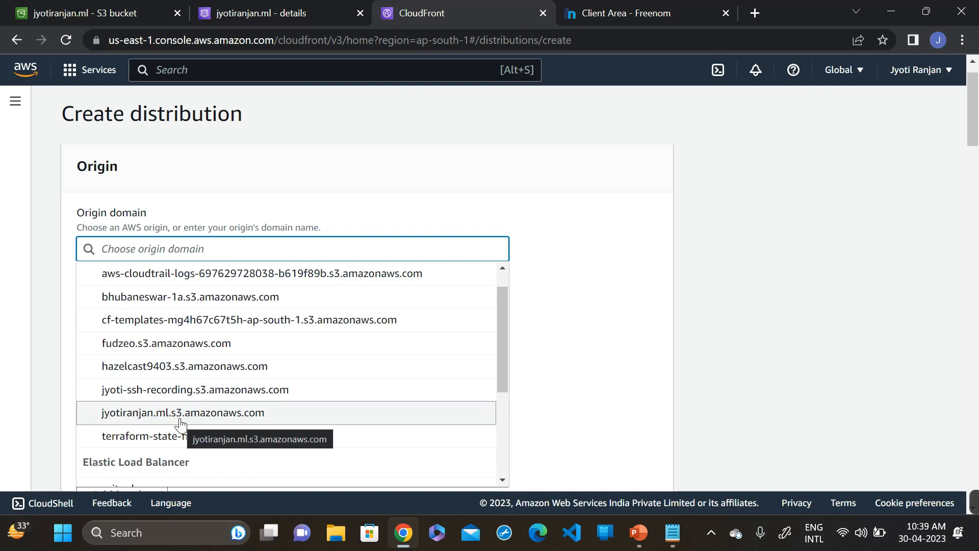
pyautogui.click(181, 412)
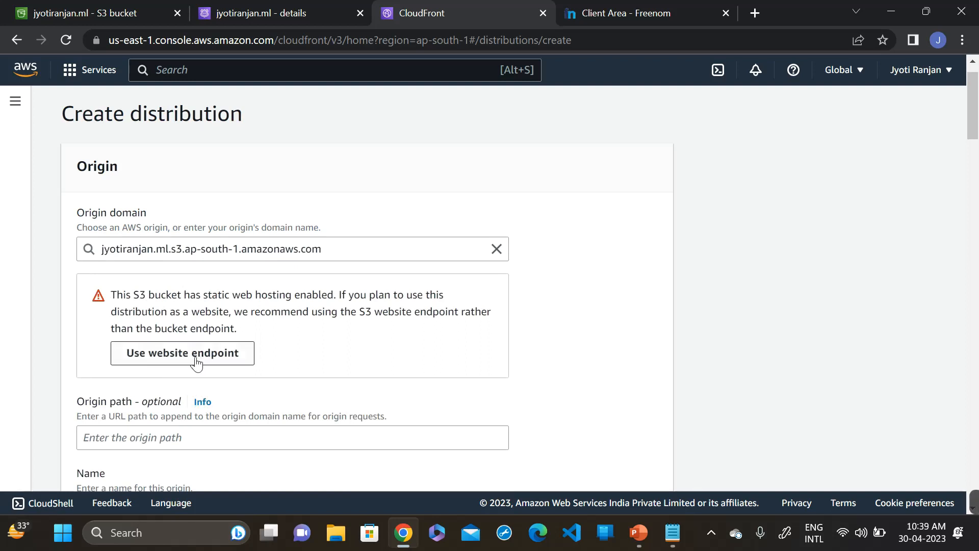
pyautogui.click(182, 353)
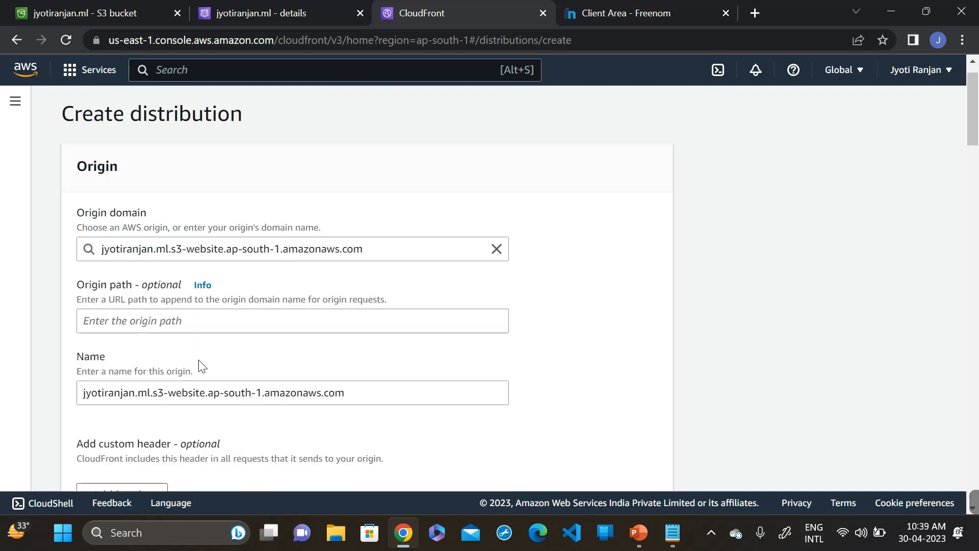
pyautogui.scroll(-3)
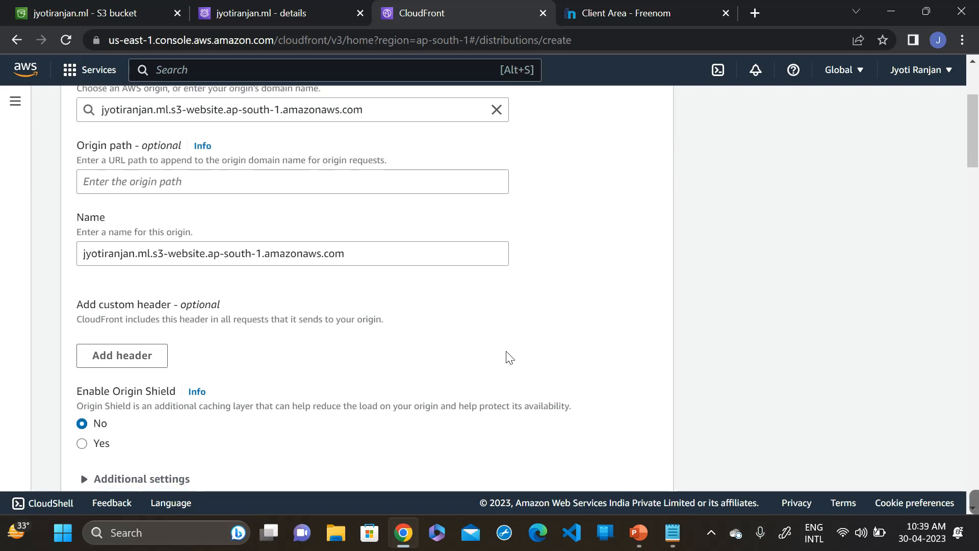
# - Set the viewer protocol policy to Redirect HTTP to HTTPS
pyautogui.scroll(-3)
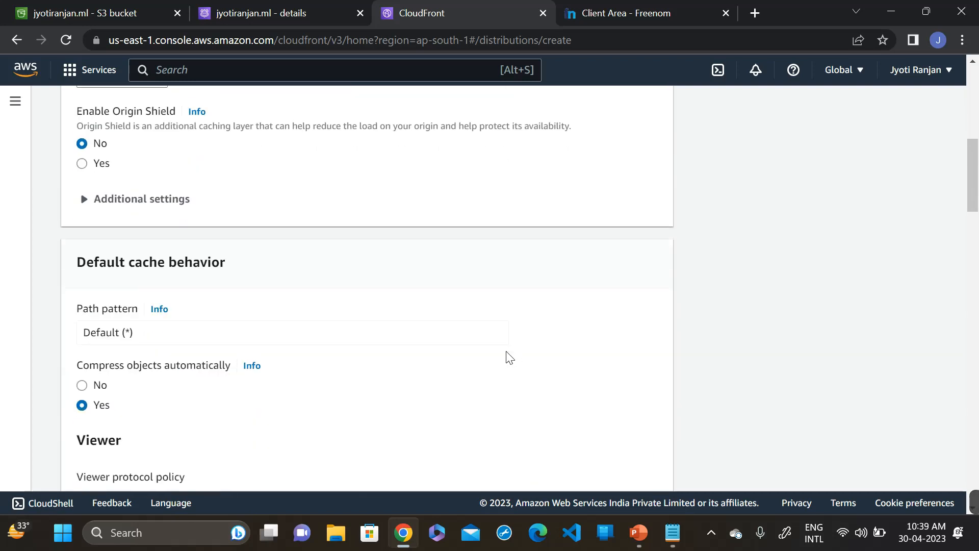
pyautogui.scroll(-3)
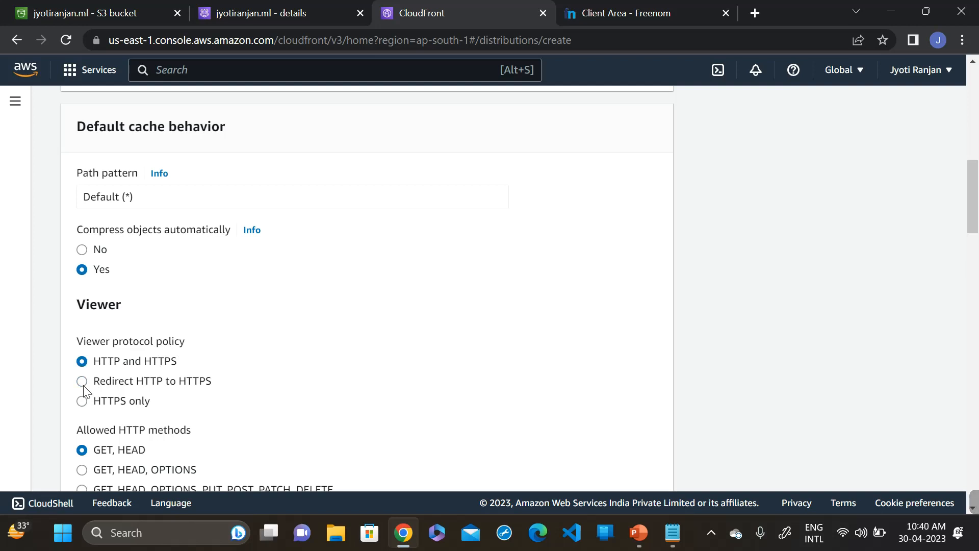
pyautogui.click(81, 381)
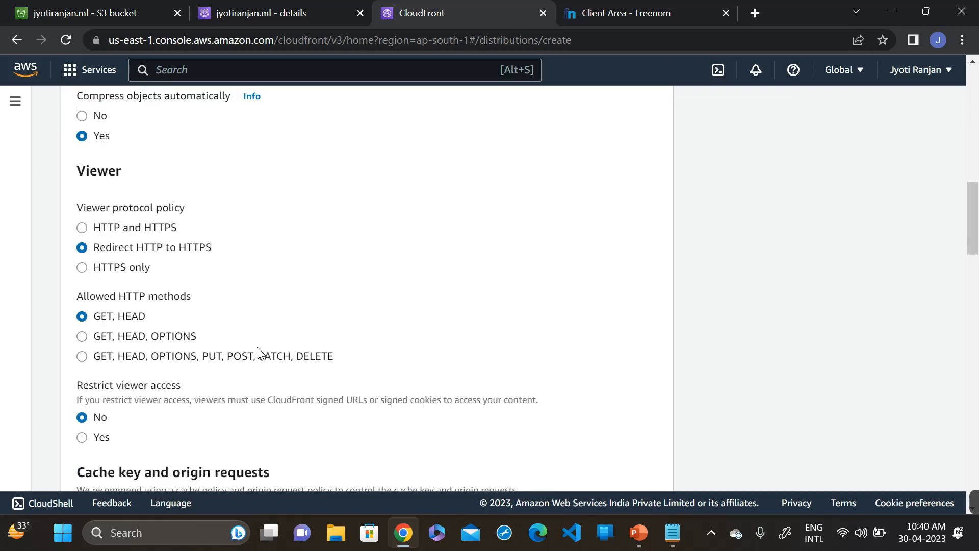
# - Choose the jyotiranjan.ml ACM certificate as the custom SSL certificate
pyautogui.scroll(-3)
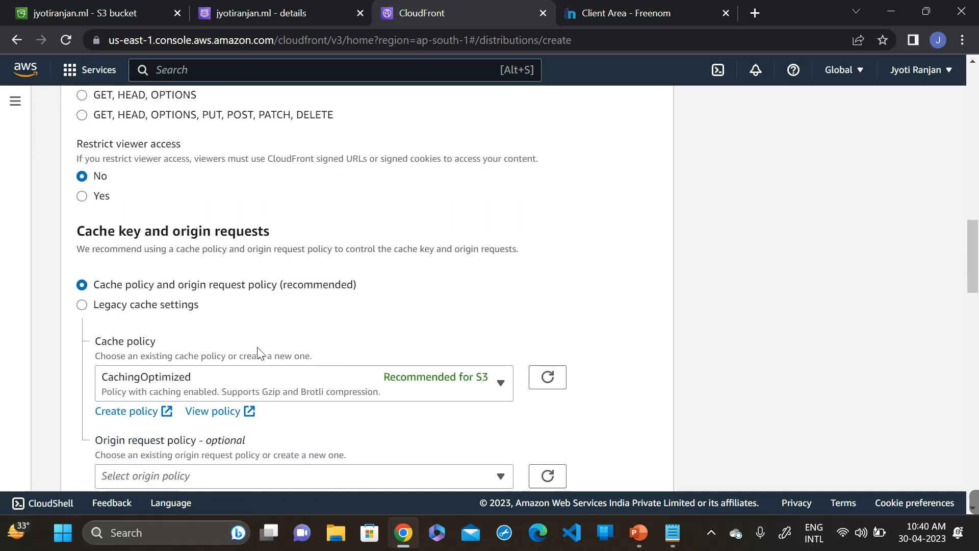
pyautogui.scroll(-3)
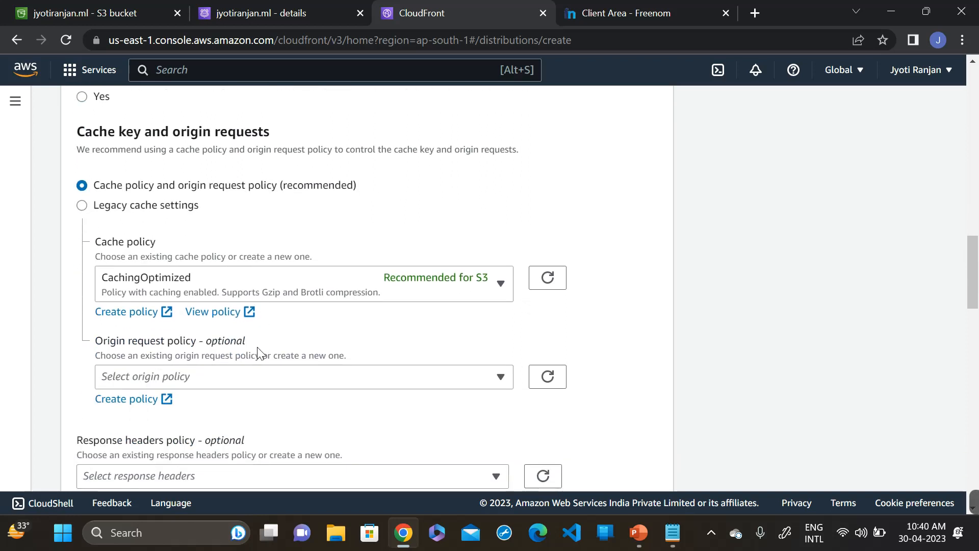
pyautogui.scroll(-3)
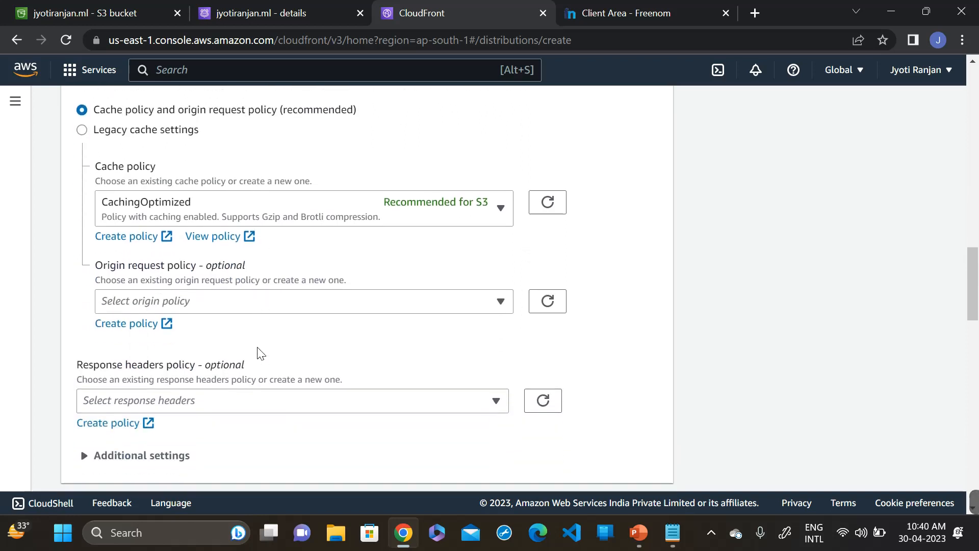
pyautogui.scroll(-3)
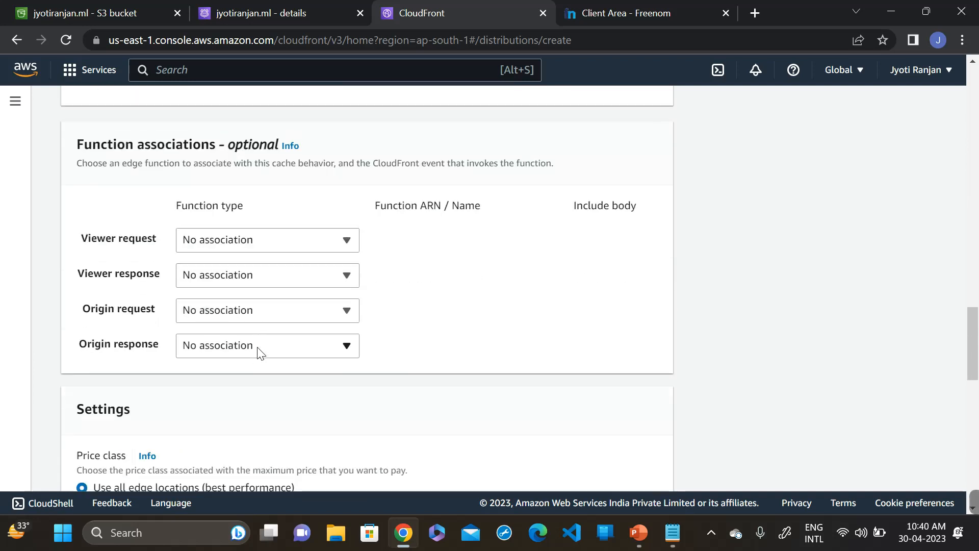
pyautogui.scroll(-3)
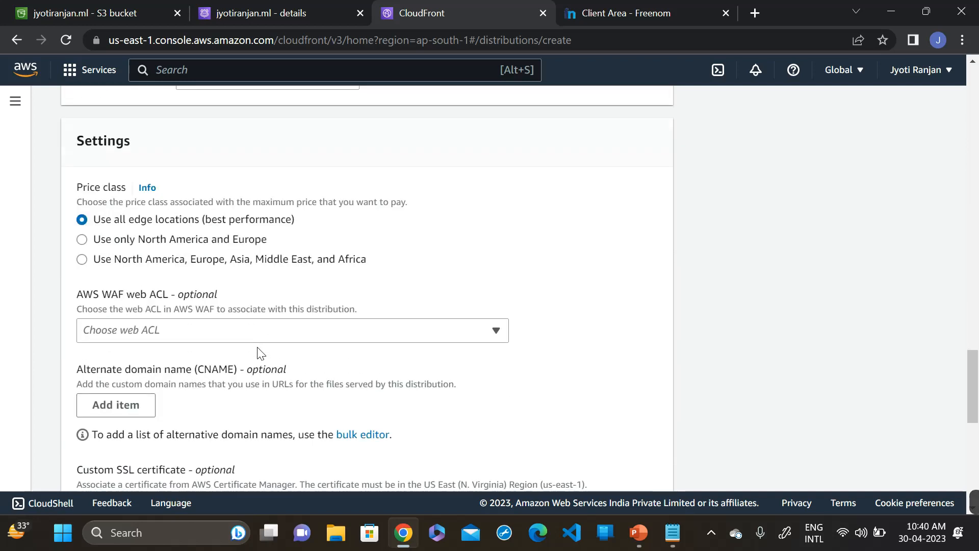
pyautogui.scroll(-3)
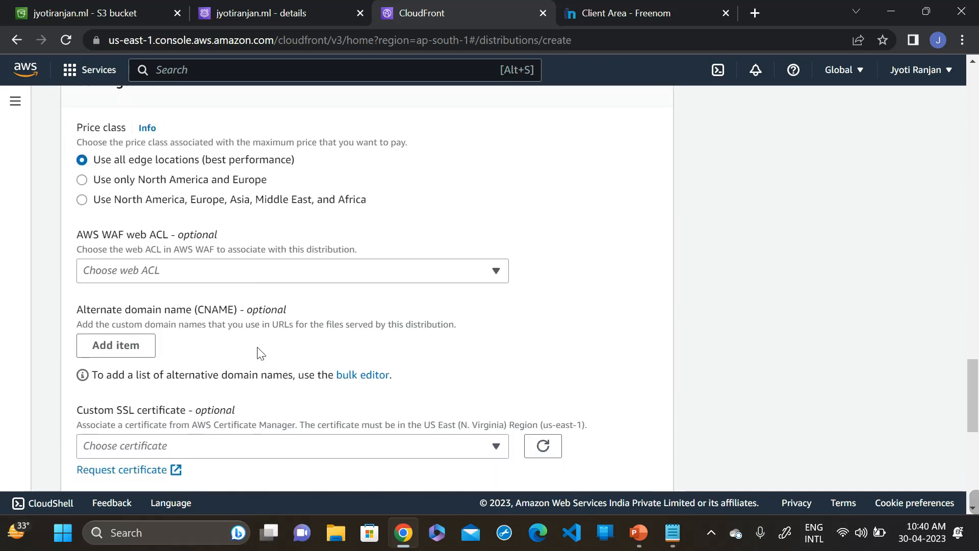
pyautogui.scroll(-3)
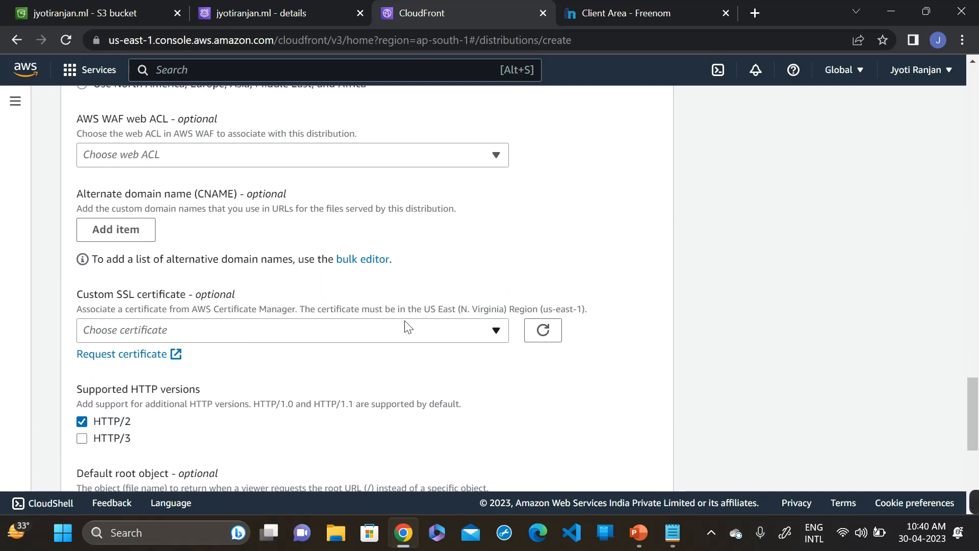
pyautogui.moveTo(286, 334)
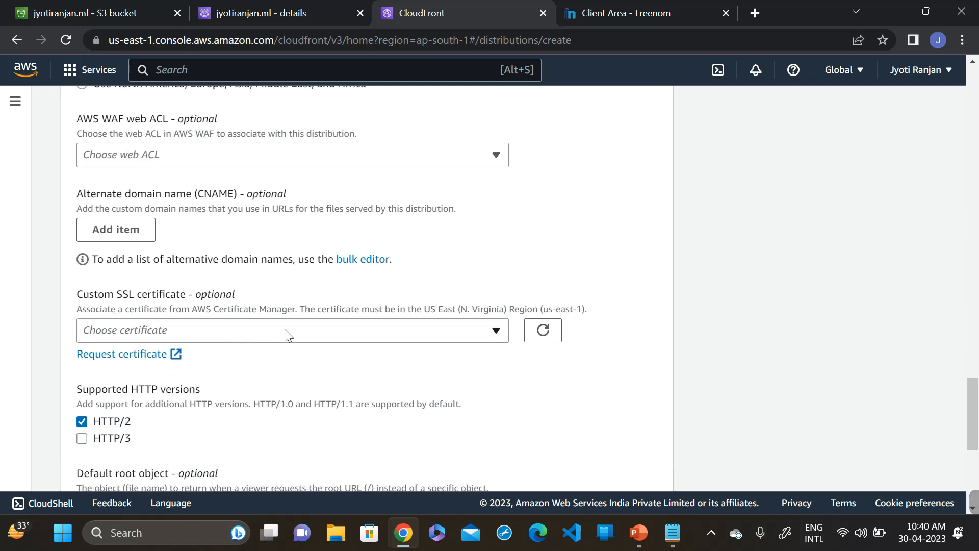
pyautogui.click(287, 330)
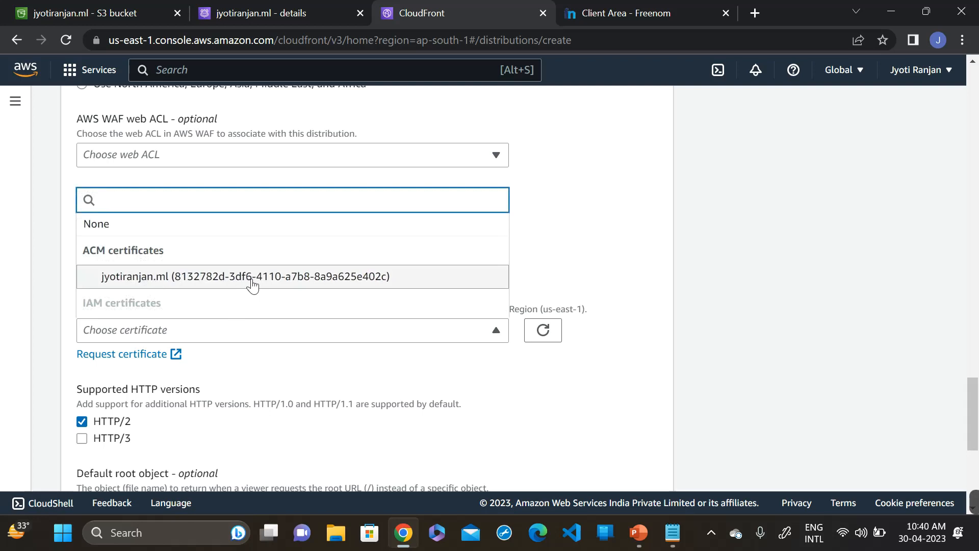
pyautogui.click(245, 276)
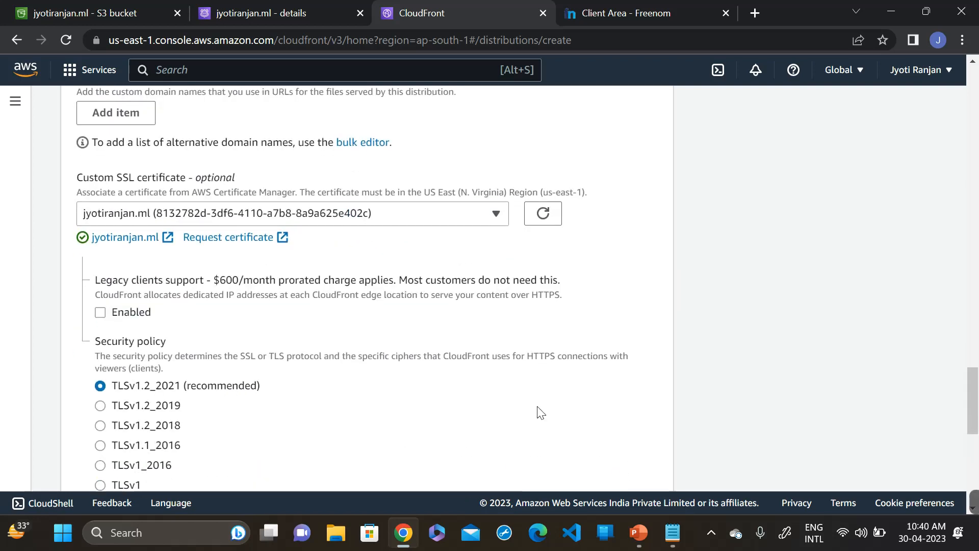
# - Enter index.html as the default root object
pyautogui.scroll(-3)
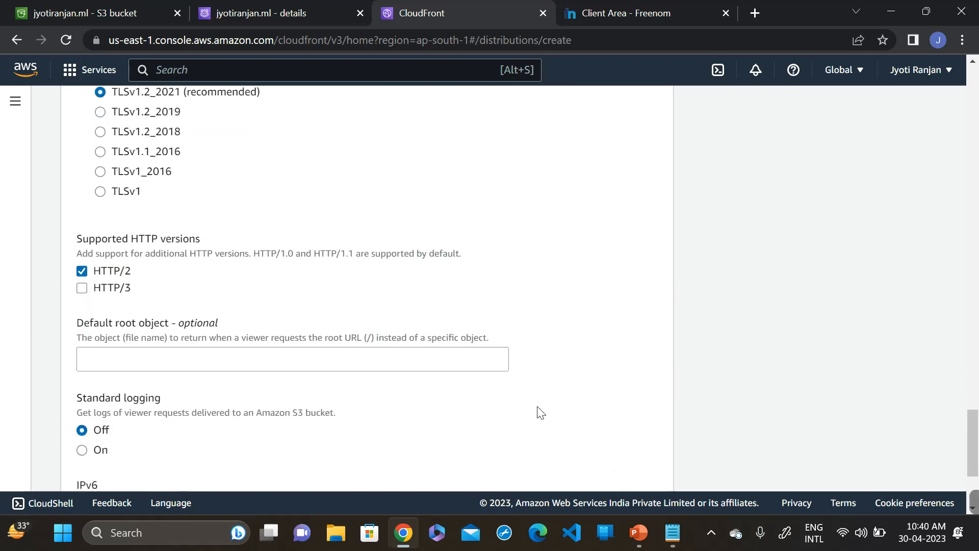
pyautogui.click(292, 368)
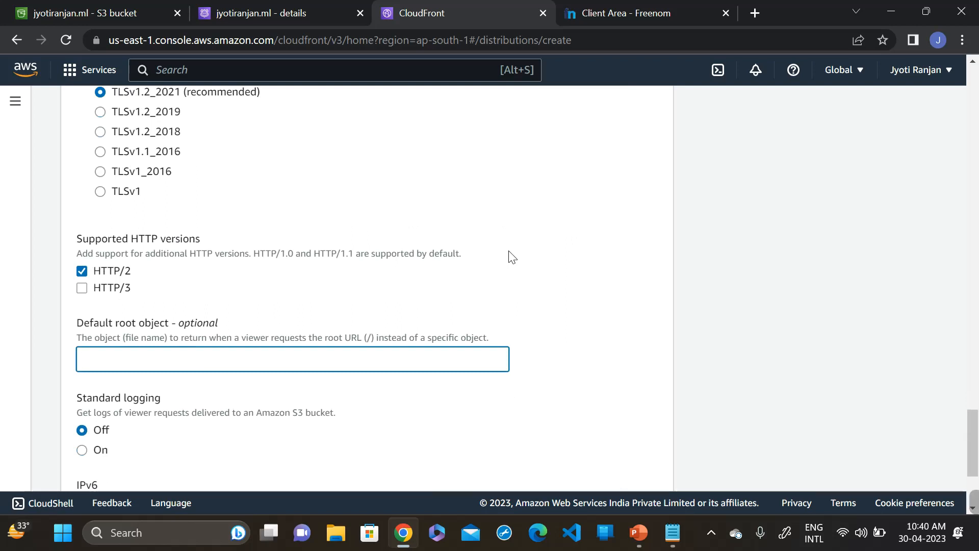
pyautogui.write('inde')
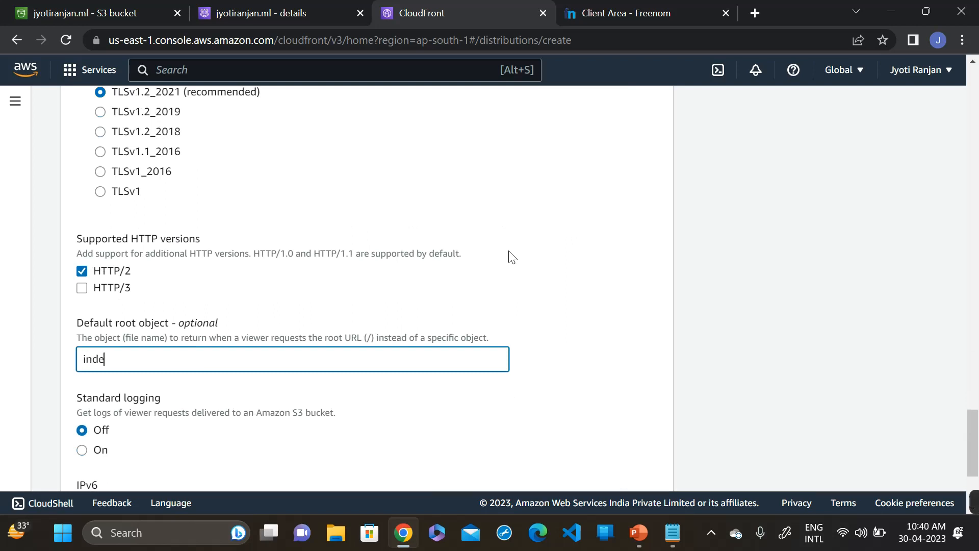
pyautogui.write('x')
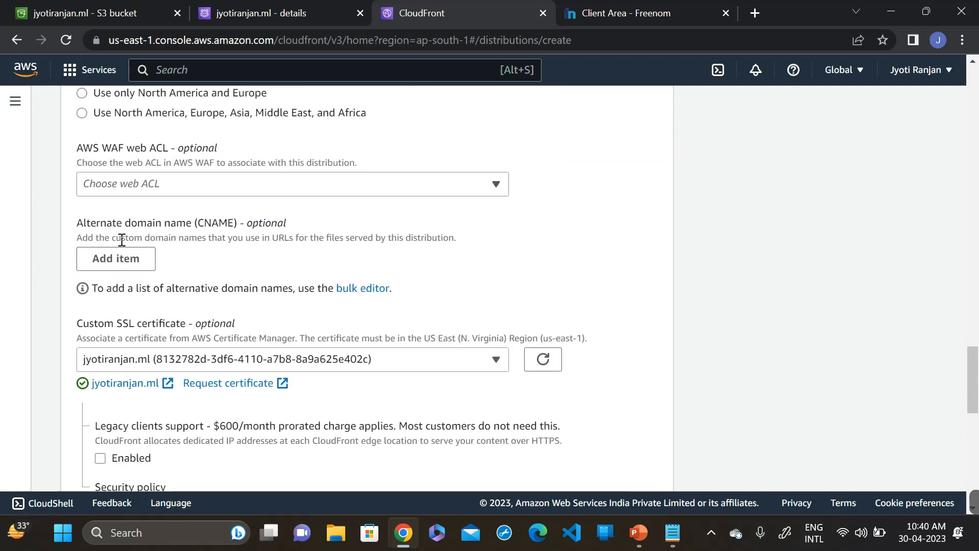
pyautogui.moveTo(186, 236)
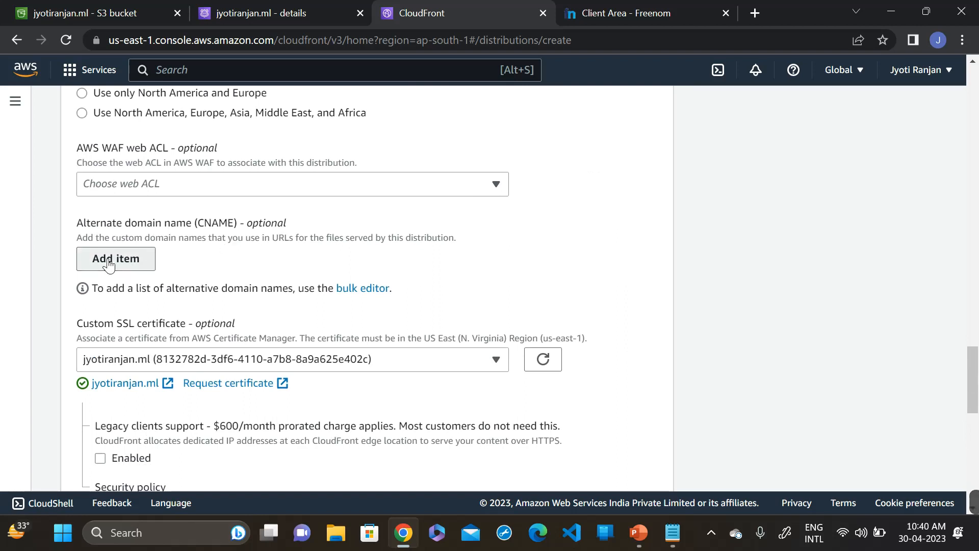
# - Add jyotiranjan.ml as the alternate domain name (CNAME) and scroll to the form's end
pyautogui.click(115, 259)
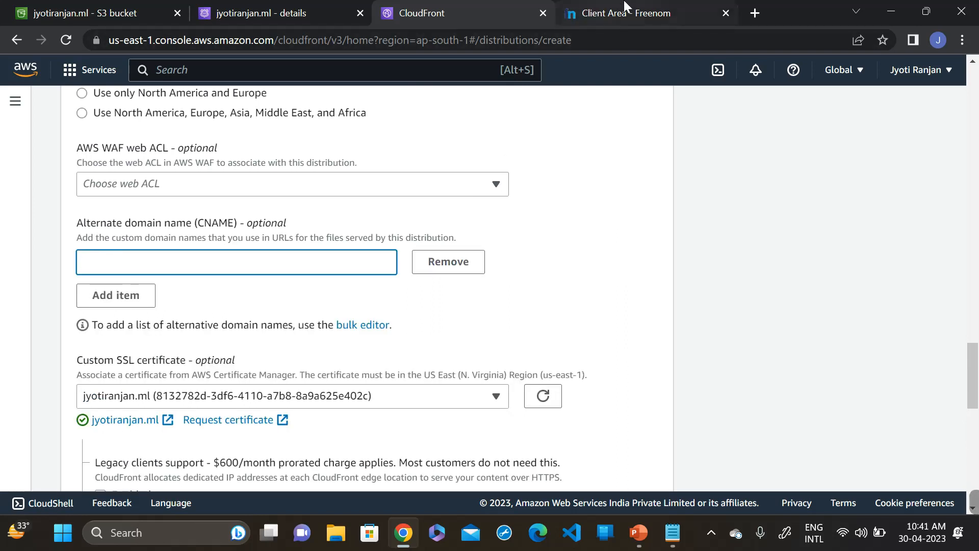
pyautogui.click(631, 13)
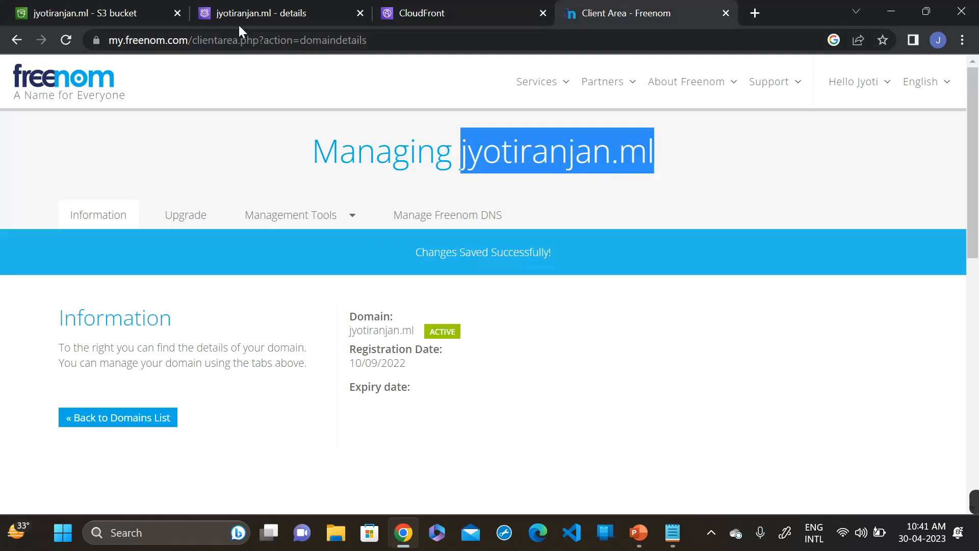
pyautogui.click(440, 14)
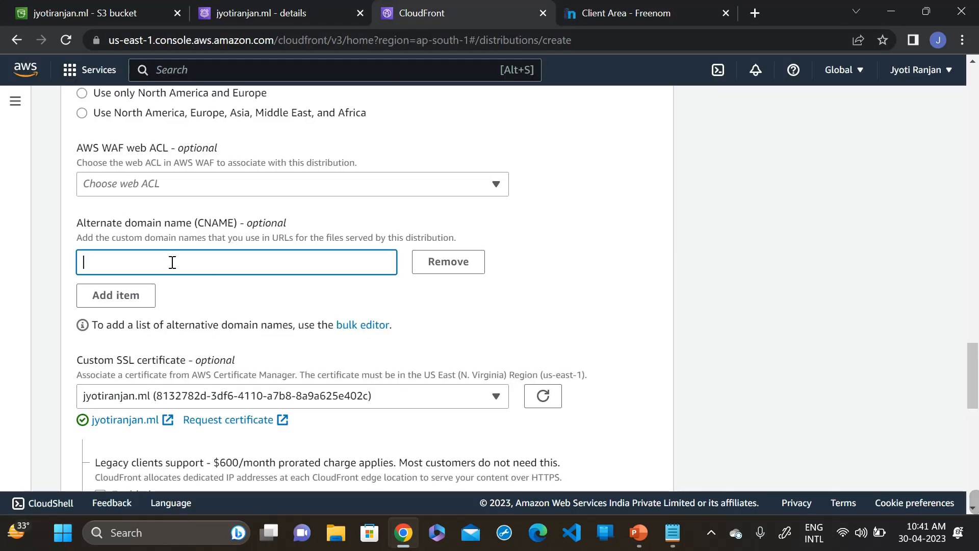
pyautogui.write('jyotiranjan.ml')
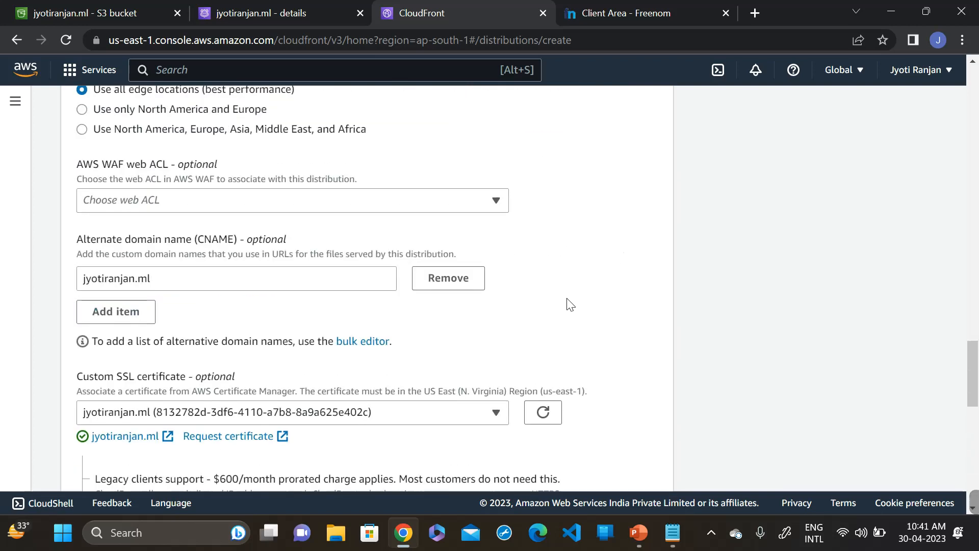
pyautogui.scroll(-3)
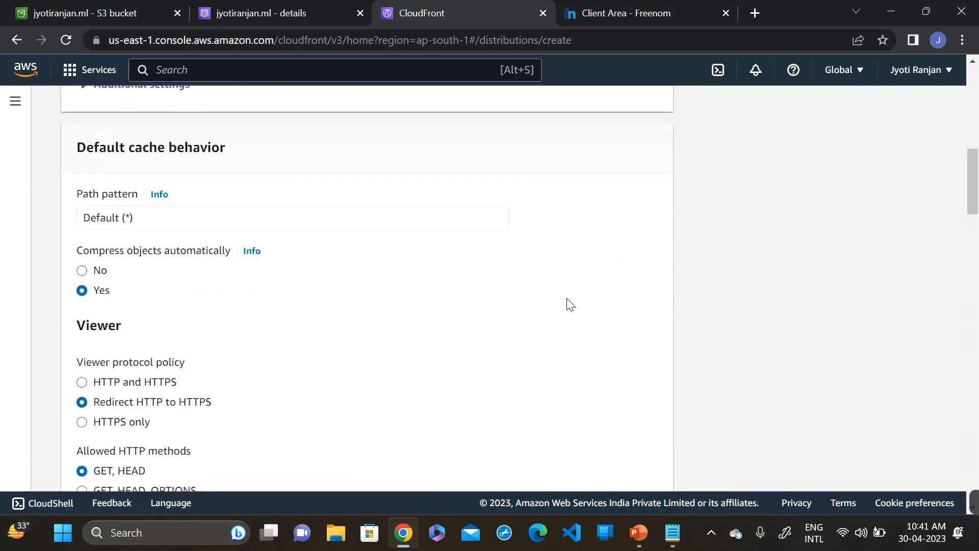
pyautogui.scroll(3)
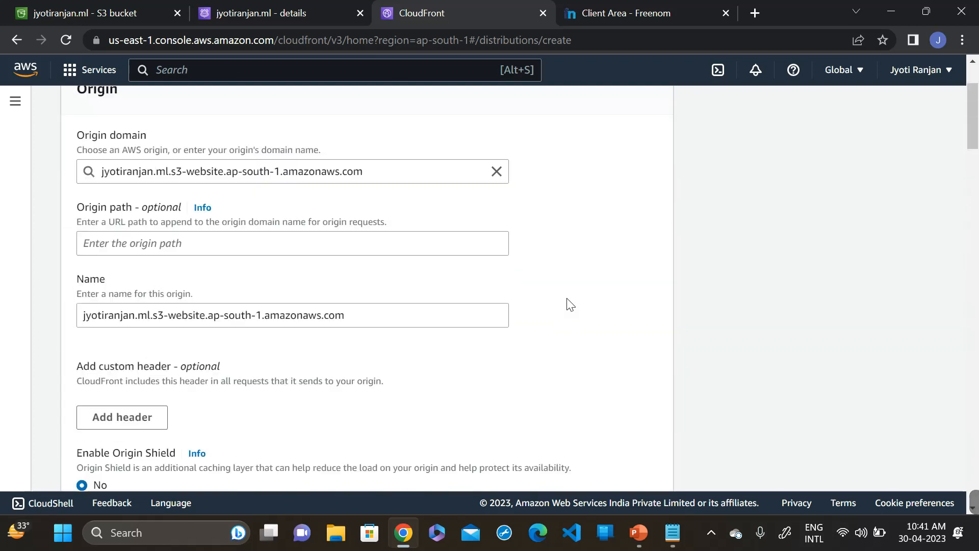
pyautogui.scroll(-3)
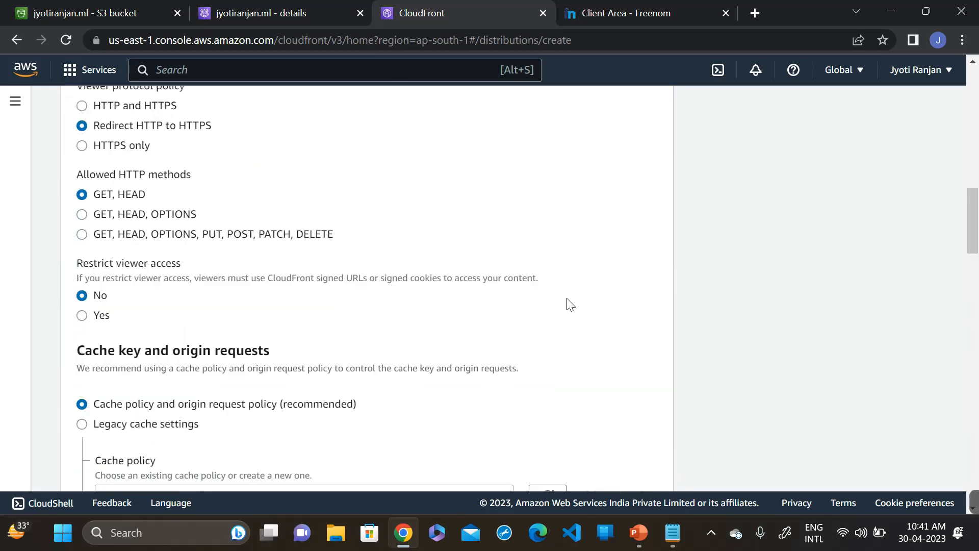
pyautogui.scroll(-3)
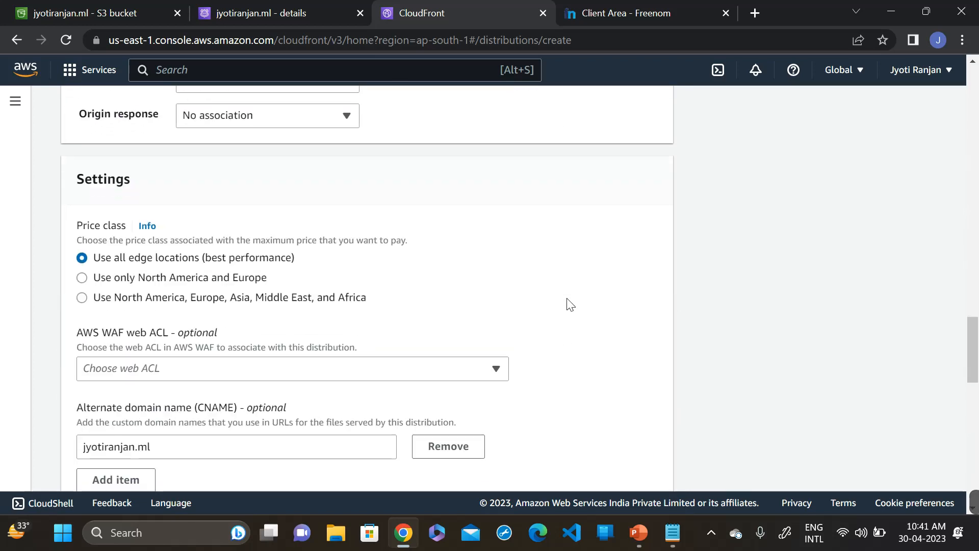
pyautogui.scroll(-3)
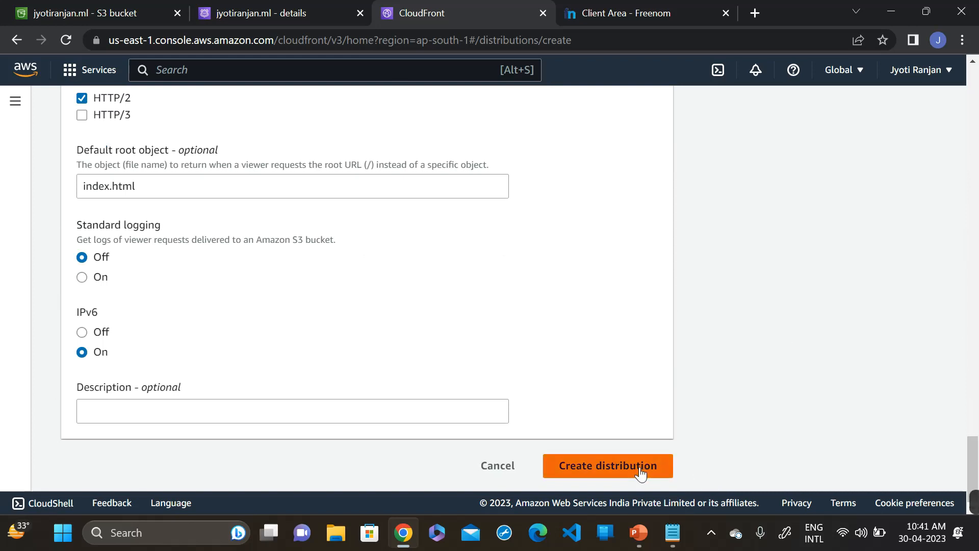
# - Create the distribution and check its Deploying status and d102vv35fwgmc9.cloudfront.net domain
pyautogui.click(608, 466)
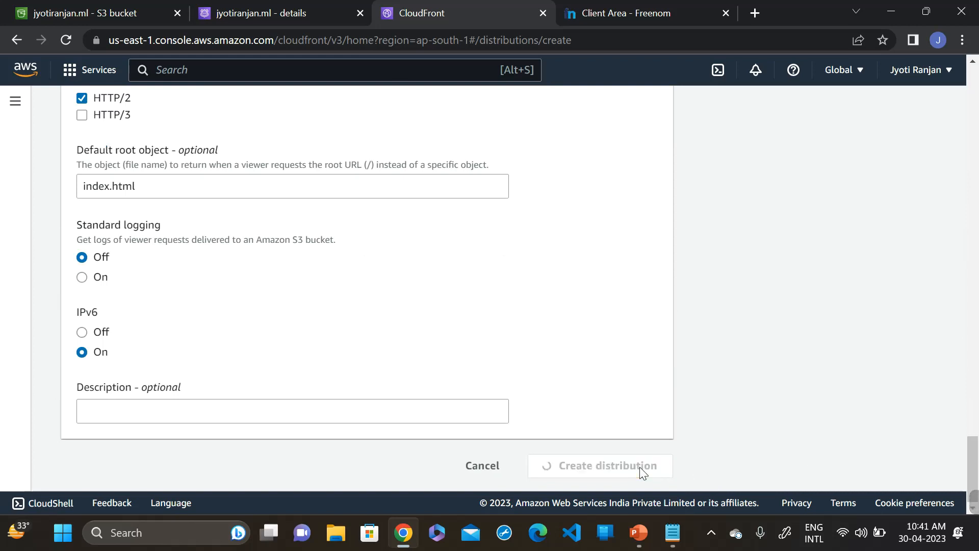
pyautogui.click(607, 465)
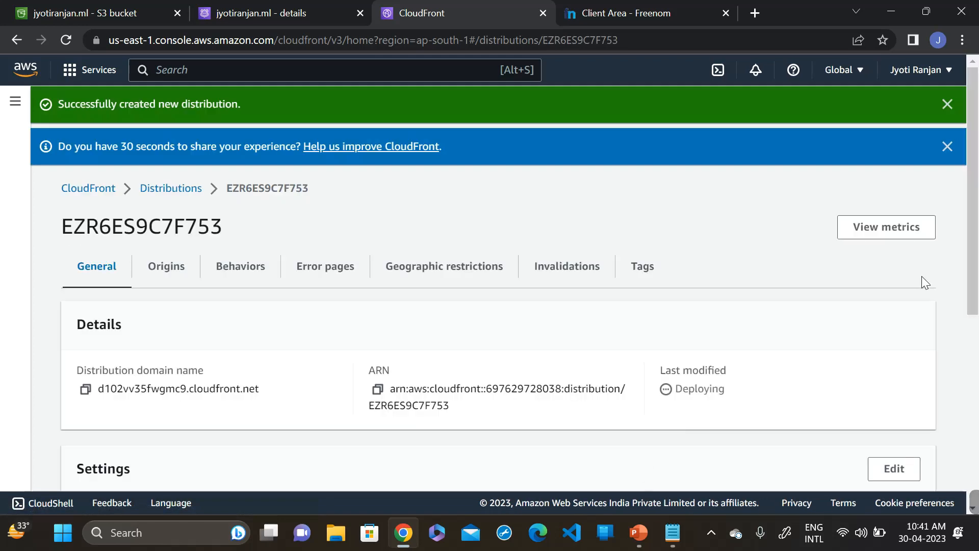
pyautogui.moveTo(881, 324)
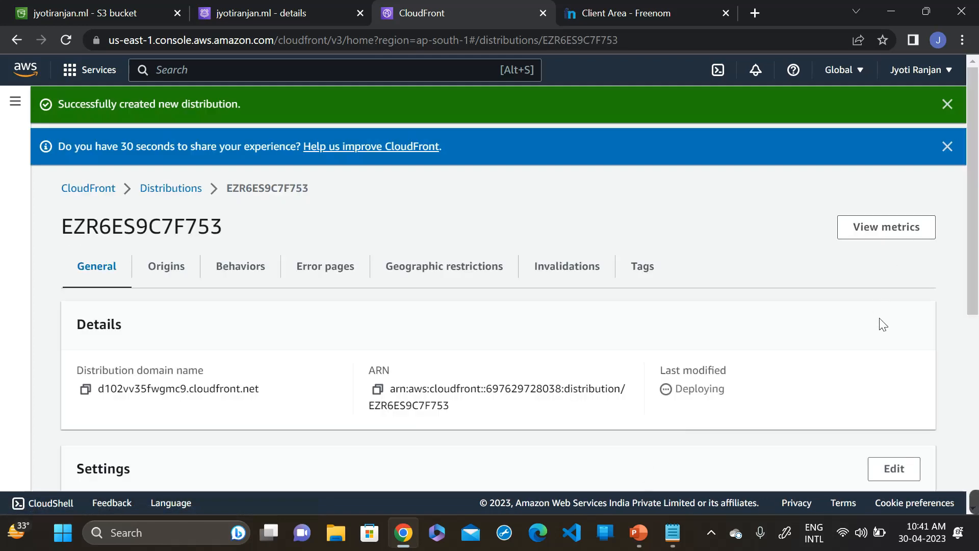
pyautogui.doubleClick(701, 388)
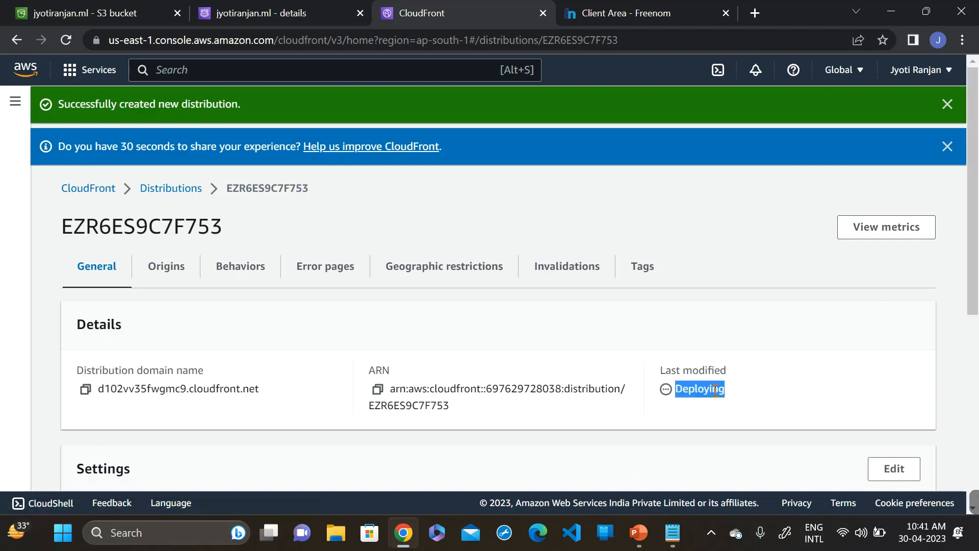
pyautogui.moveTo(796, 378)
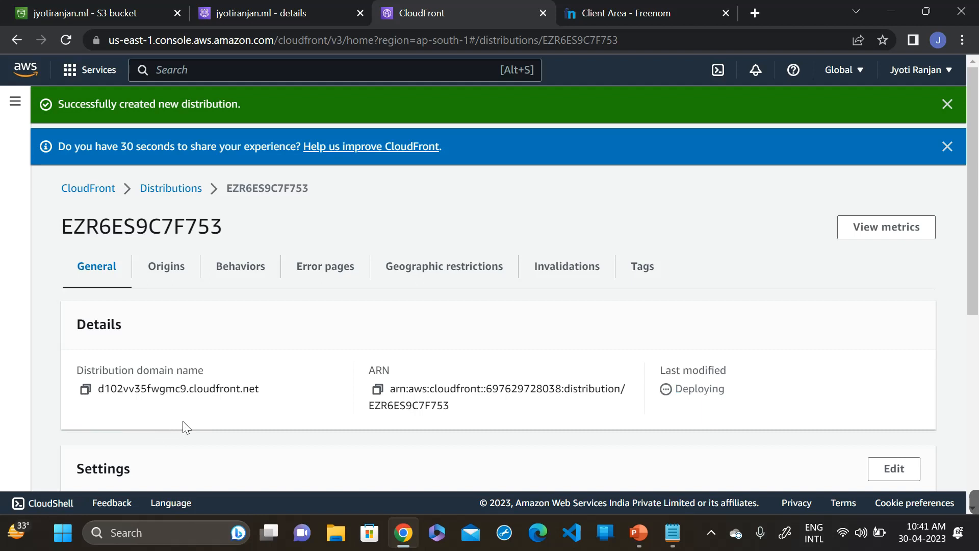
pyautogui.click(82, 389)
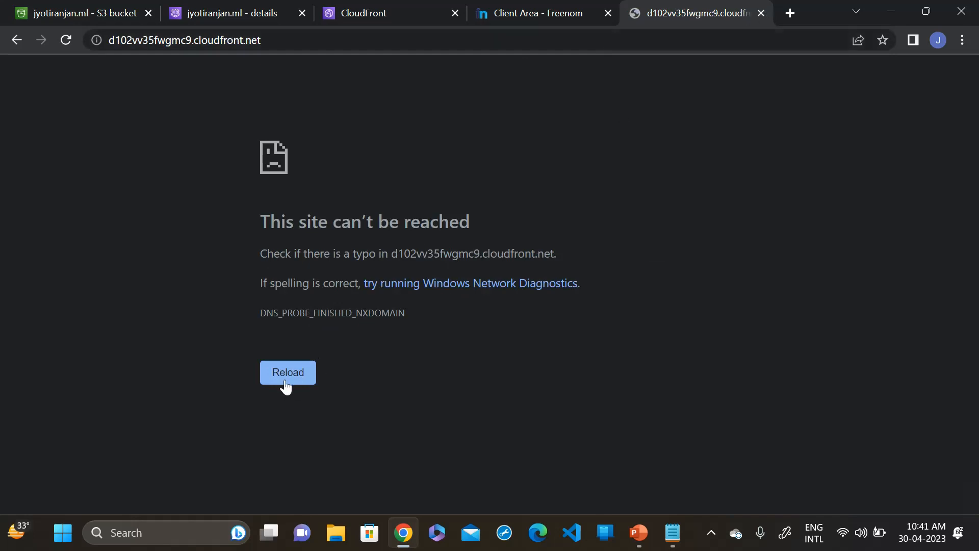
# - Load the site at d102vv35fwgmc9.cloudfront.net in a new tab, then close that tab
pyautogui.click(287, 372)
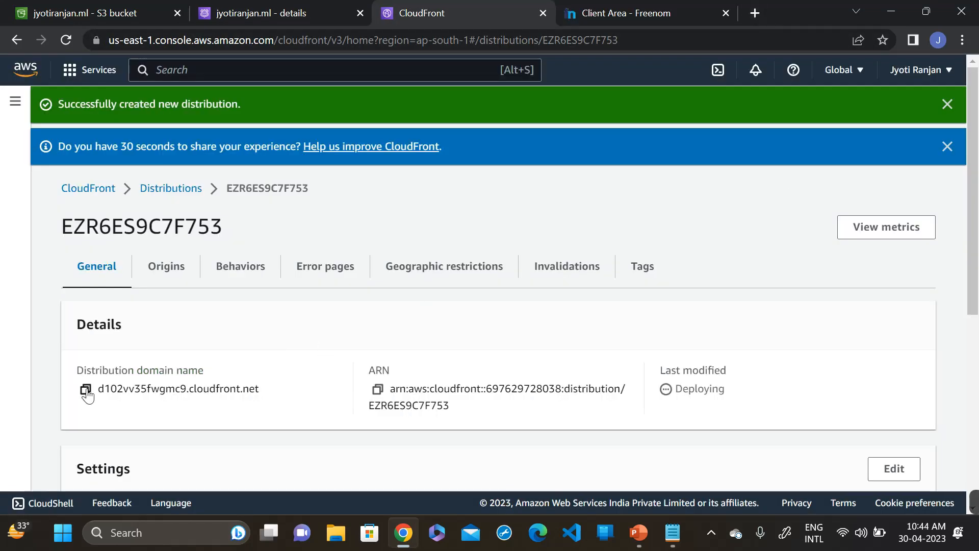
pyautogui.click(86, 389)
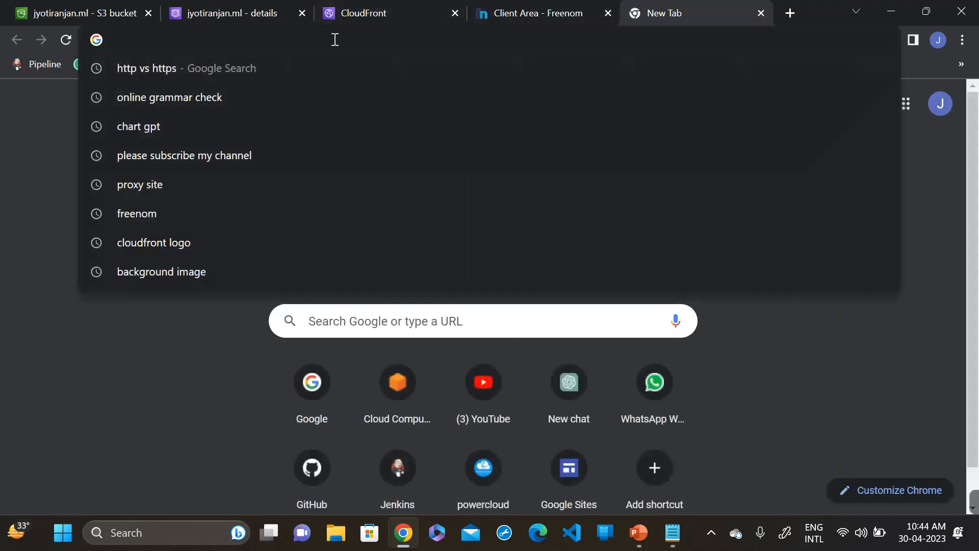
pyautogui.click(483, 468)
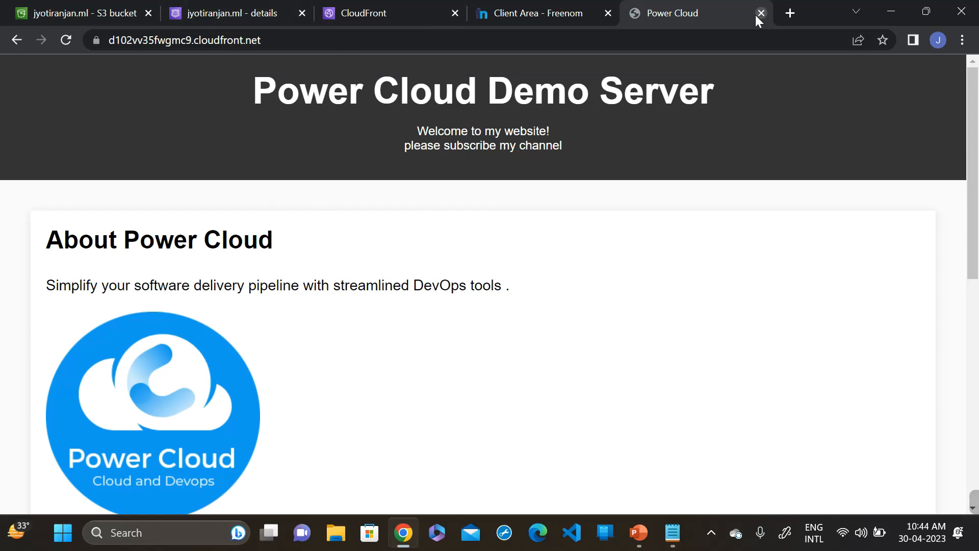
pyautogui.click(761, 13)
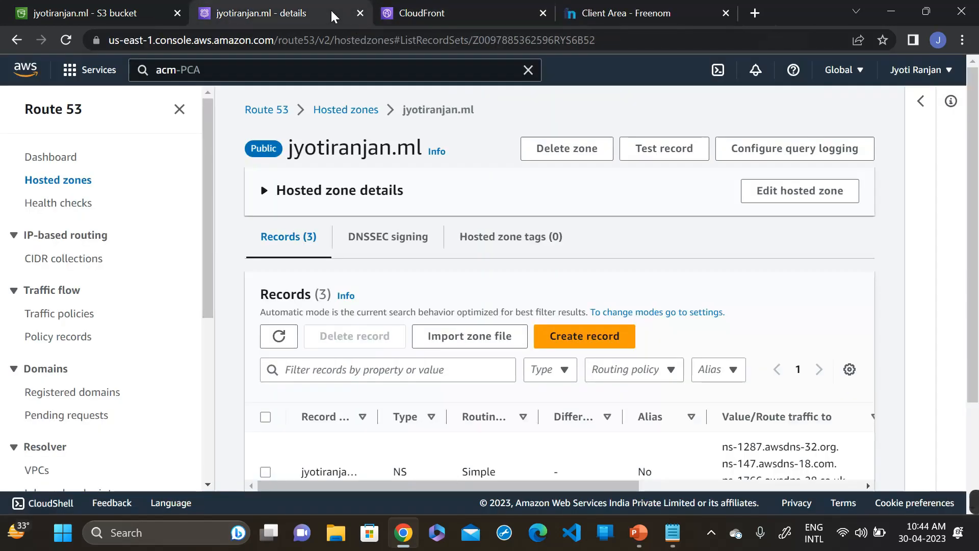
pyautogui.moveTo(593, 352)
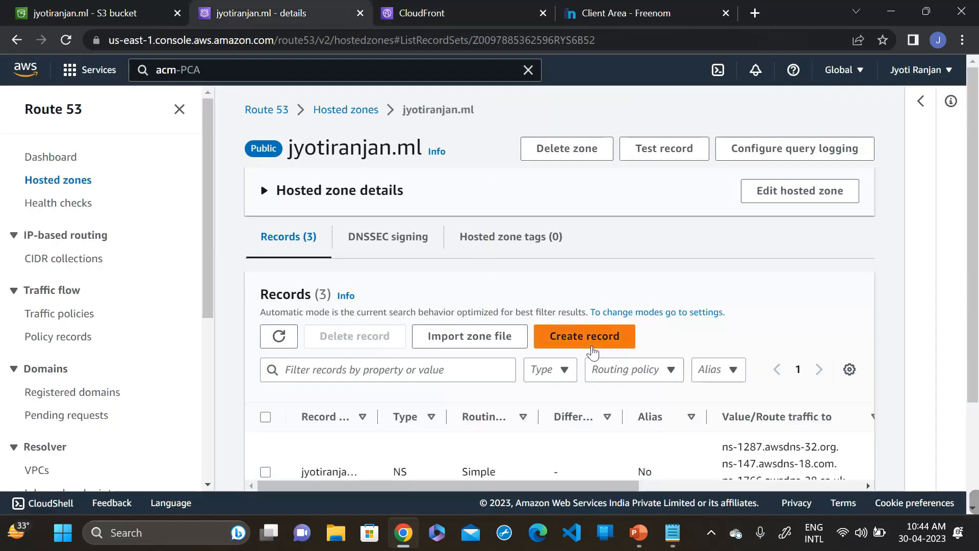
# - Create an alias A record for jyotiranjan.ml targeting the d102vv35fwgmc9.cloudfront.net distribution
pyautogui.click(585, 336)
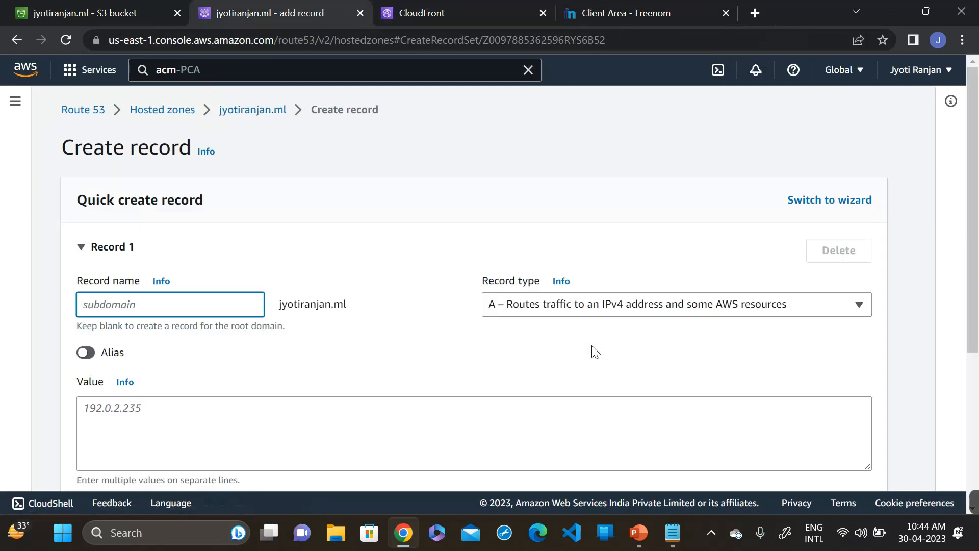
pyautogui.scroll(-3)
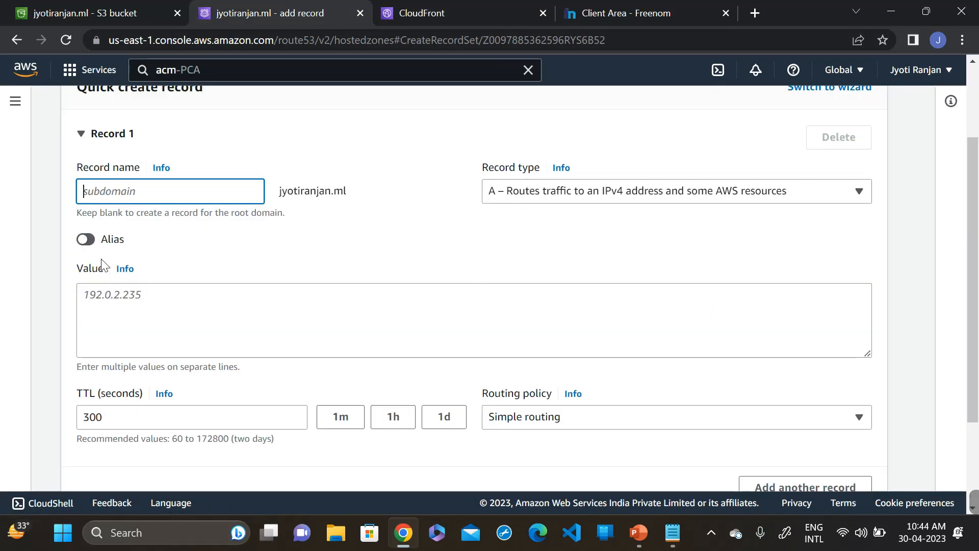
pyautogui.click(85, 239)
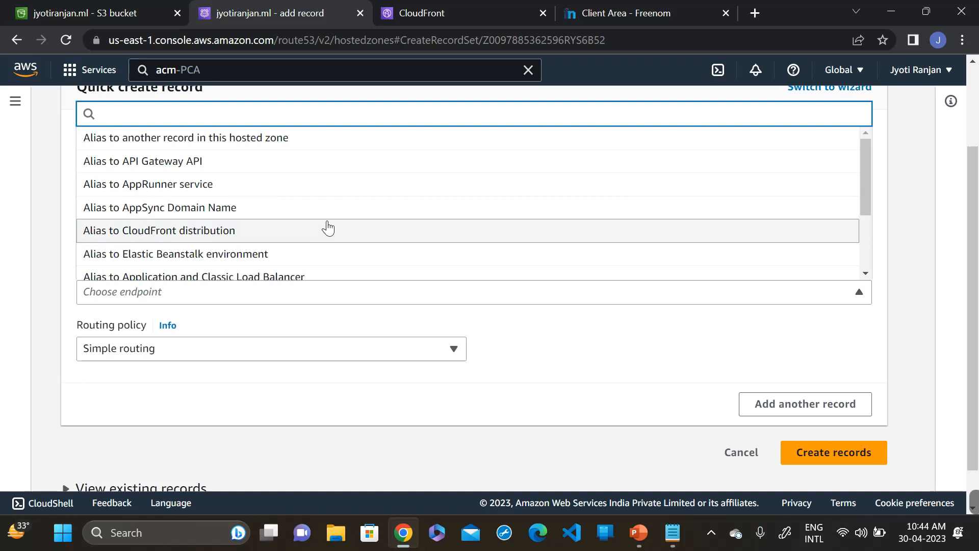
pyautogui.click(158, 230)
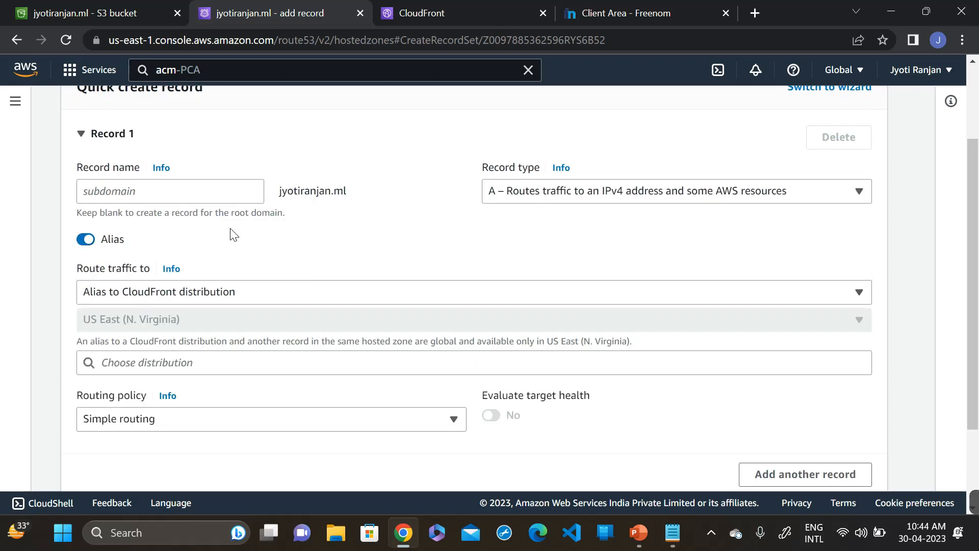
pyautogui.scroll(-3)
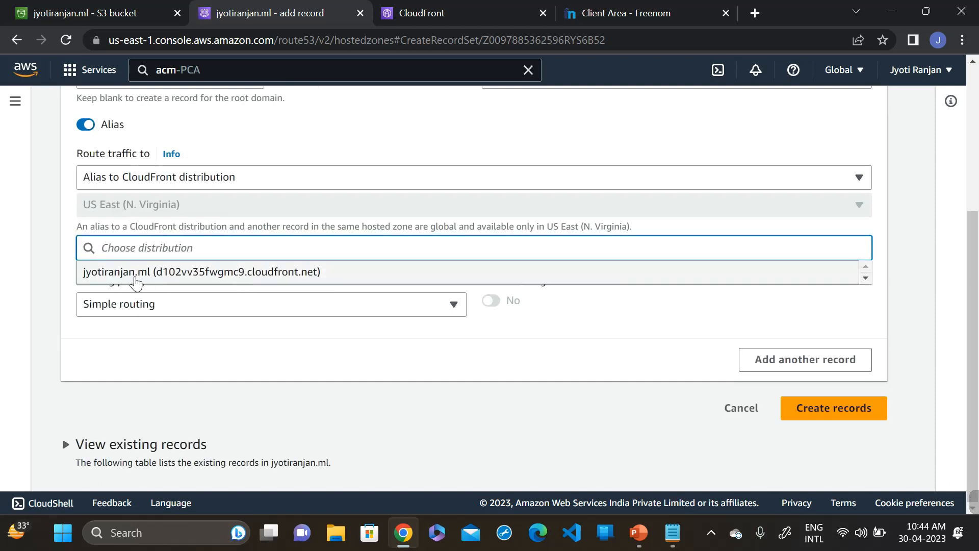
pyautogui.moveTo(209, 279)
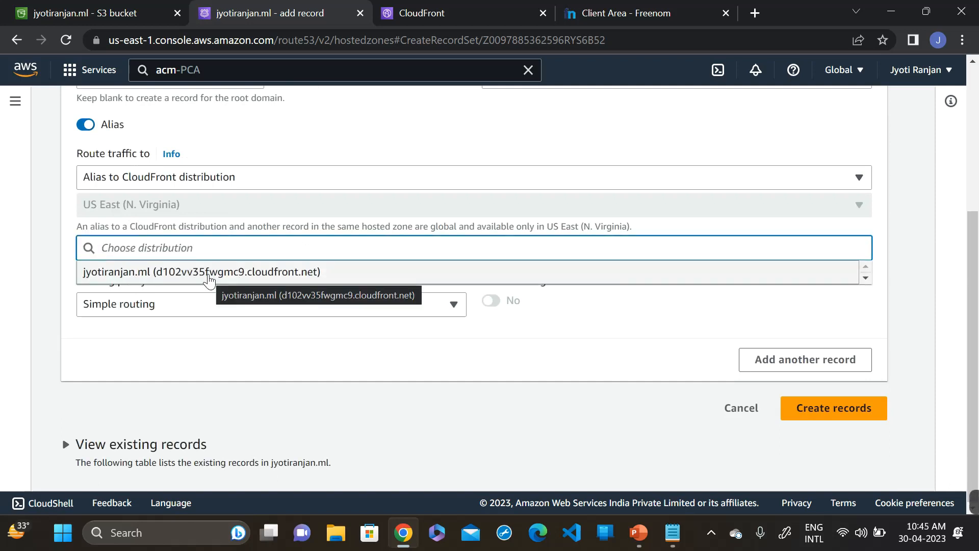
pyautogui.click(201, 272)
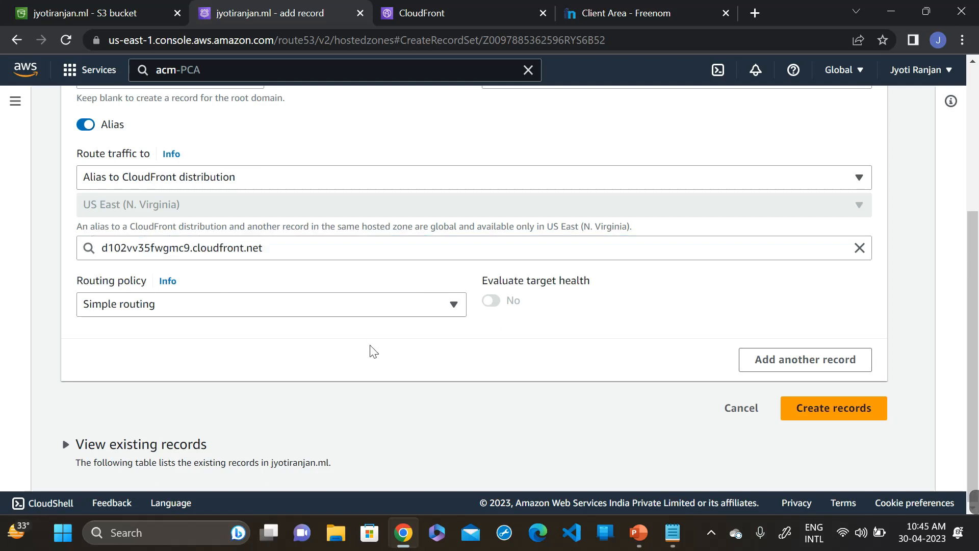
pyautogui.moveTo(830, 421)
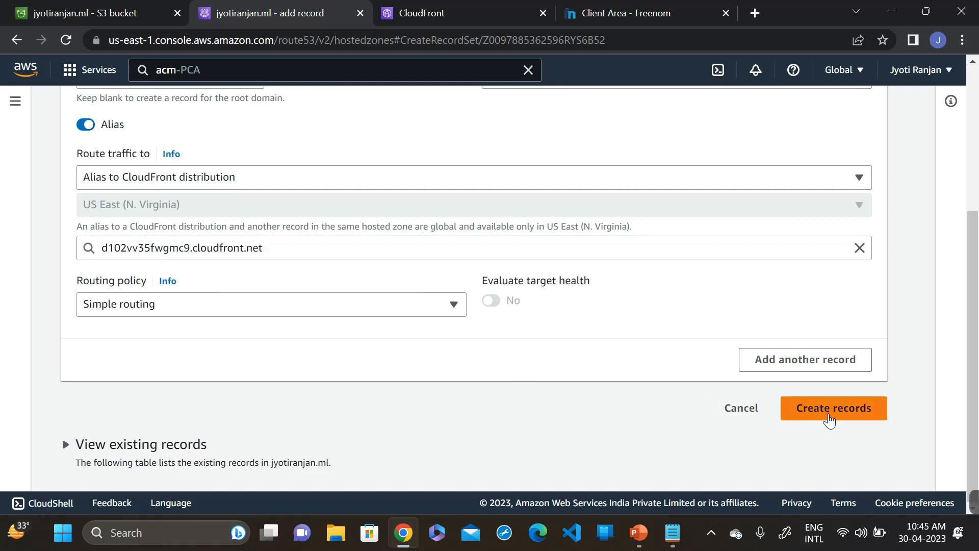
pyautogui.click(834, 408)
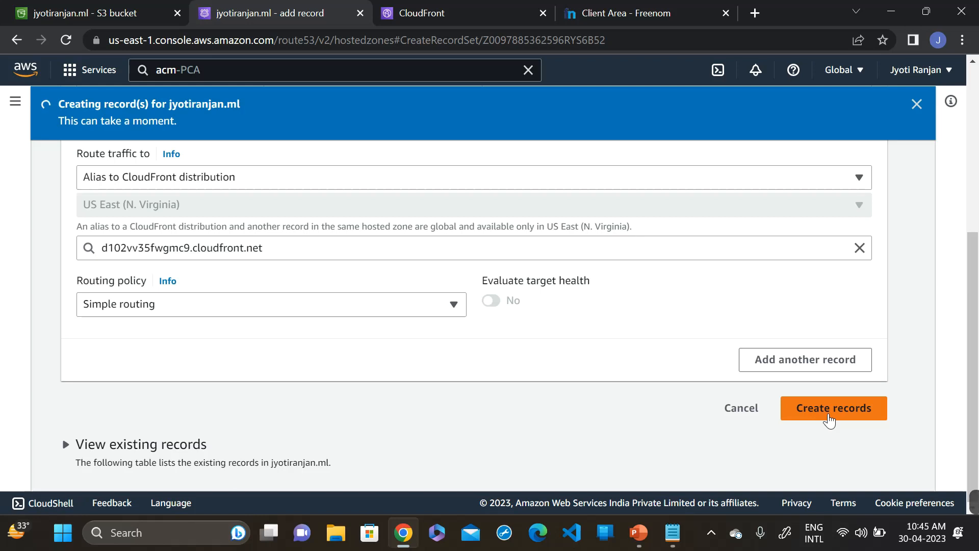
pyautogui.click(834, 408)
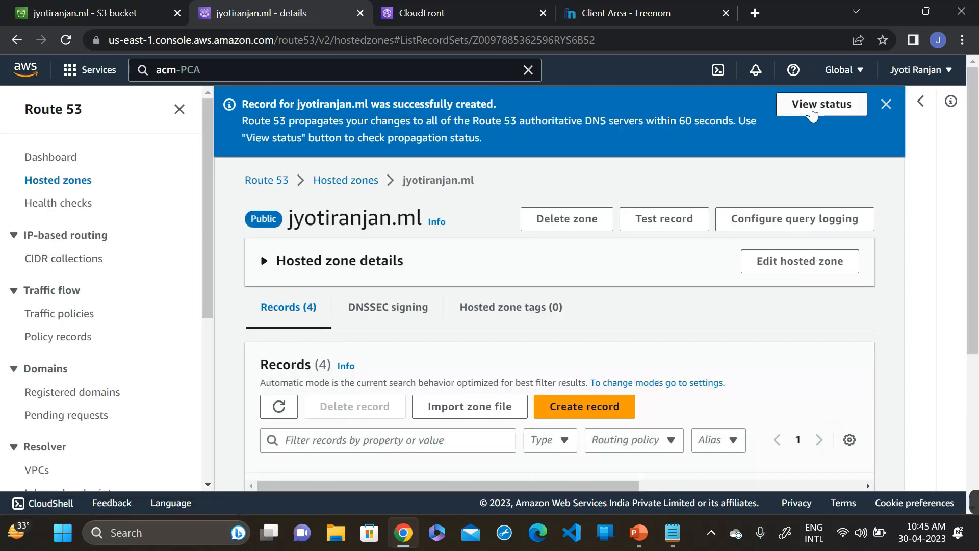
# - Refresh the record change status until INSYNC, then view the jyotiranjan.ml A record details
pyautogui.click(821, 104)
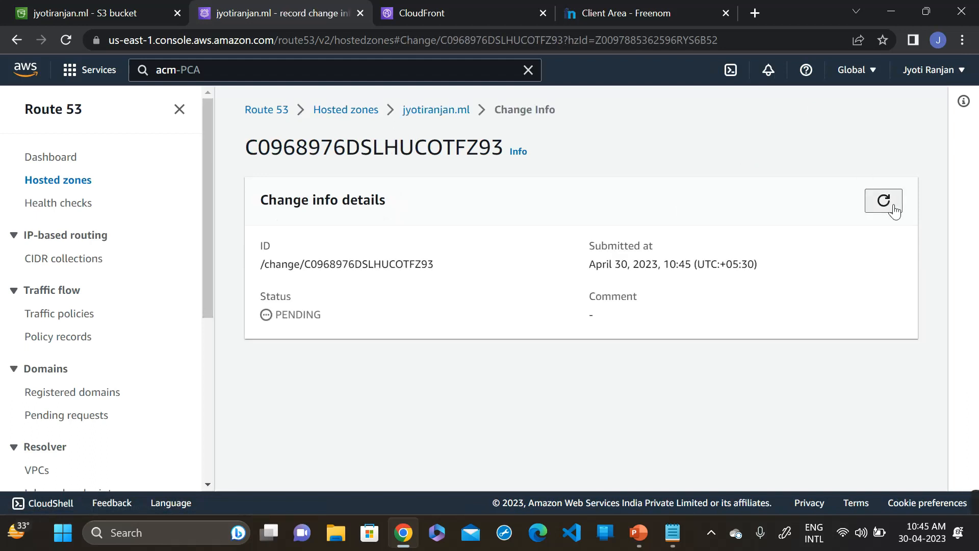
pyautogui.click(884, 201)
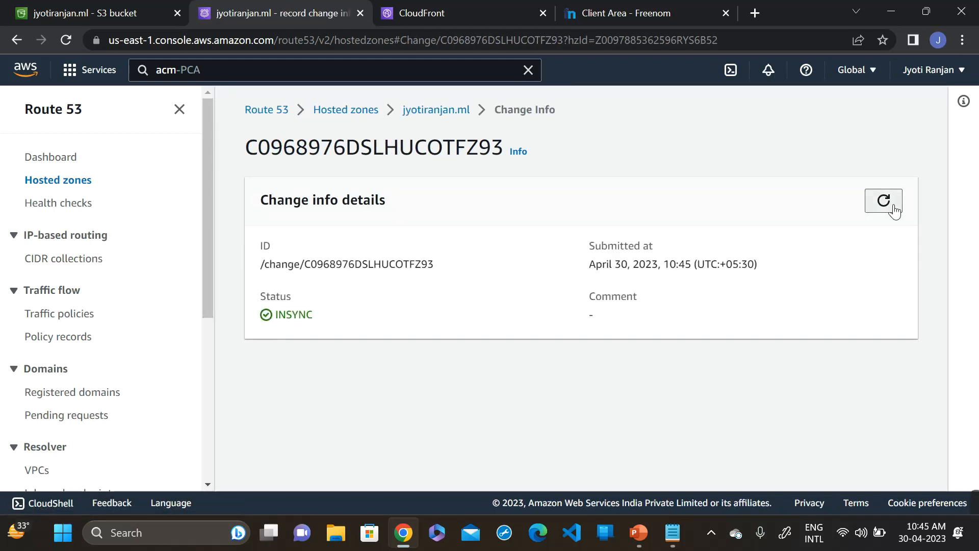
pyautogui.moveTo(388, 371)
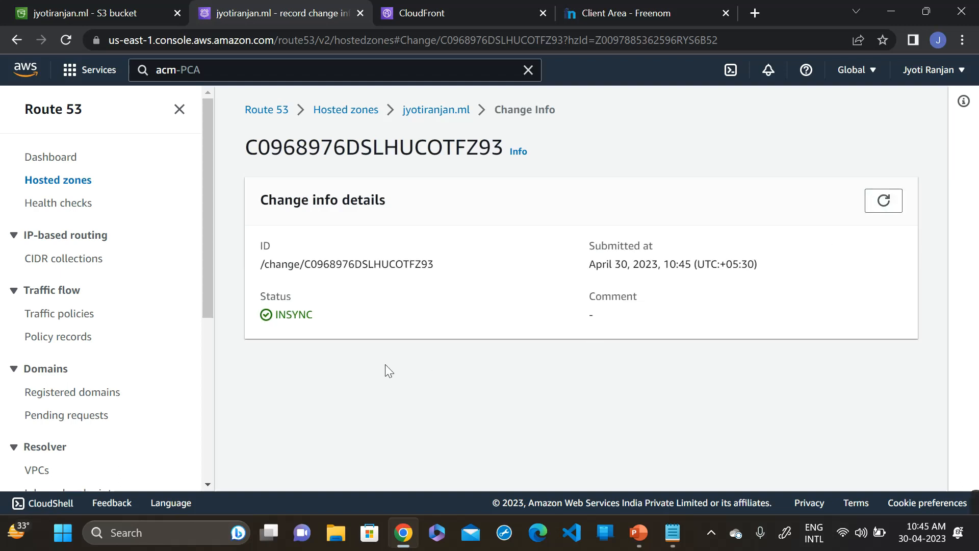
pyautogui.moveTo(419, 117)
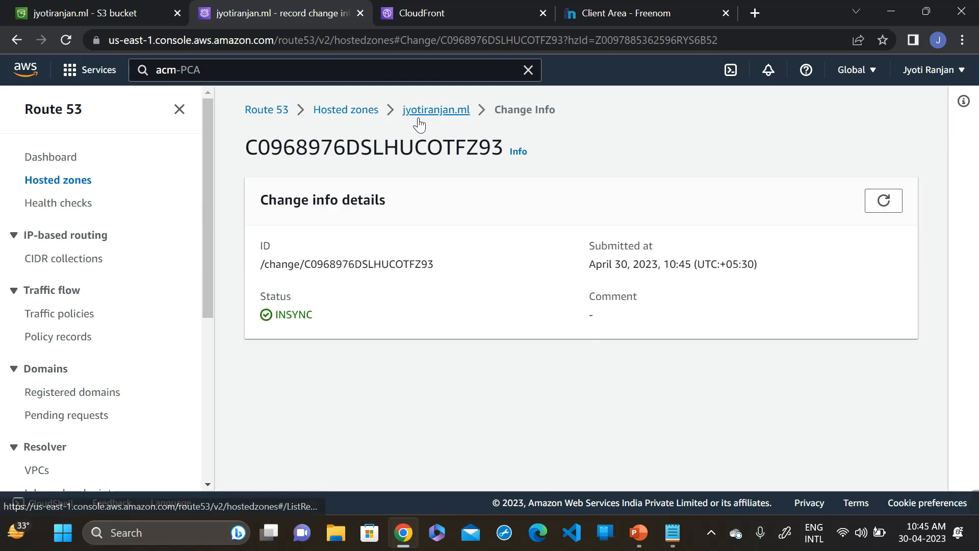
pyautogui.click(436, 110)
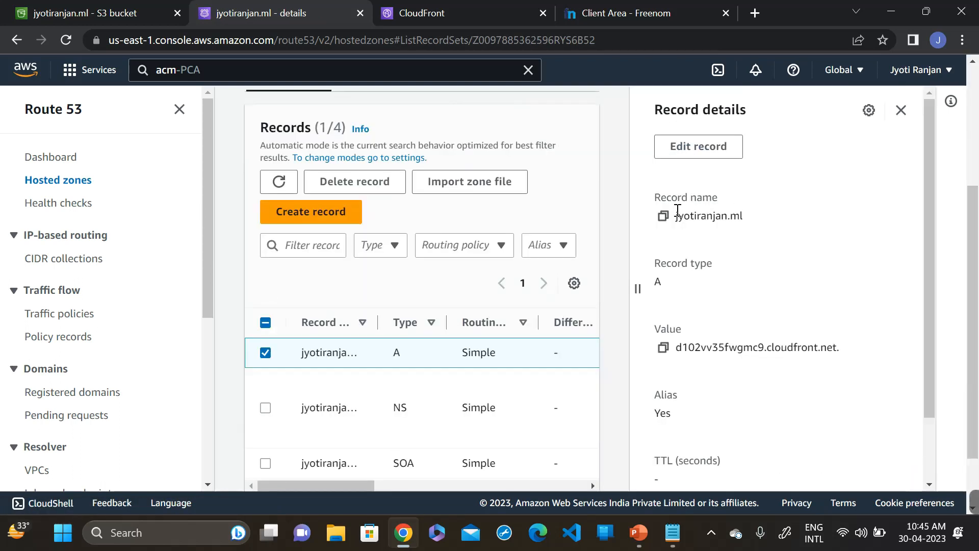
pyautogui.click(663, 216)
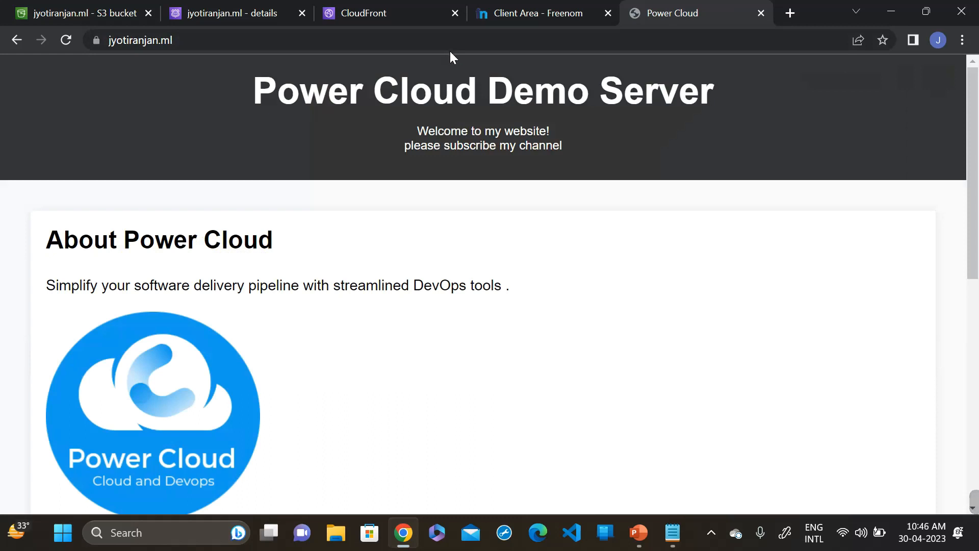
pyautogui.moveTo(109, 55)
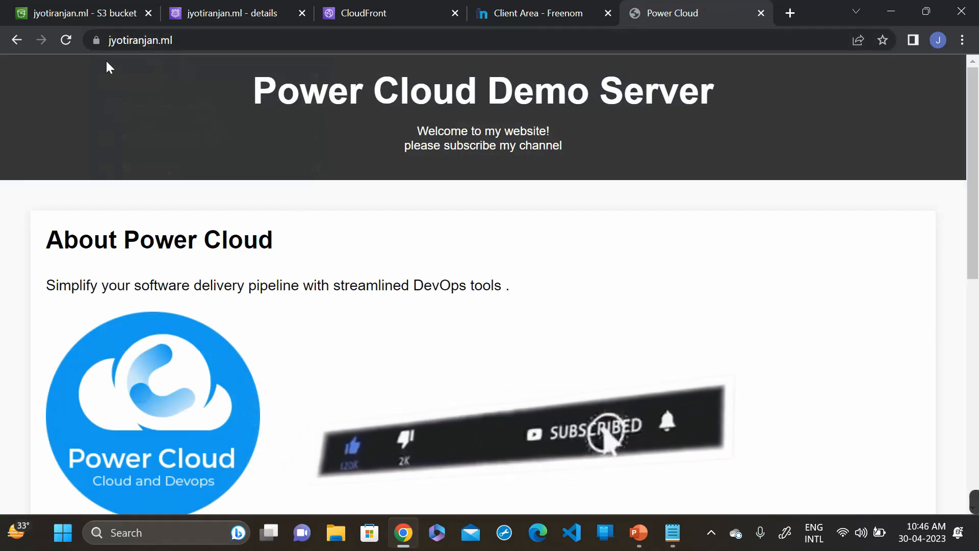
# - Check the padlock to confirm jyotiranjan.ml reports Connection is secure
pyautogui.click(97, 39)
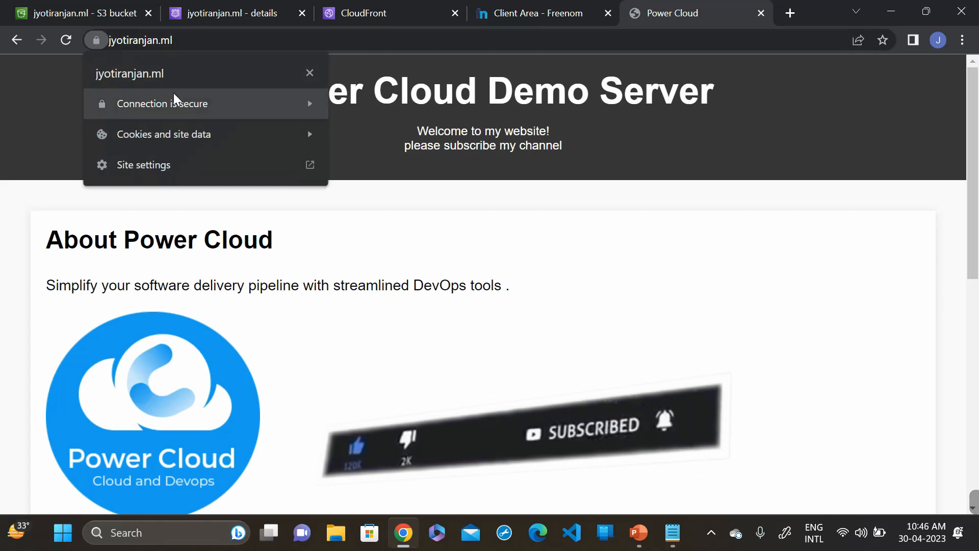